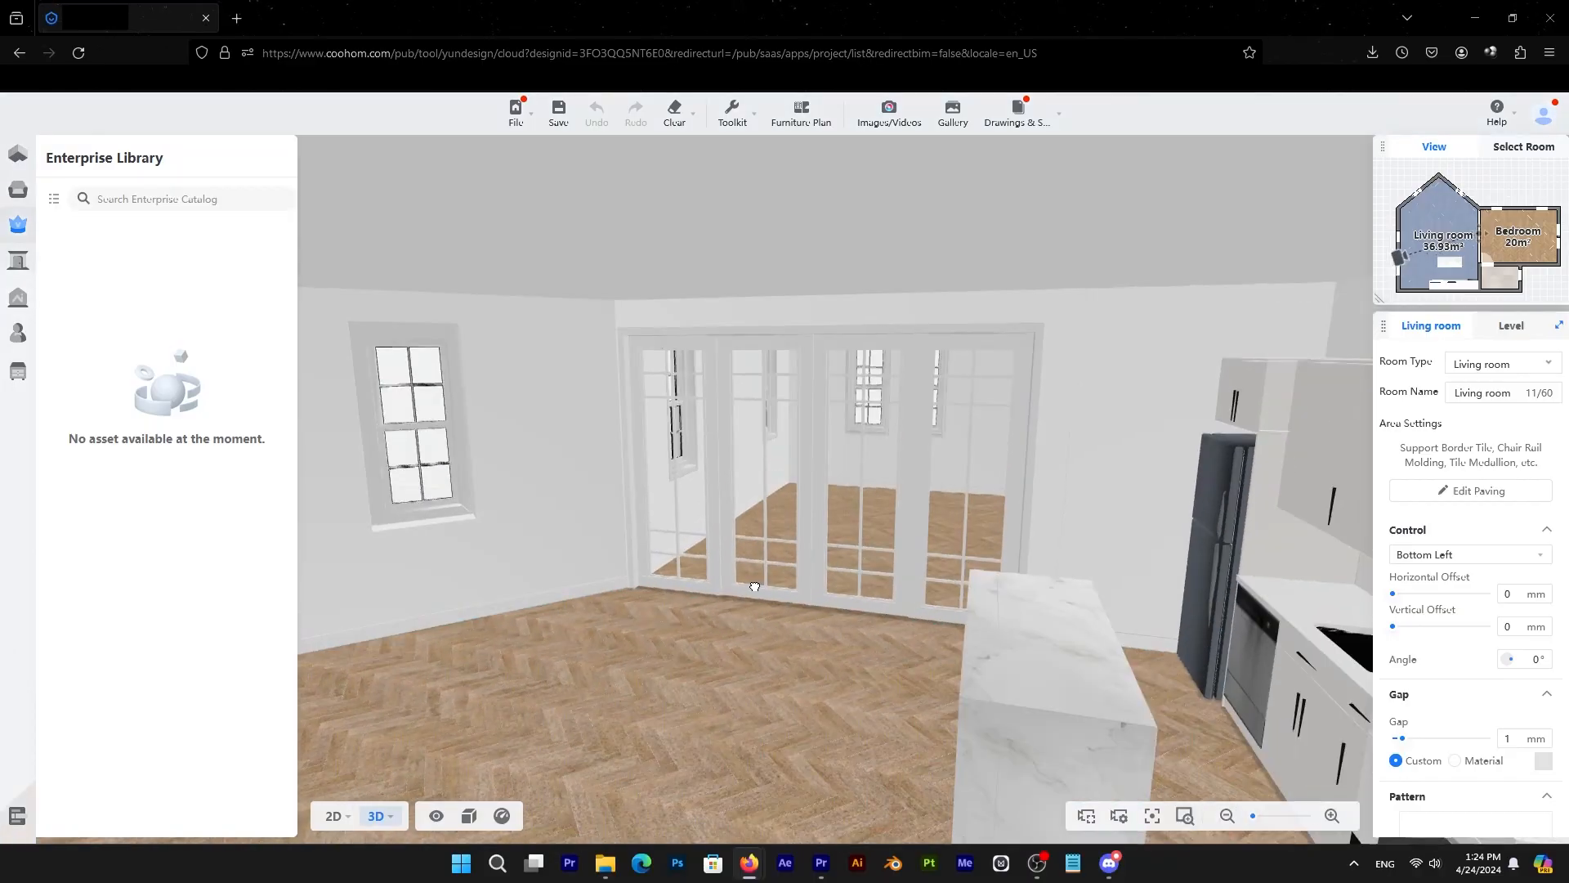
Browse the furniture catalog to the black bedroom sofa and apply the chevron paving pattern to the floor
click(334, 816)
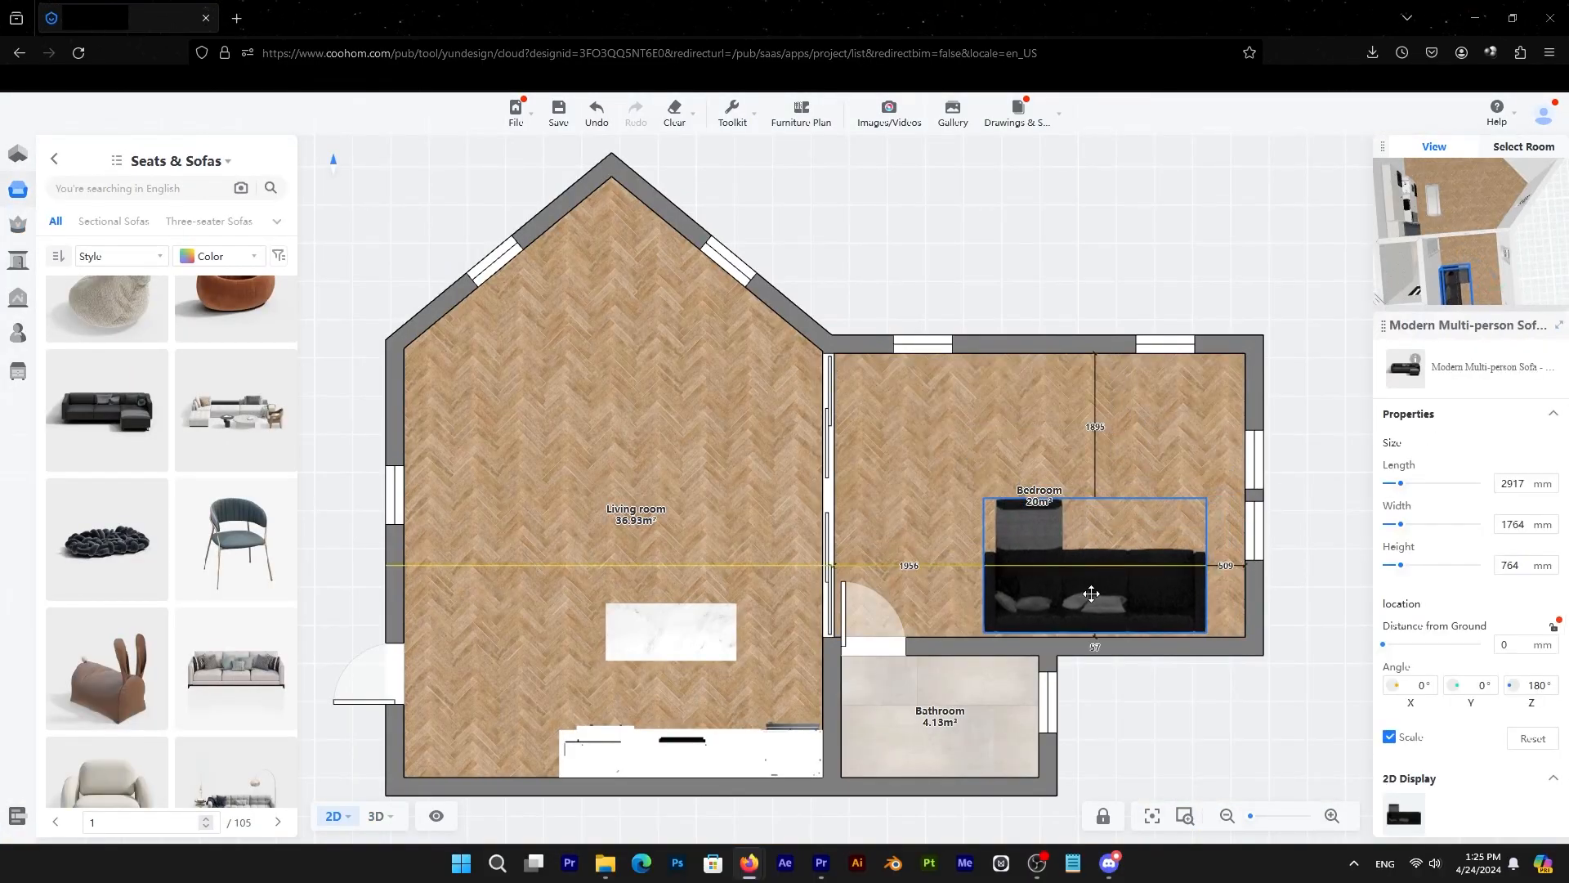
click(378, 817)
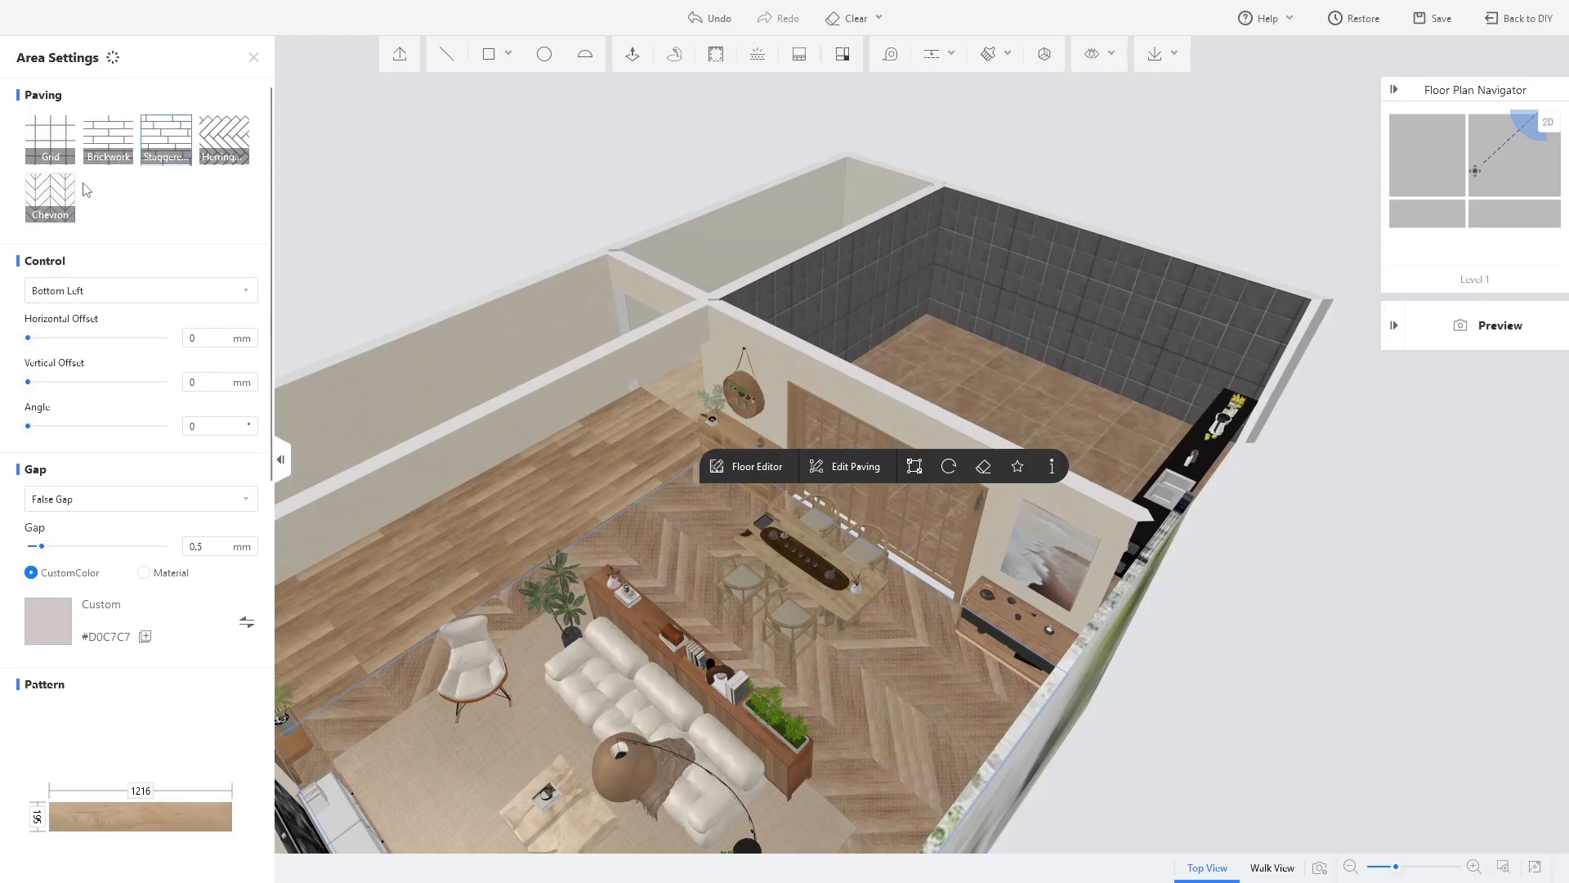
click(108, 137)
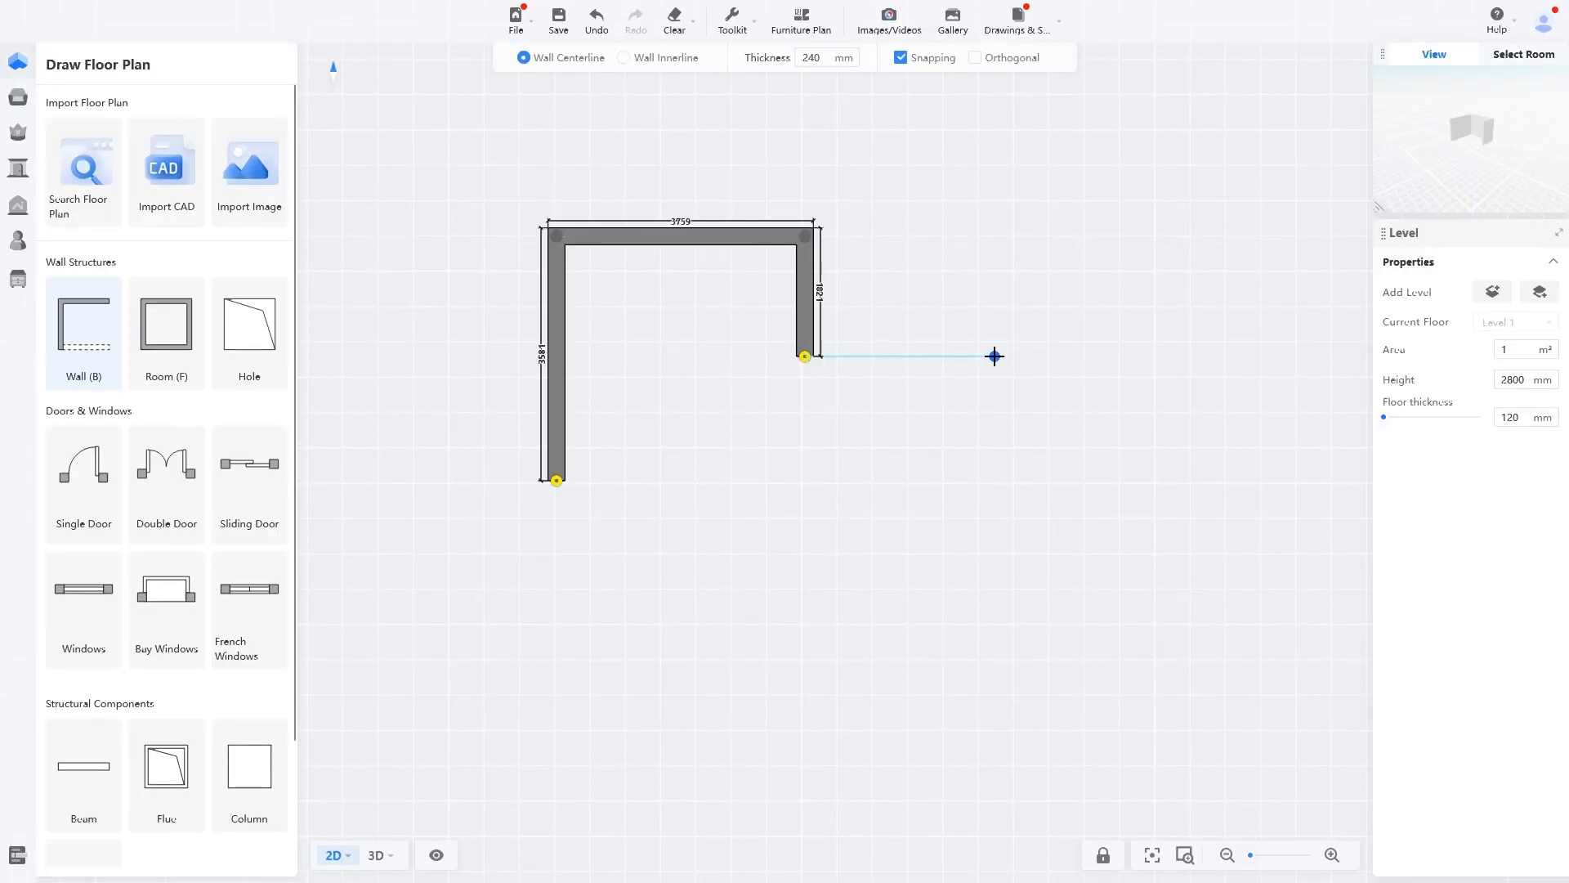
Draw the wall outline of a new room back to the starting wall, then pick the beige loveseat to place
click(966, 626)
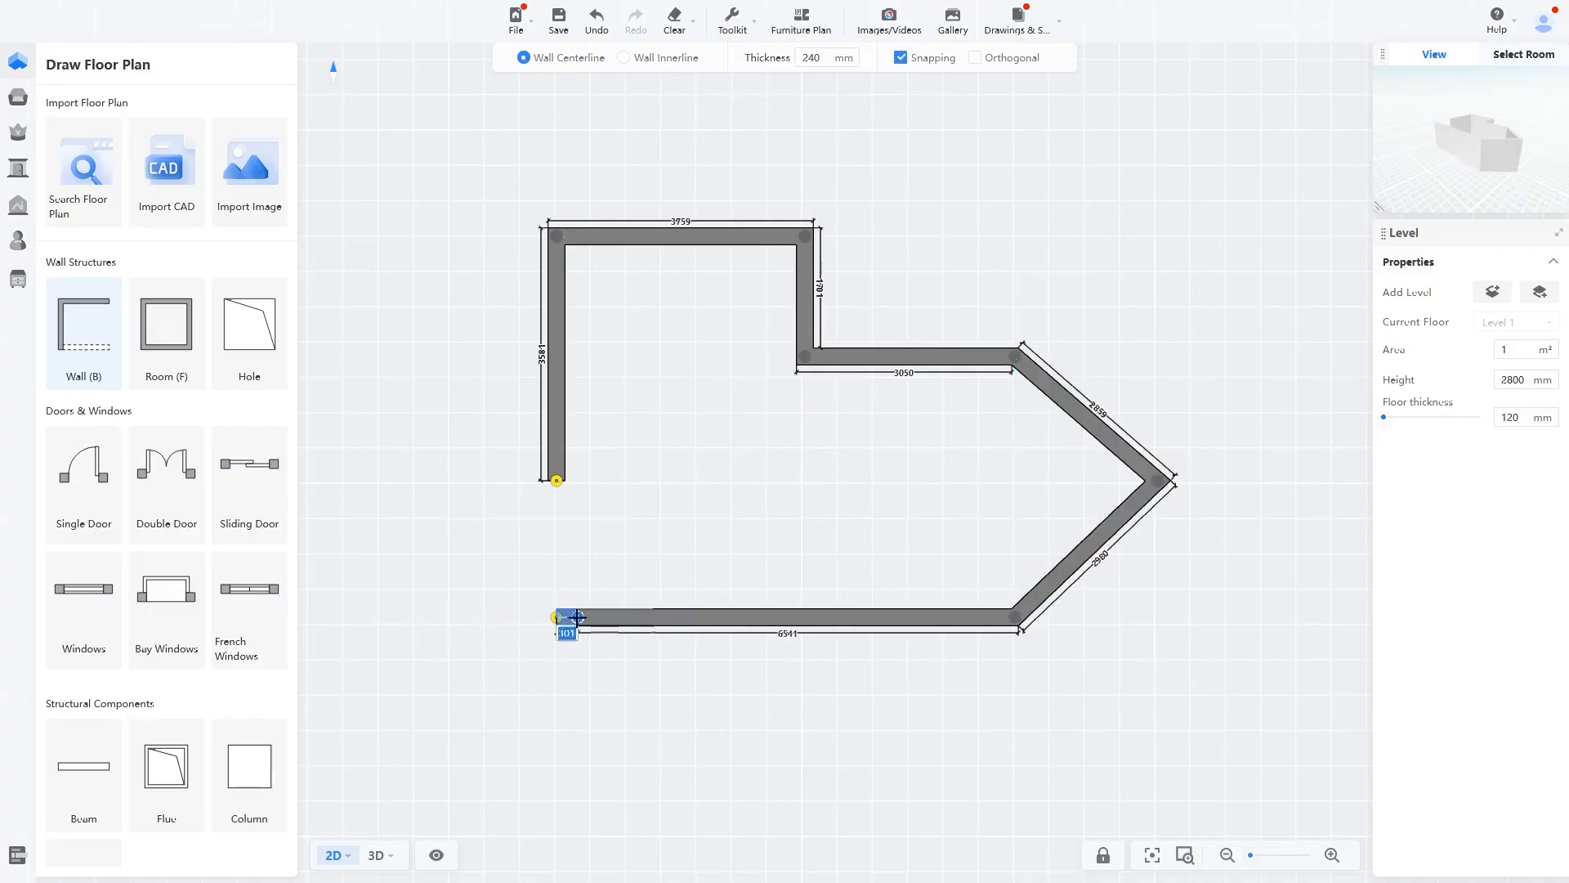
click(374, 855)
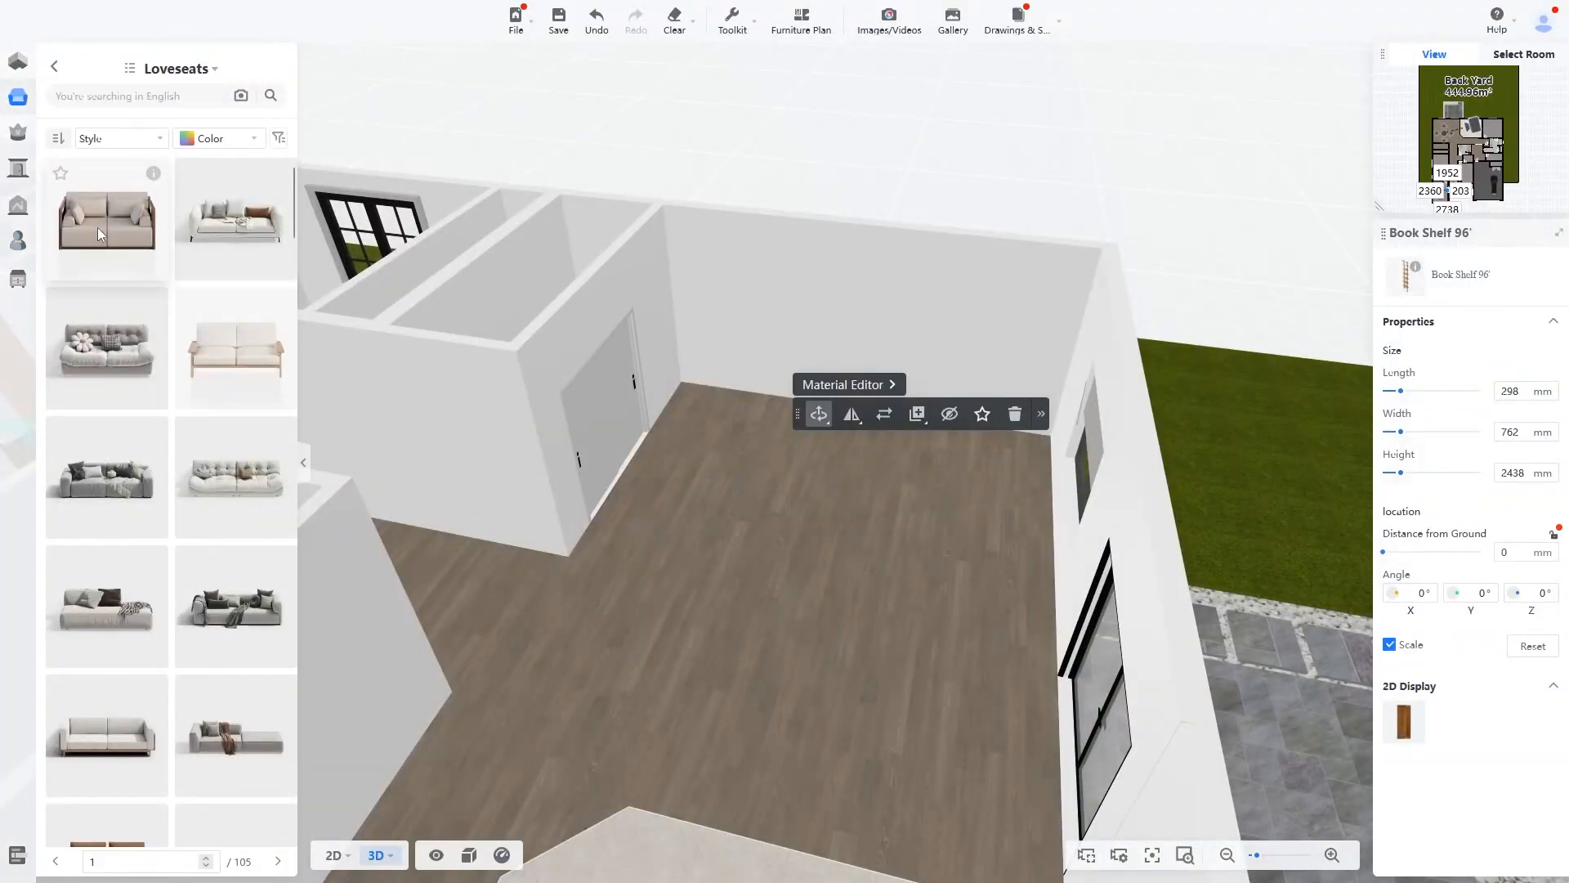
click(234, 350)
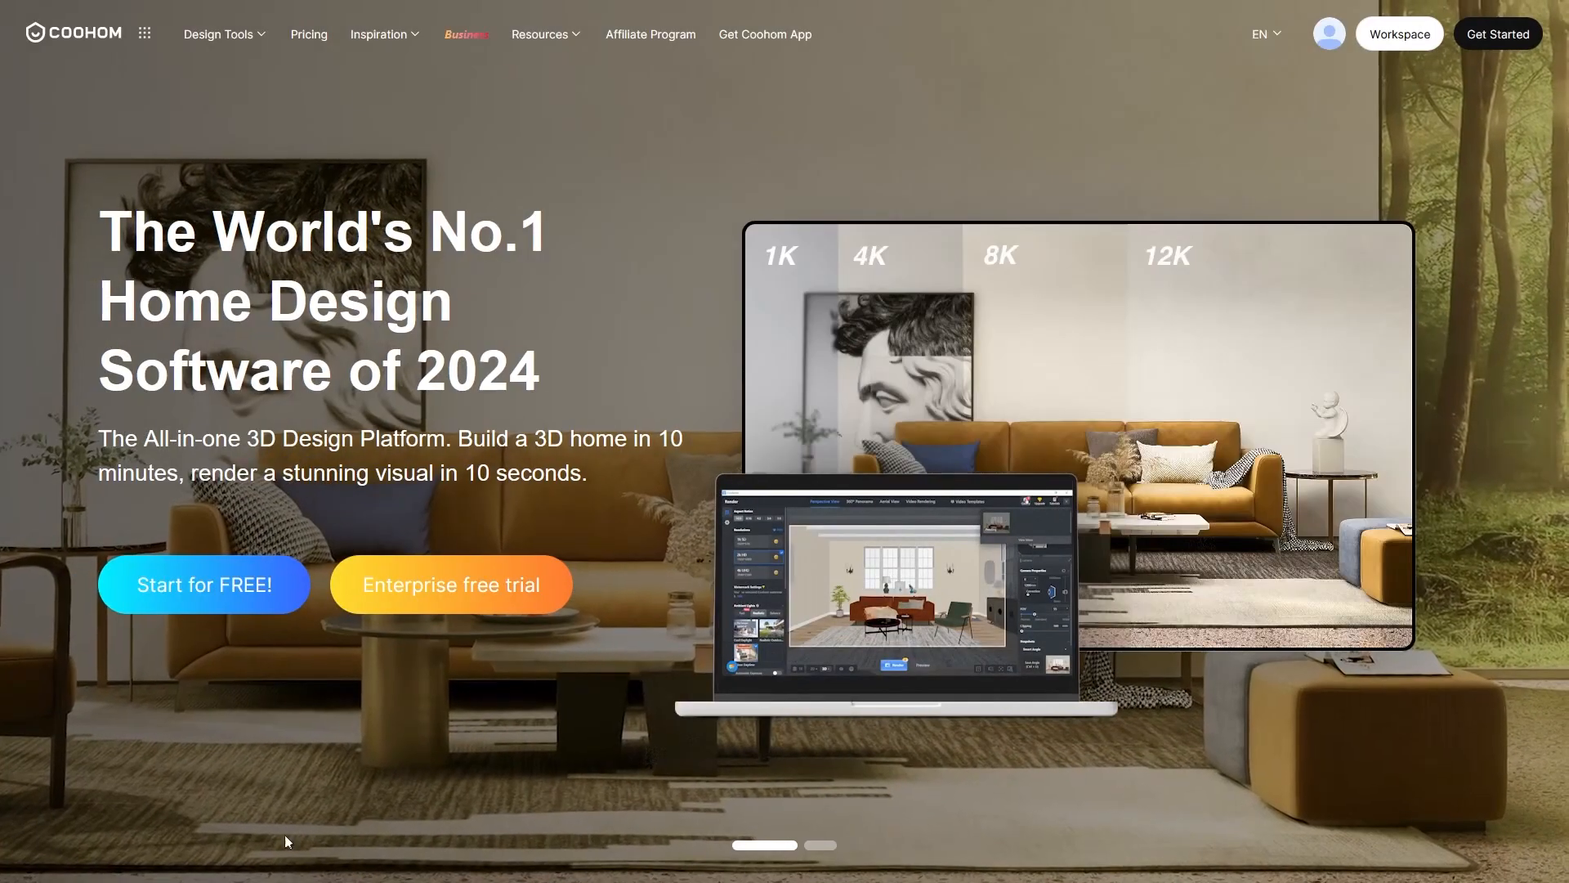
click(1397, 32)
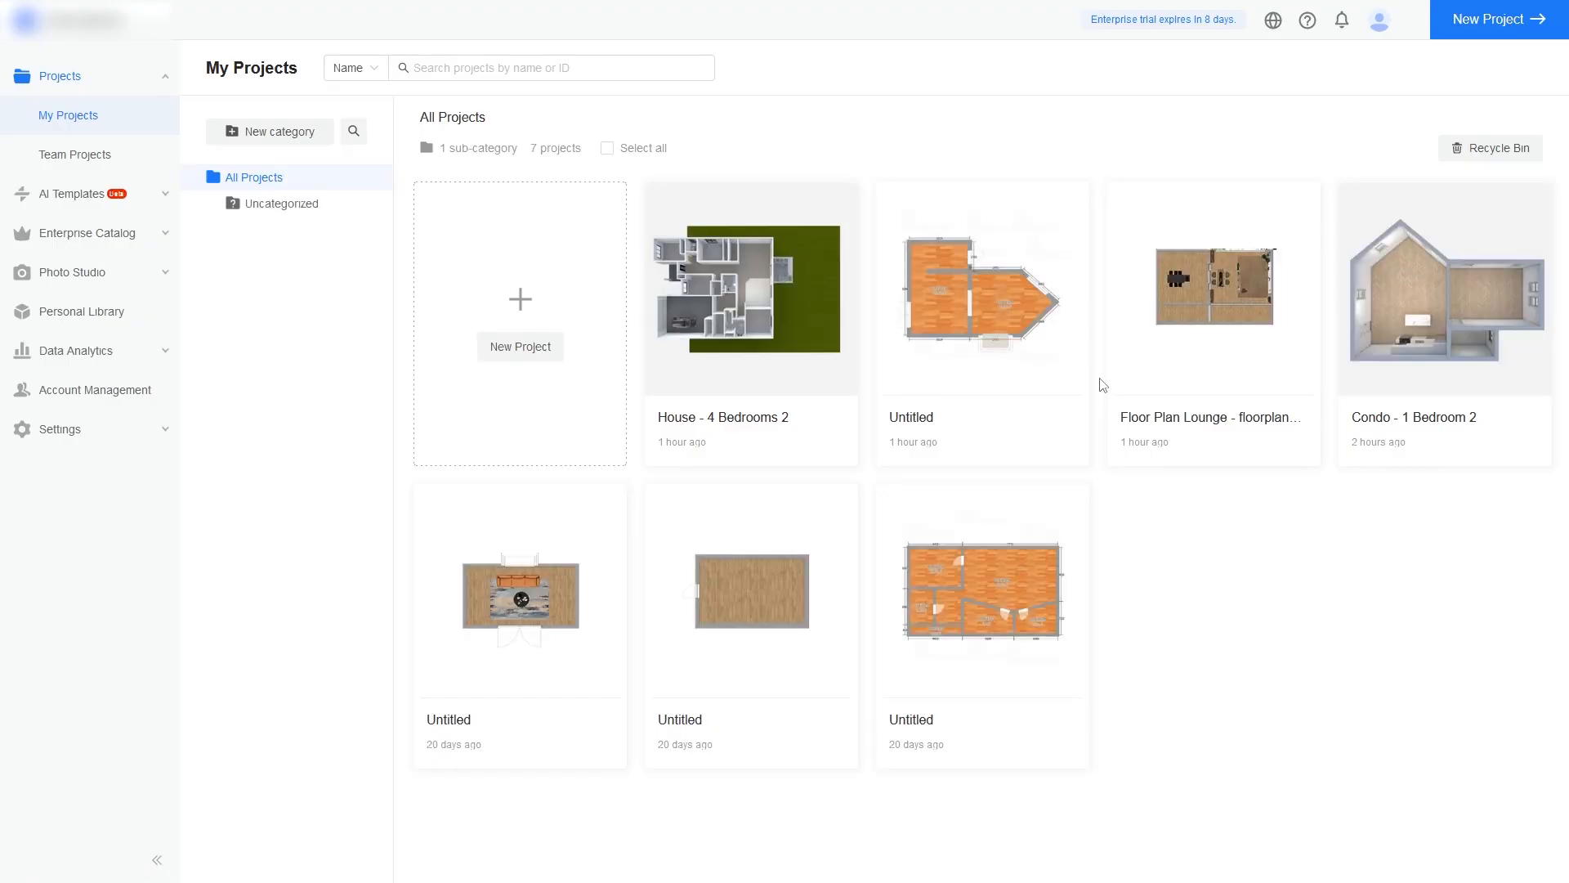
mouse_move(910, 360)
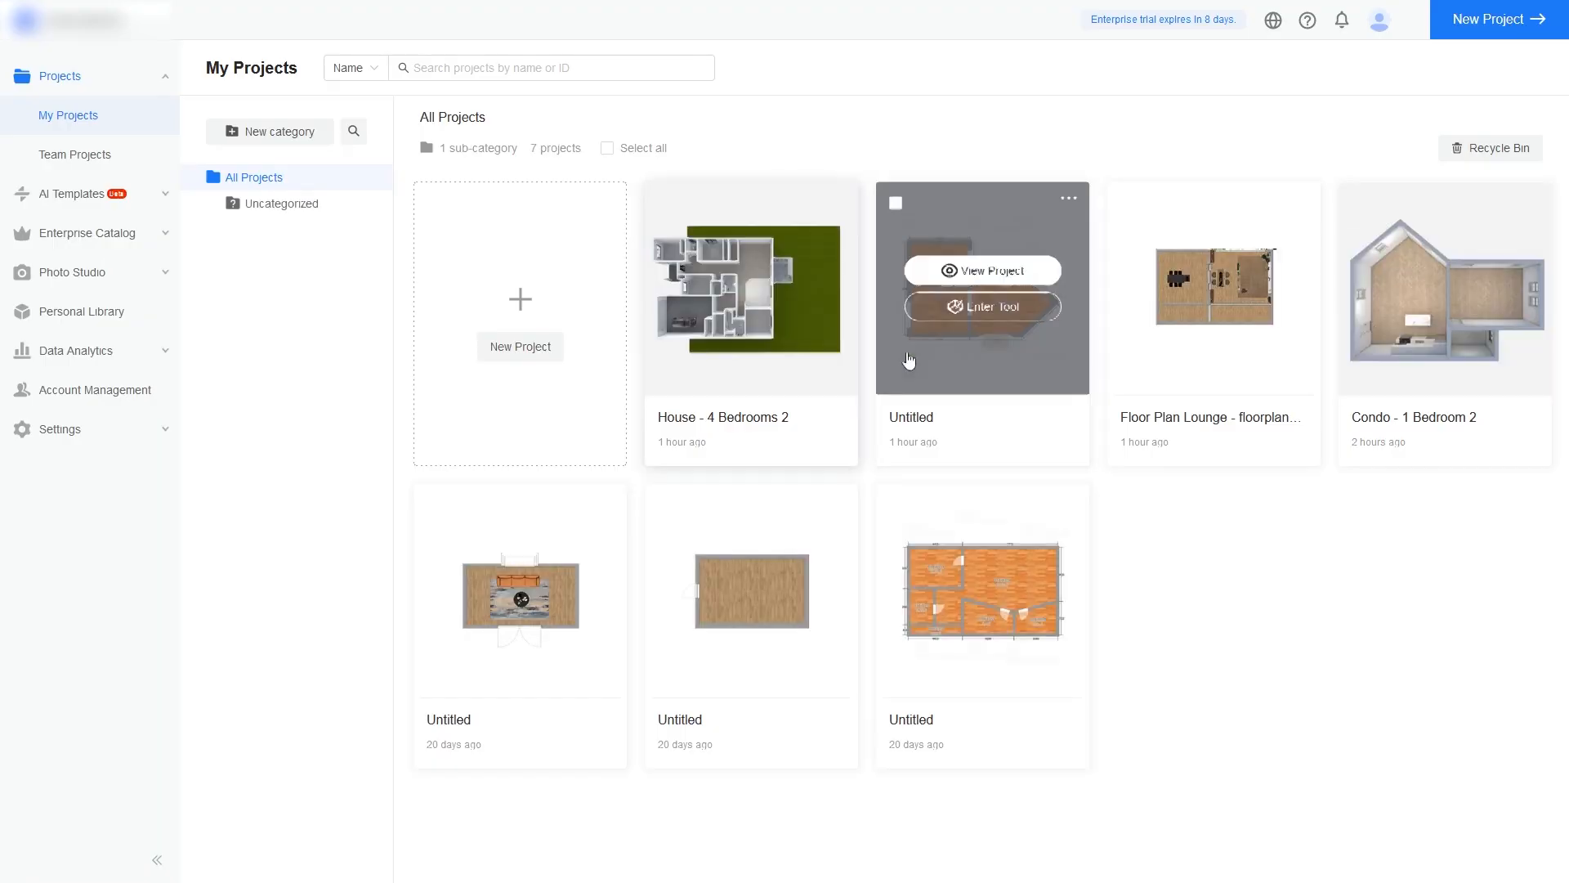
mouse_move(930, 608)
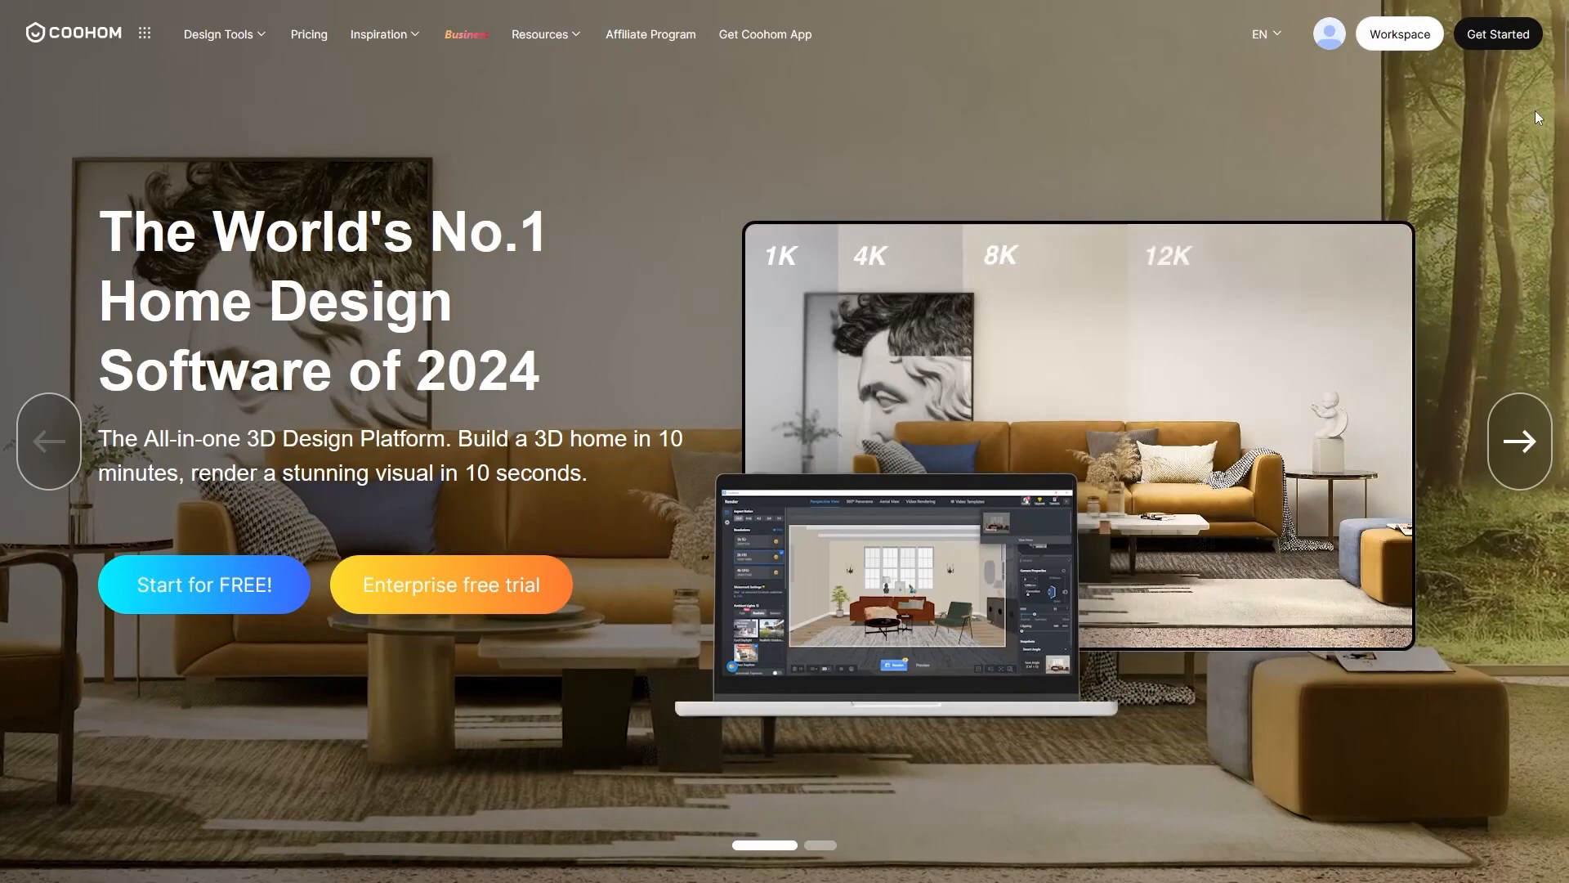
scroll(down, 3)
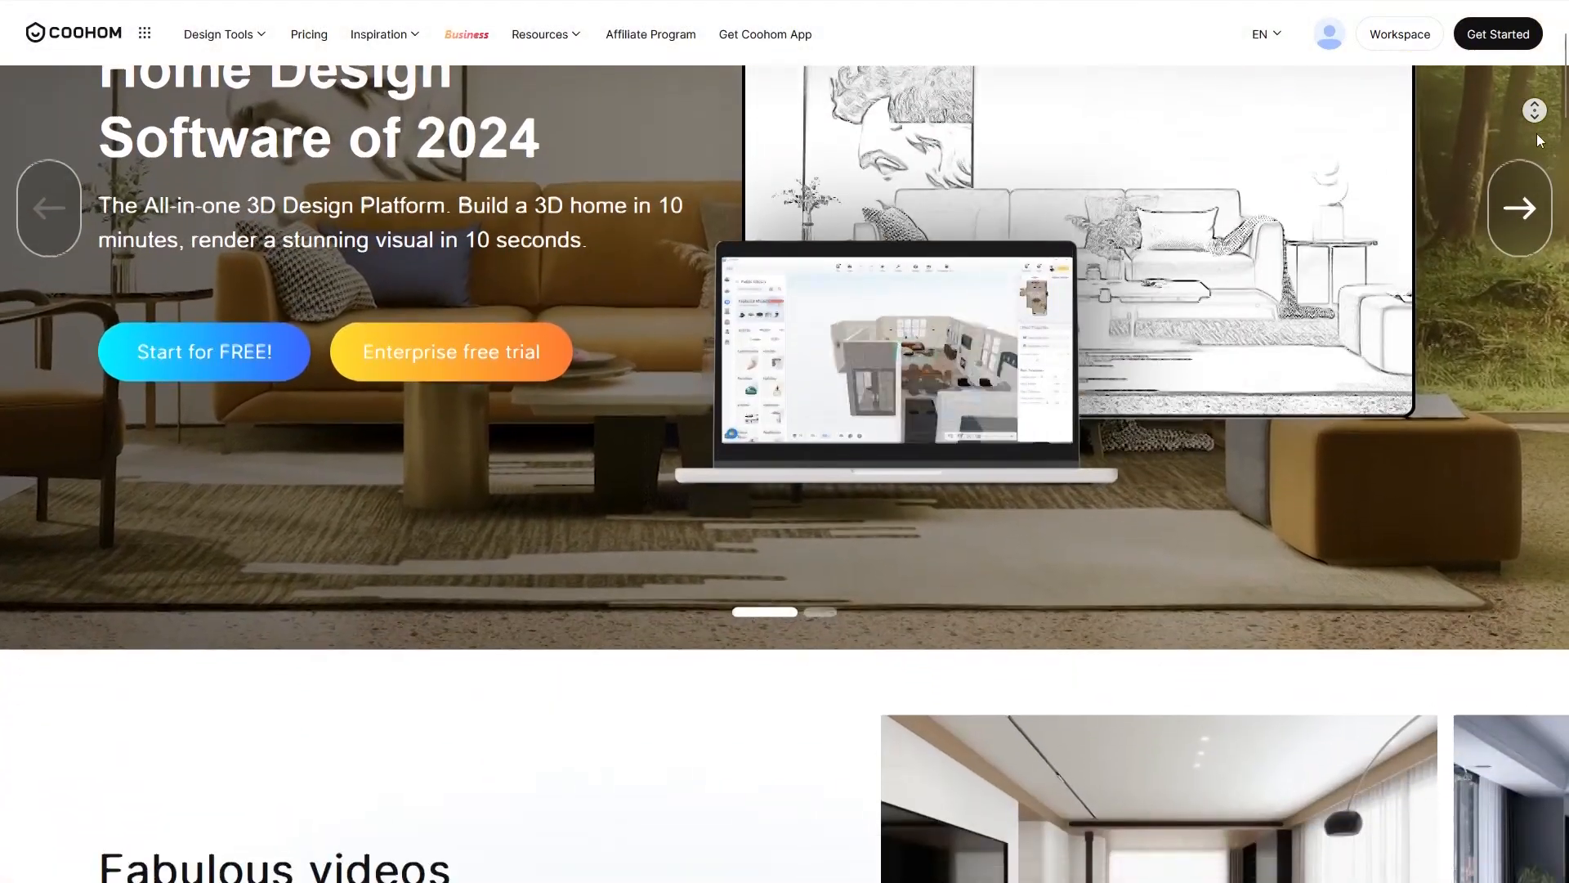
scroll(down, 3)
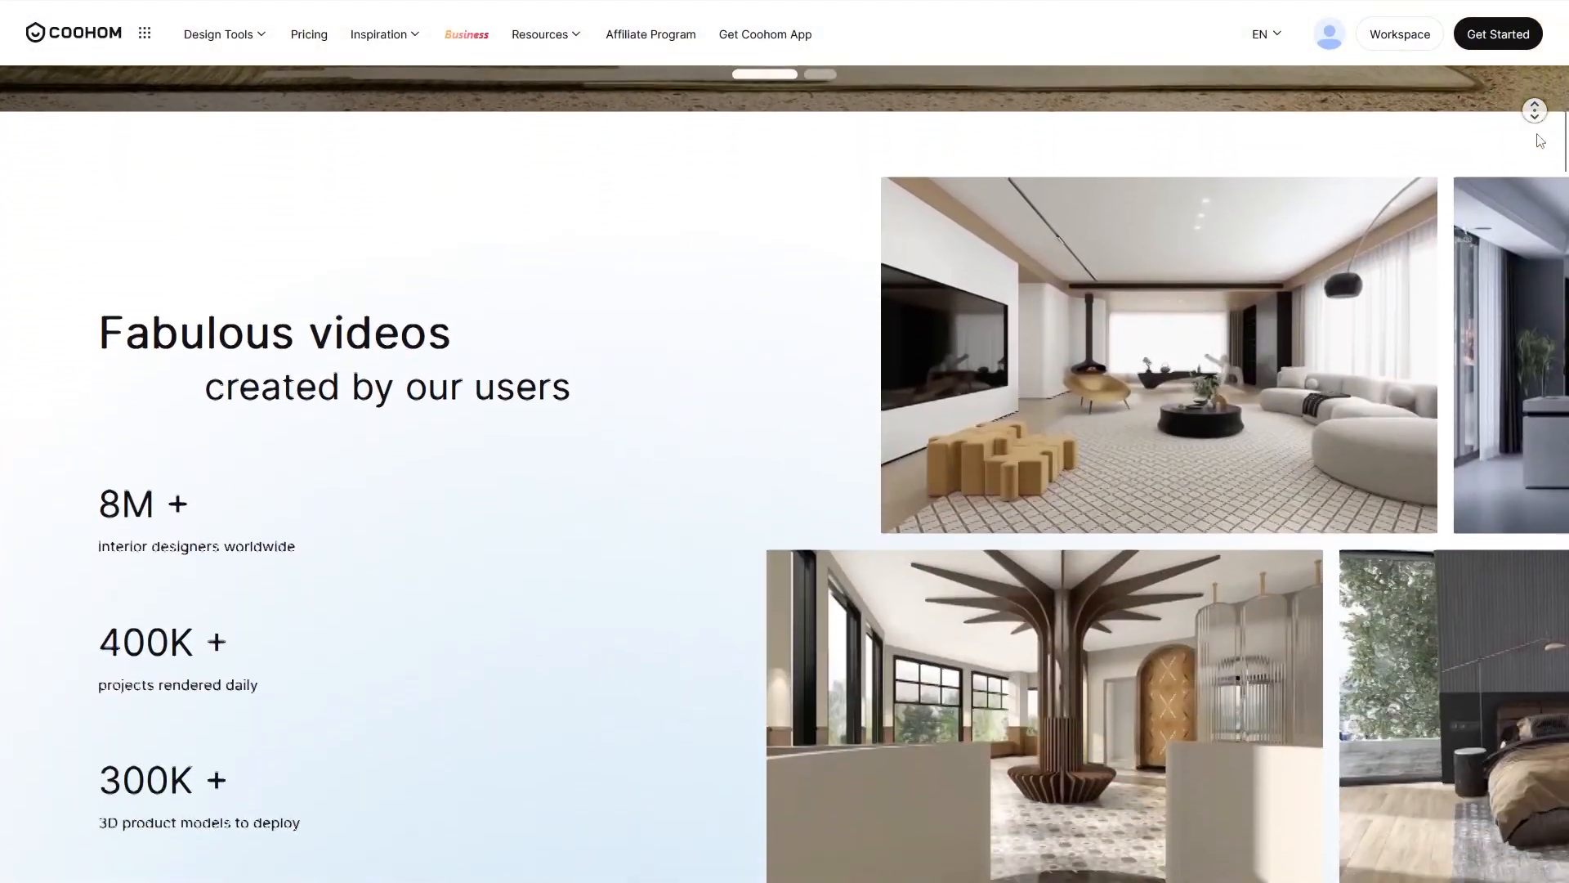
scroll(down, 3)
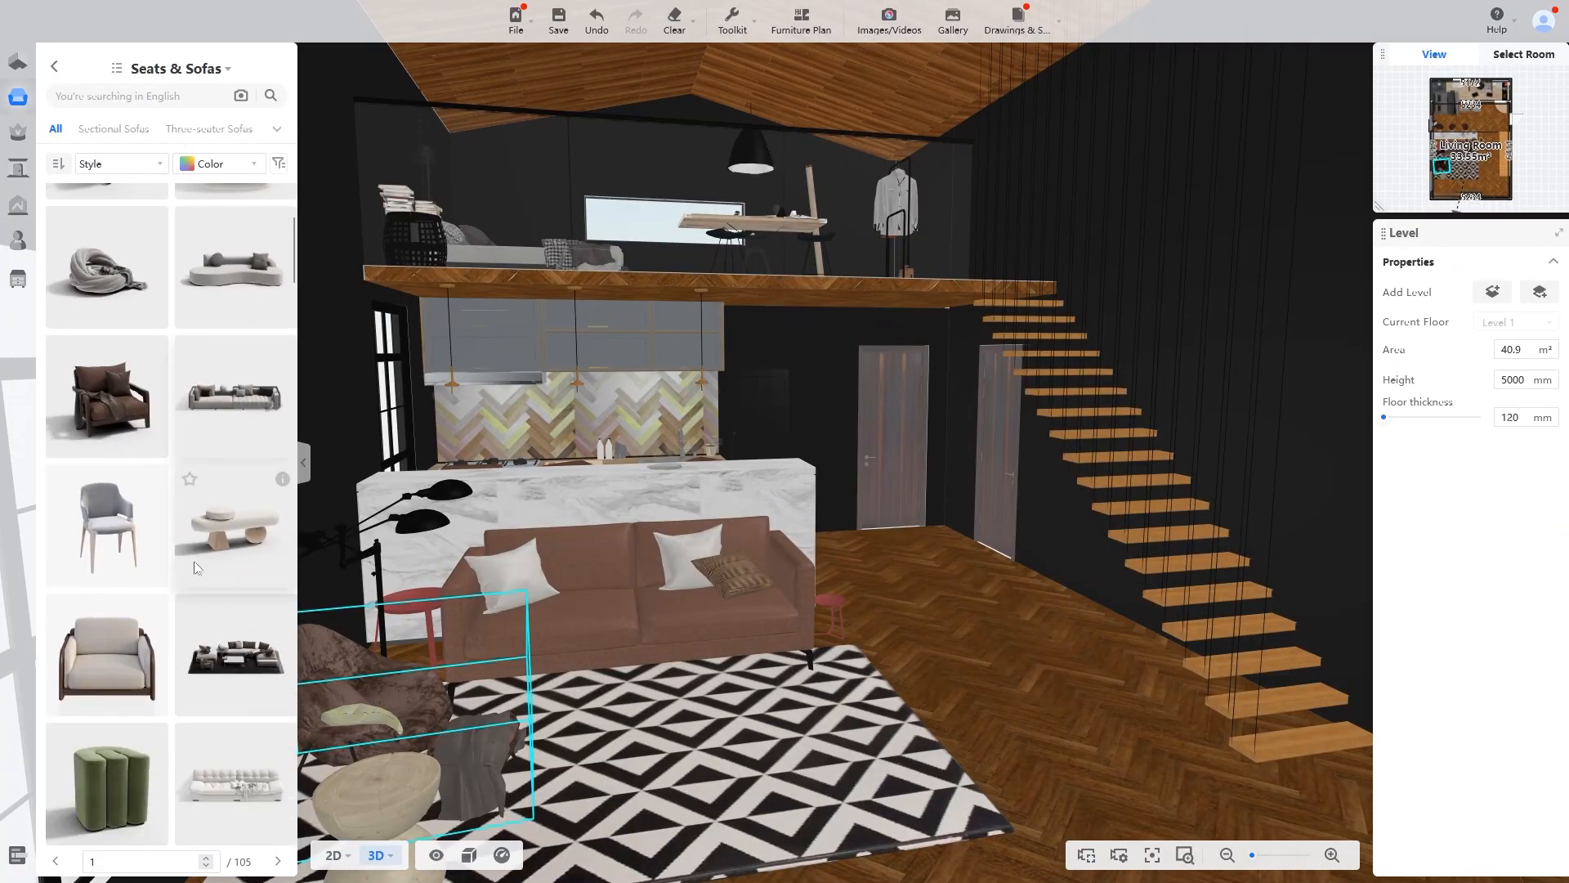
click(233, 520)
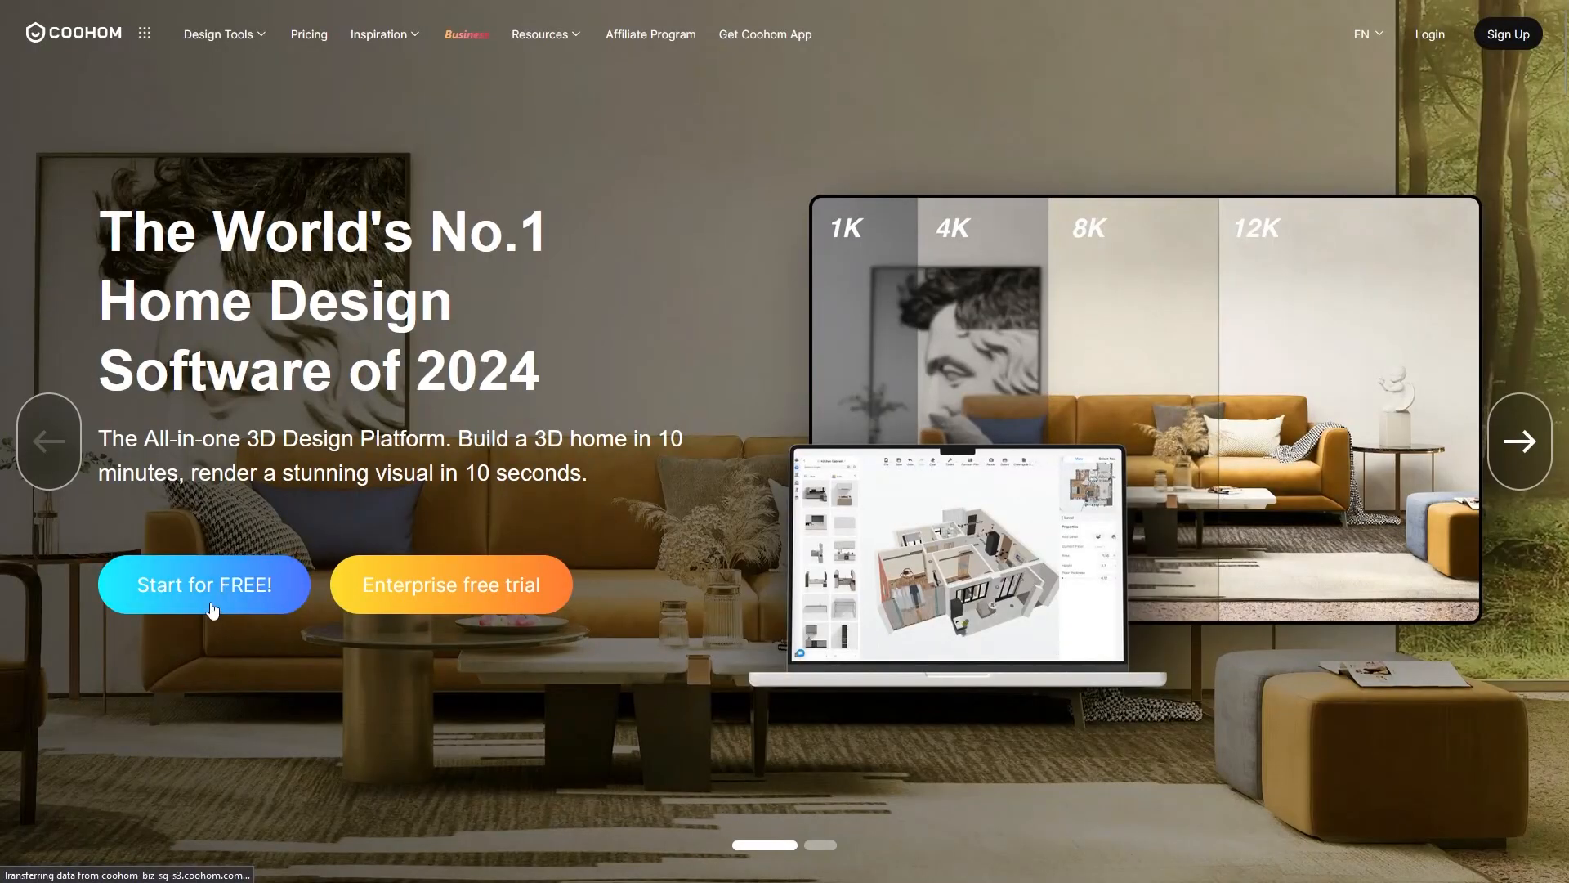
Sign in with a free account and browse the Photo Studio's Studio Collection scenes
click(204, 585)
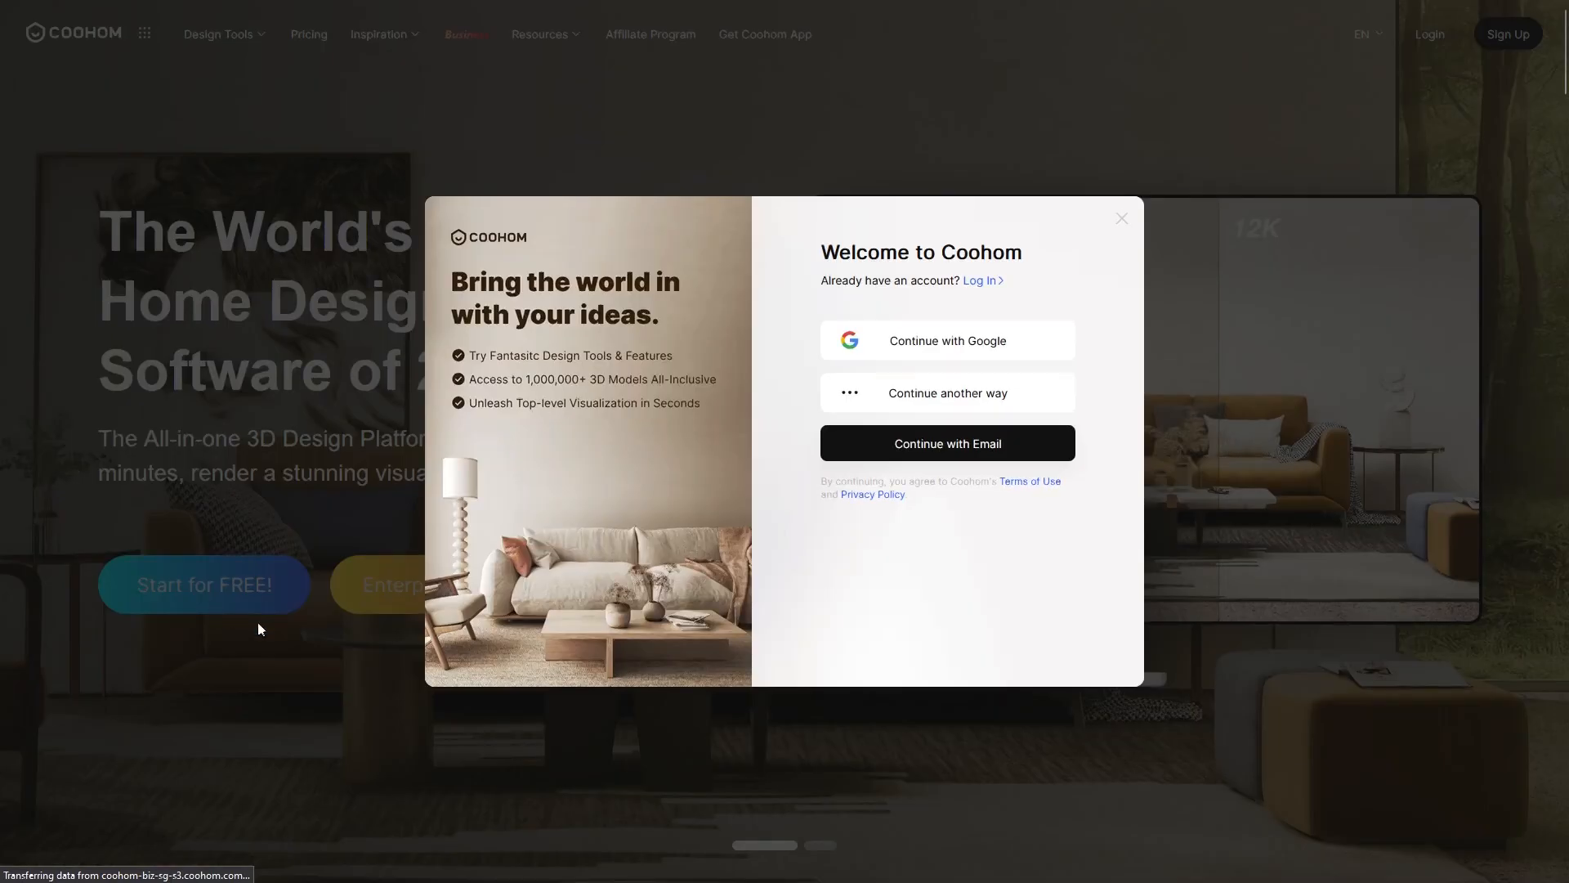
mouse_move(945, 443)
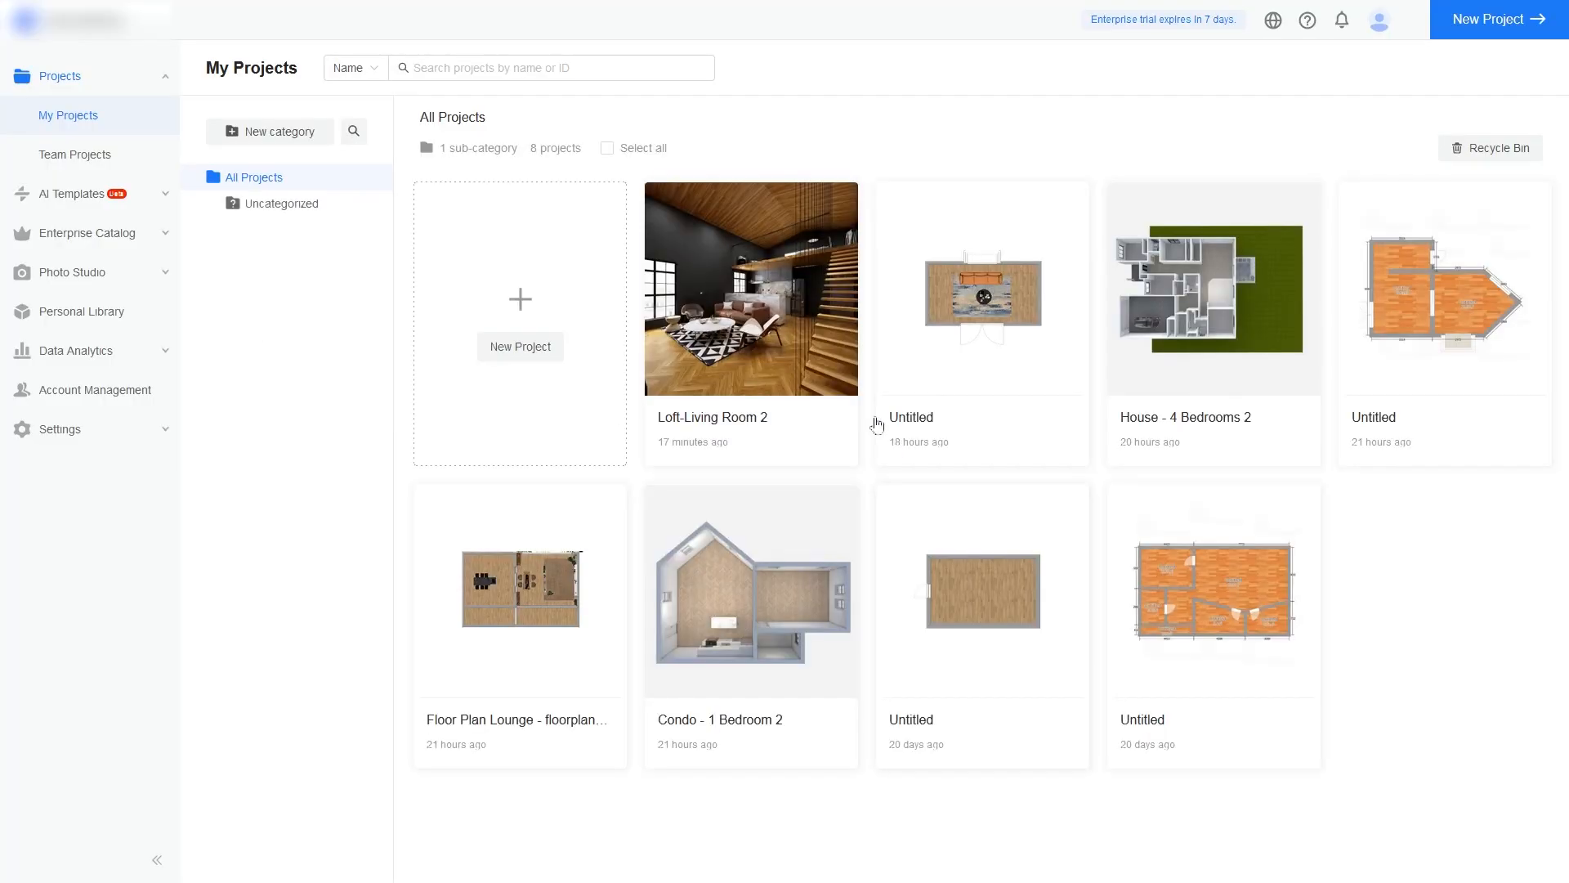
mouse_move(1281, 381)
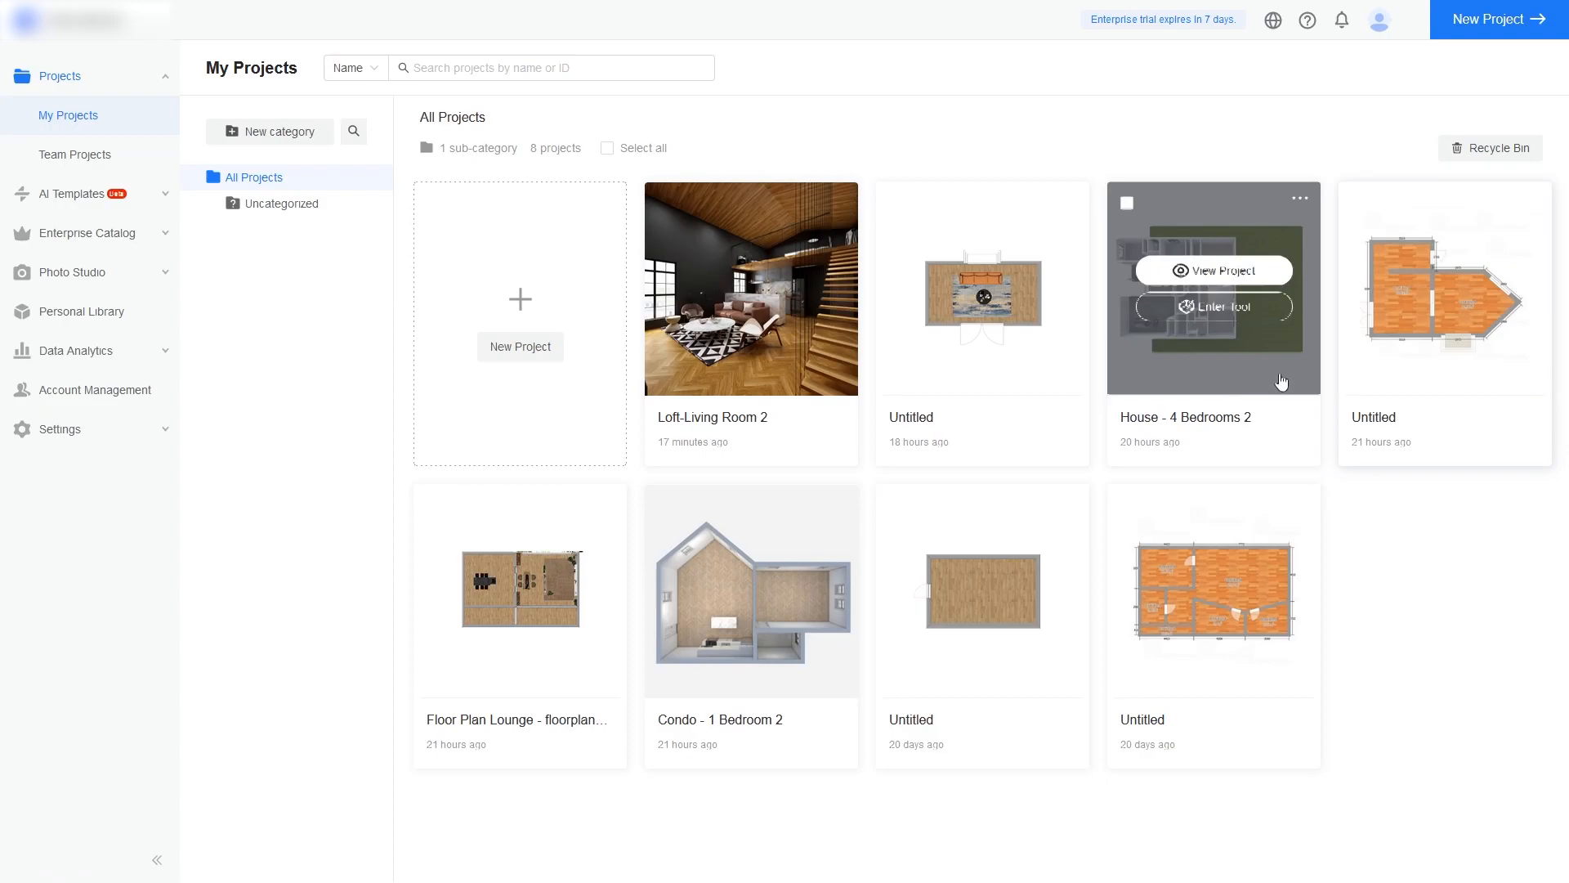
click(72, 273)
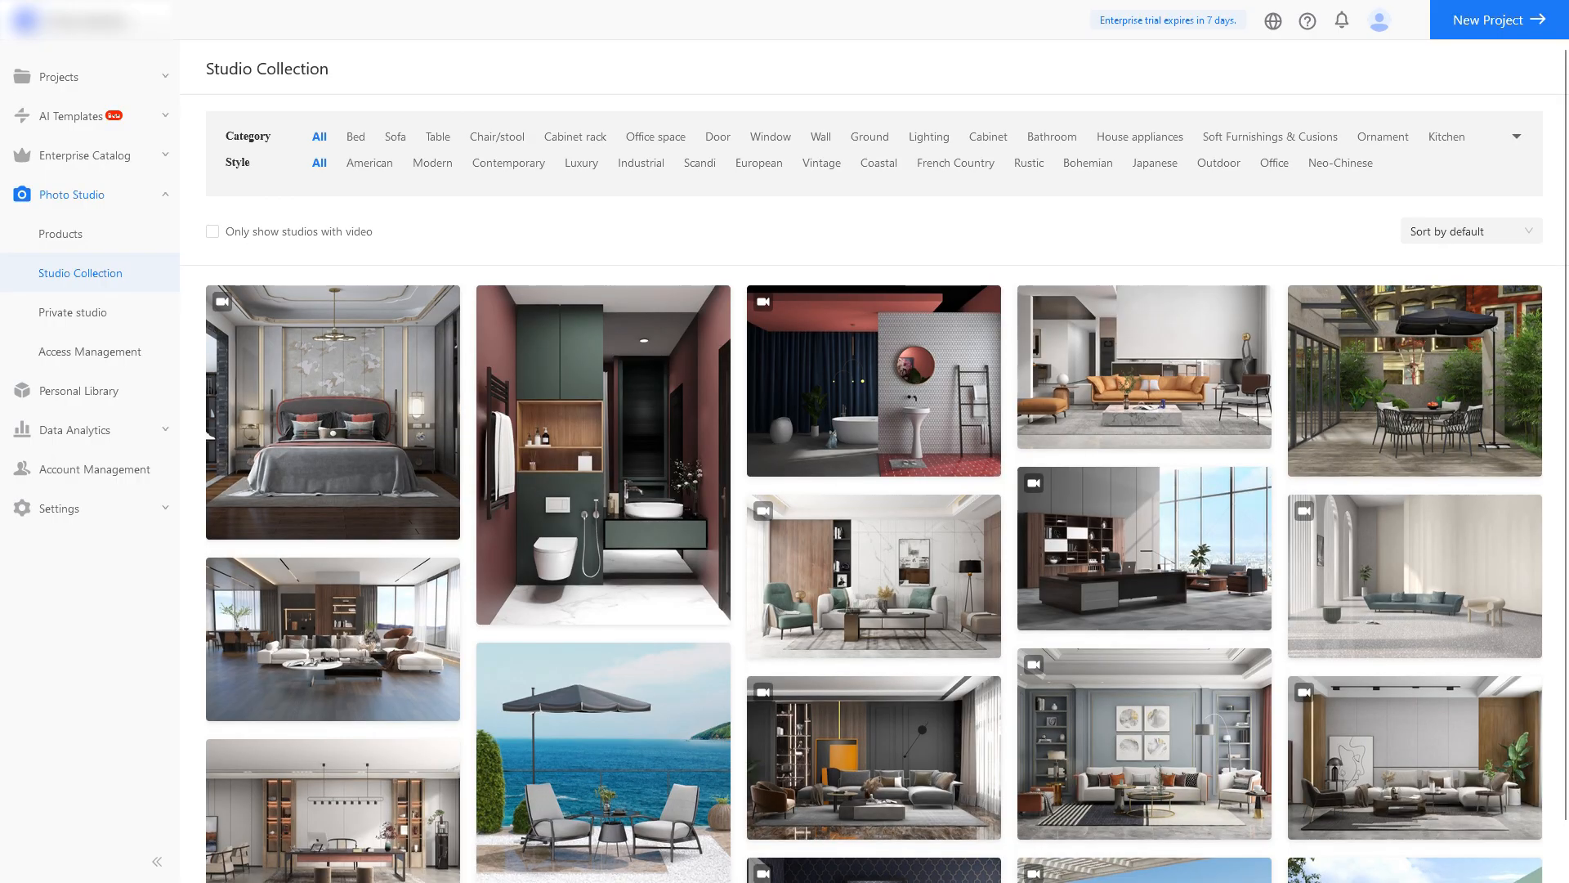
click(78, 391)
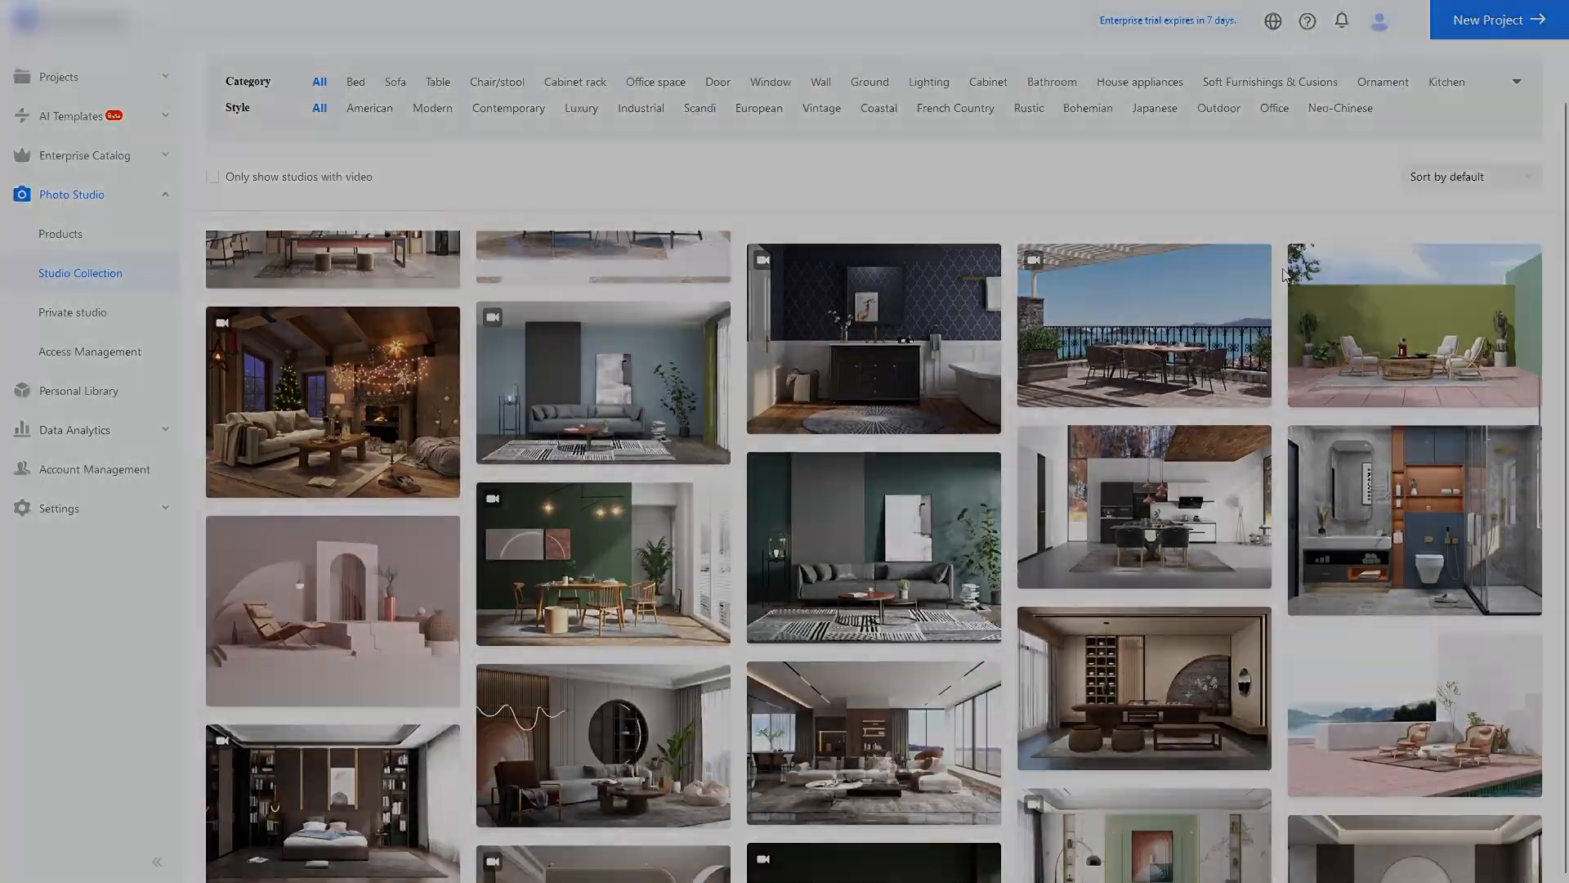
Return to My Projects and create a new blank project
click(59, 77)
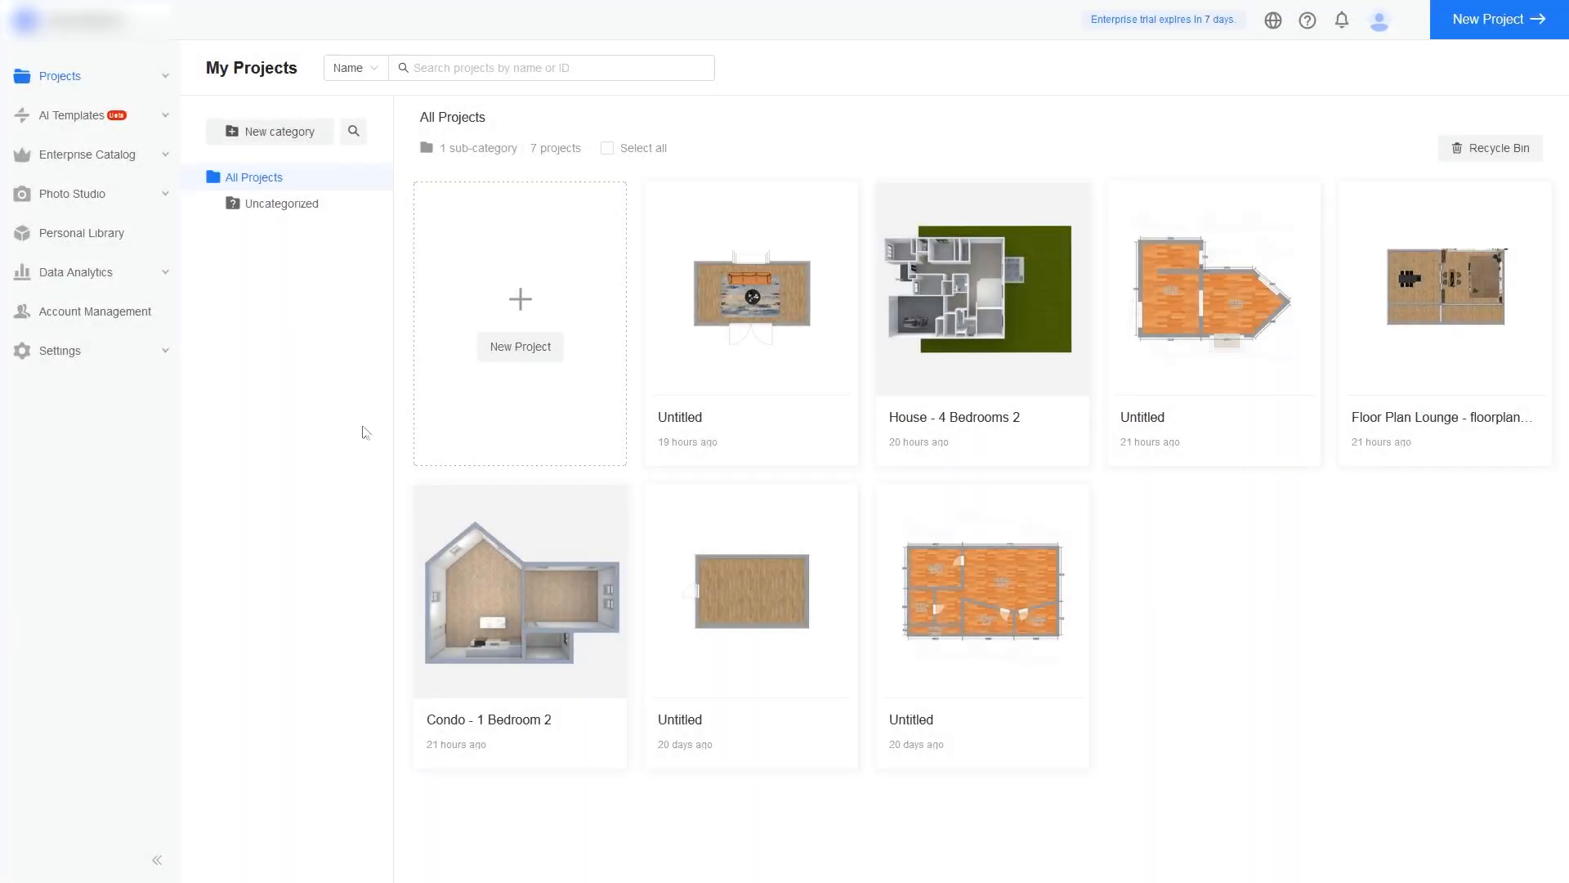
mouse_move(518, 358)
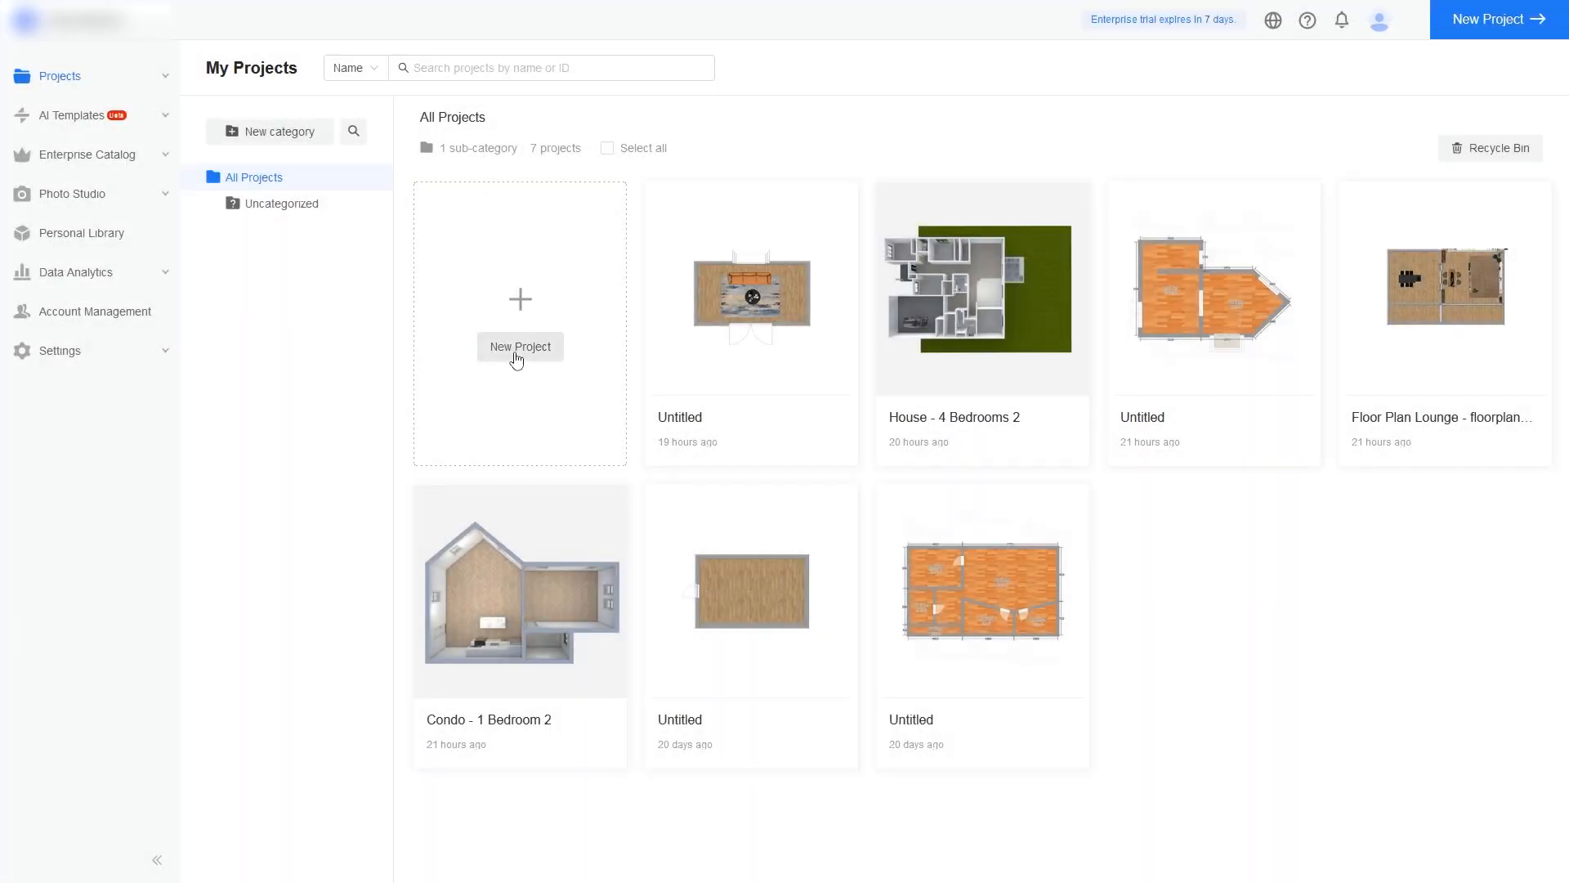
click(520, 347)
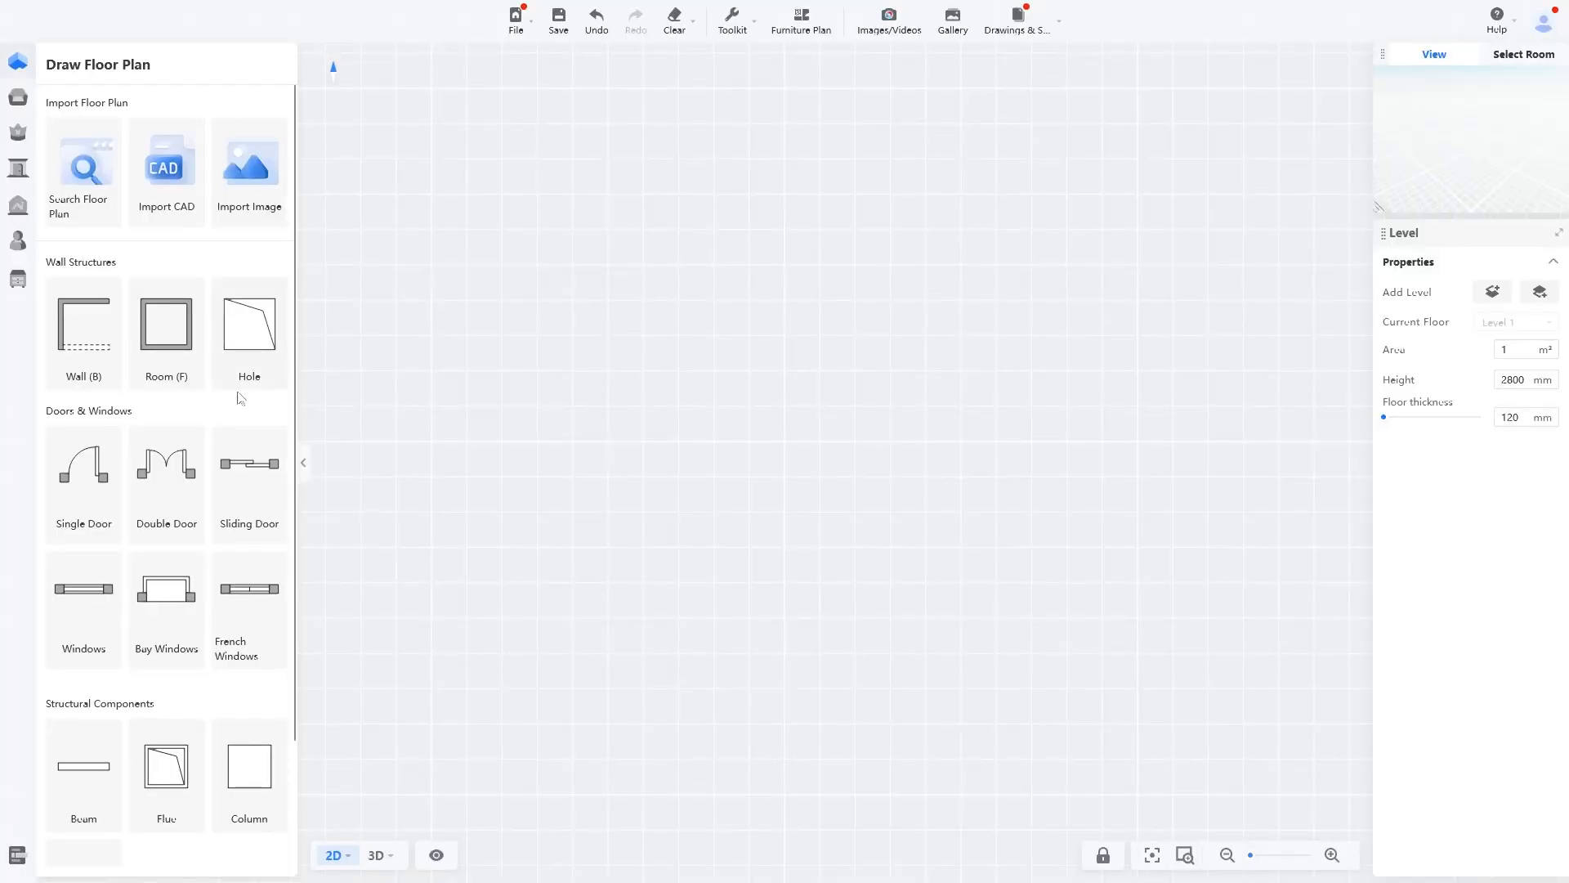
mouse_move(364, 337)
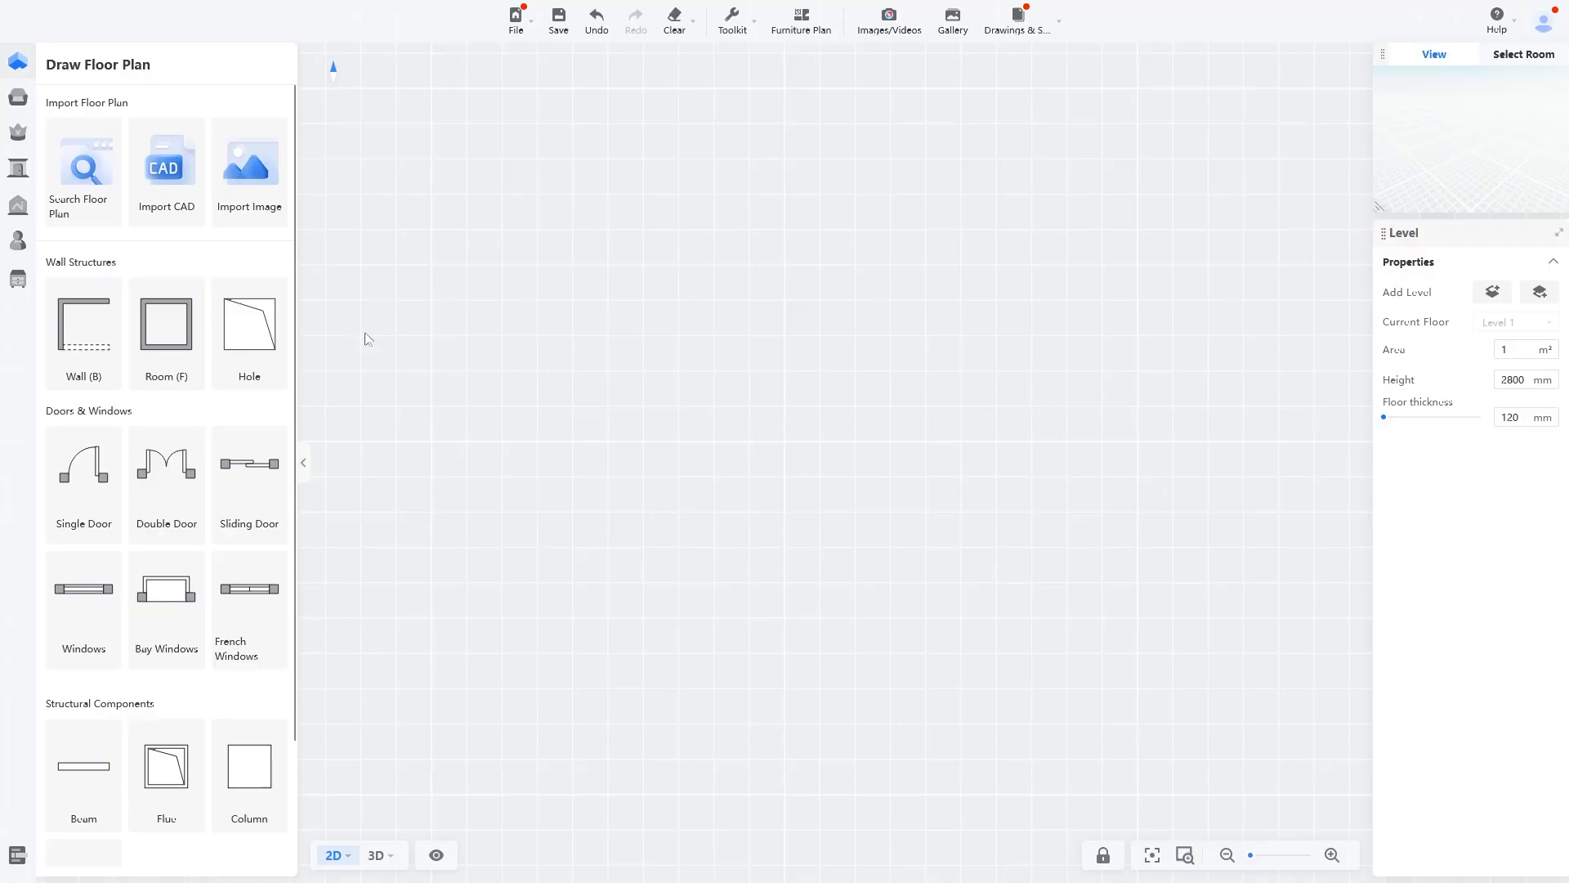
mouse_move(568, 357)
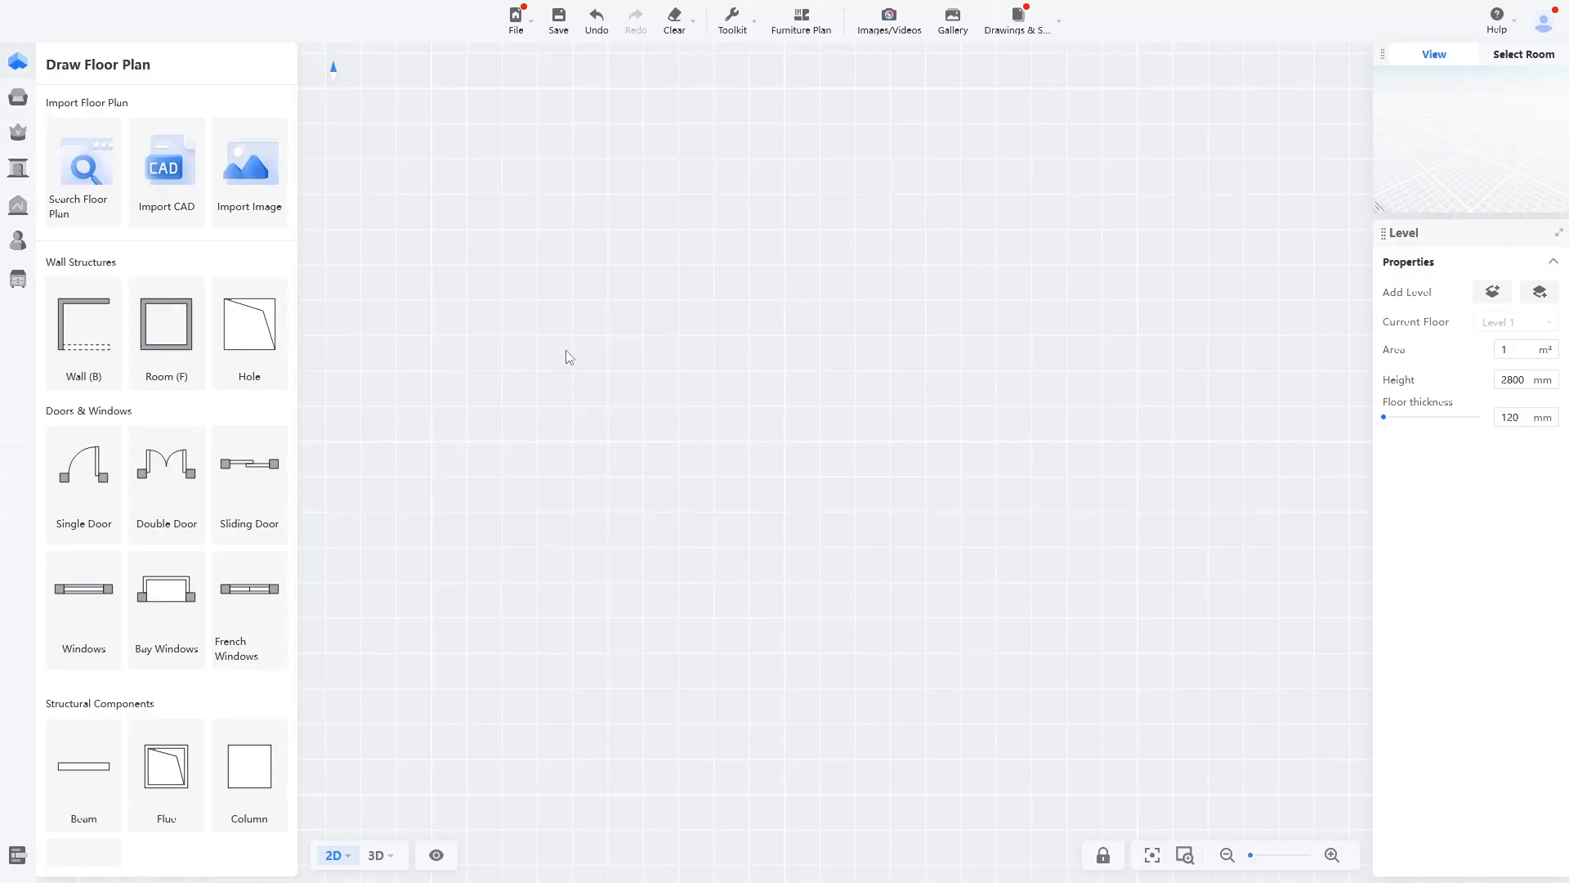
click(516, 18)
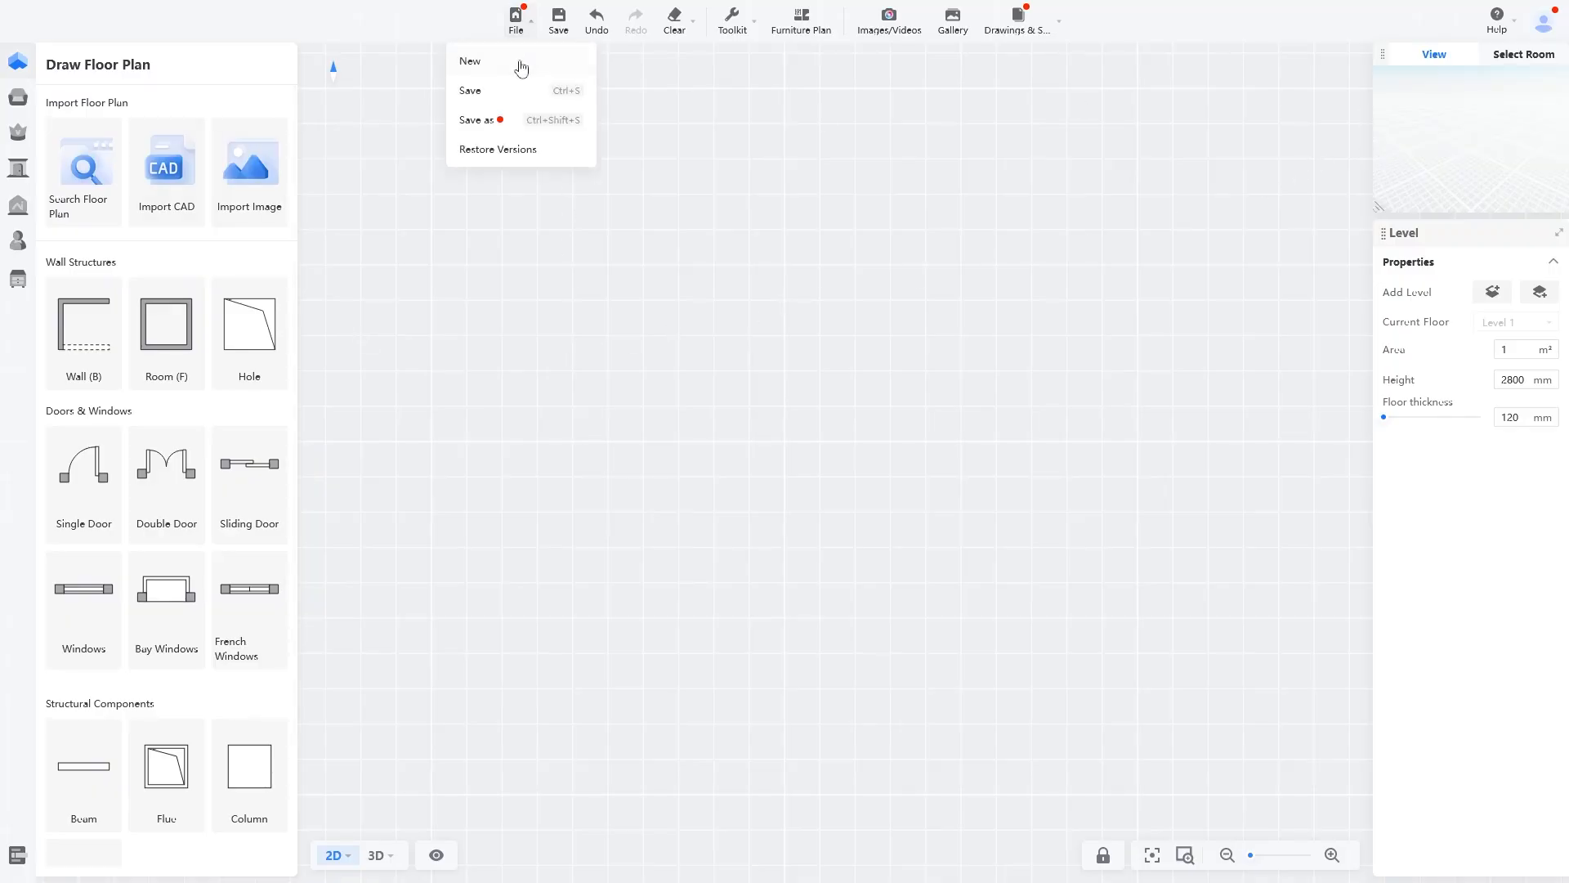
click(469, 61)
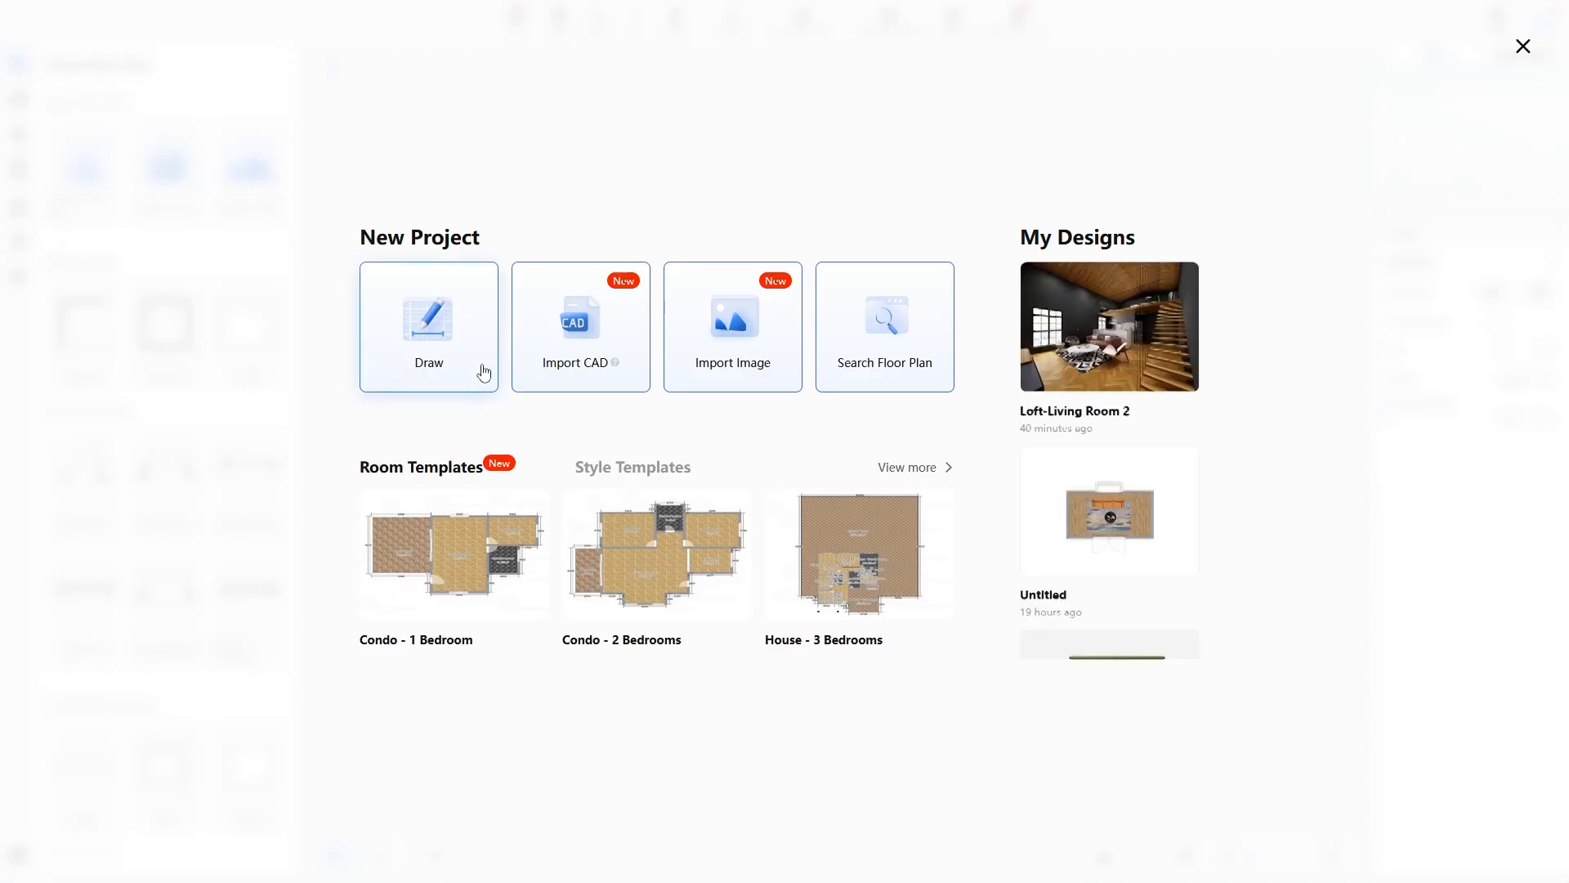
mouse_move(719, 474)
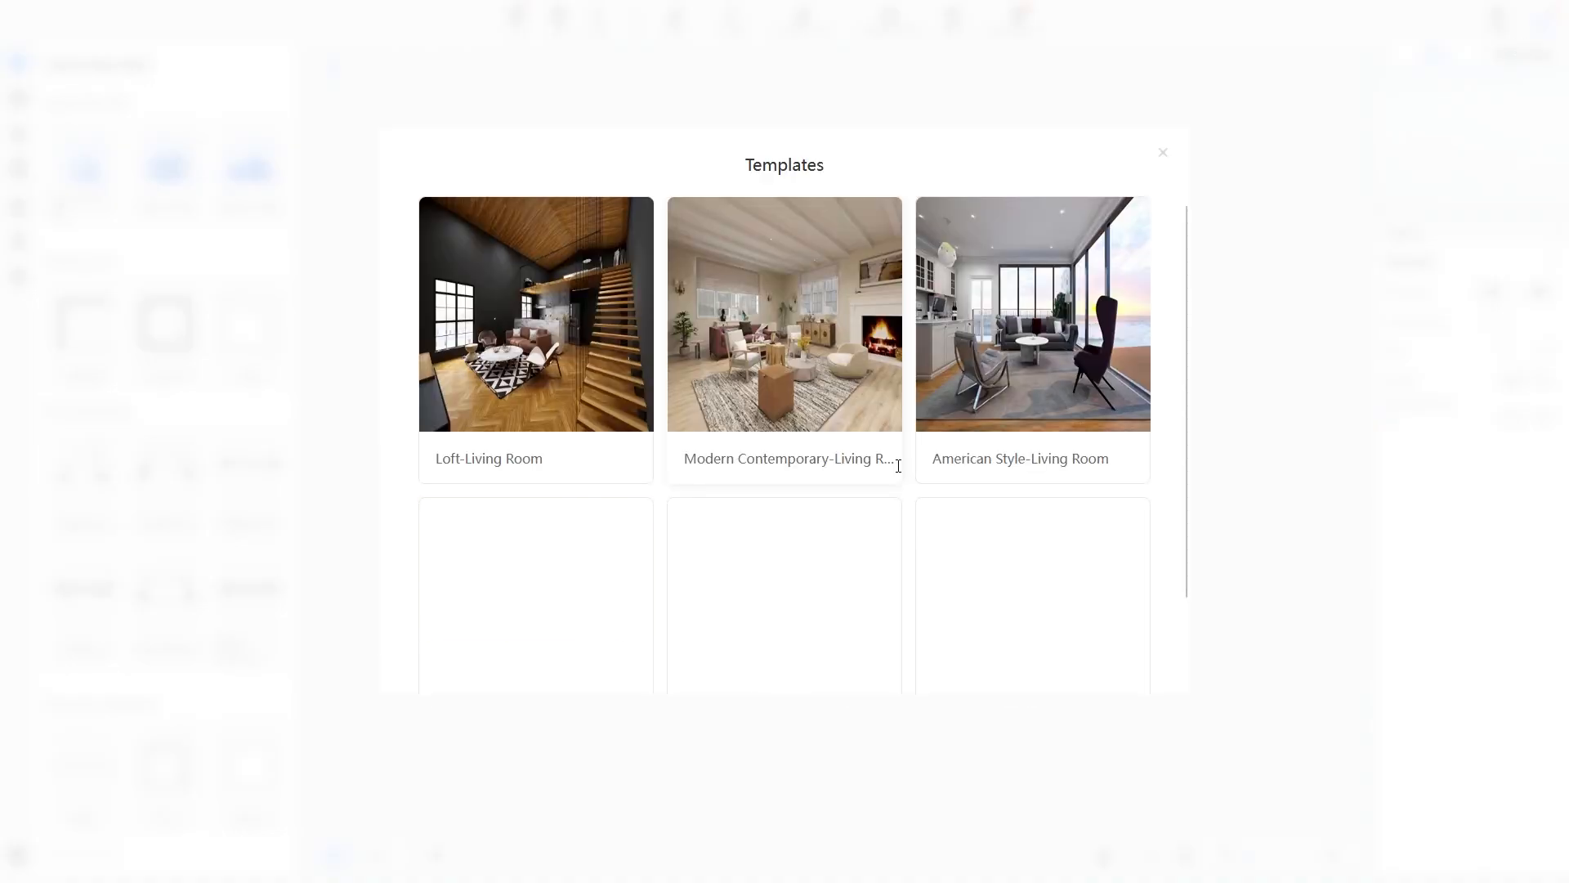
scroll(down, 3)
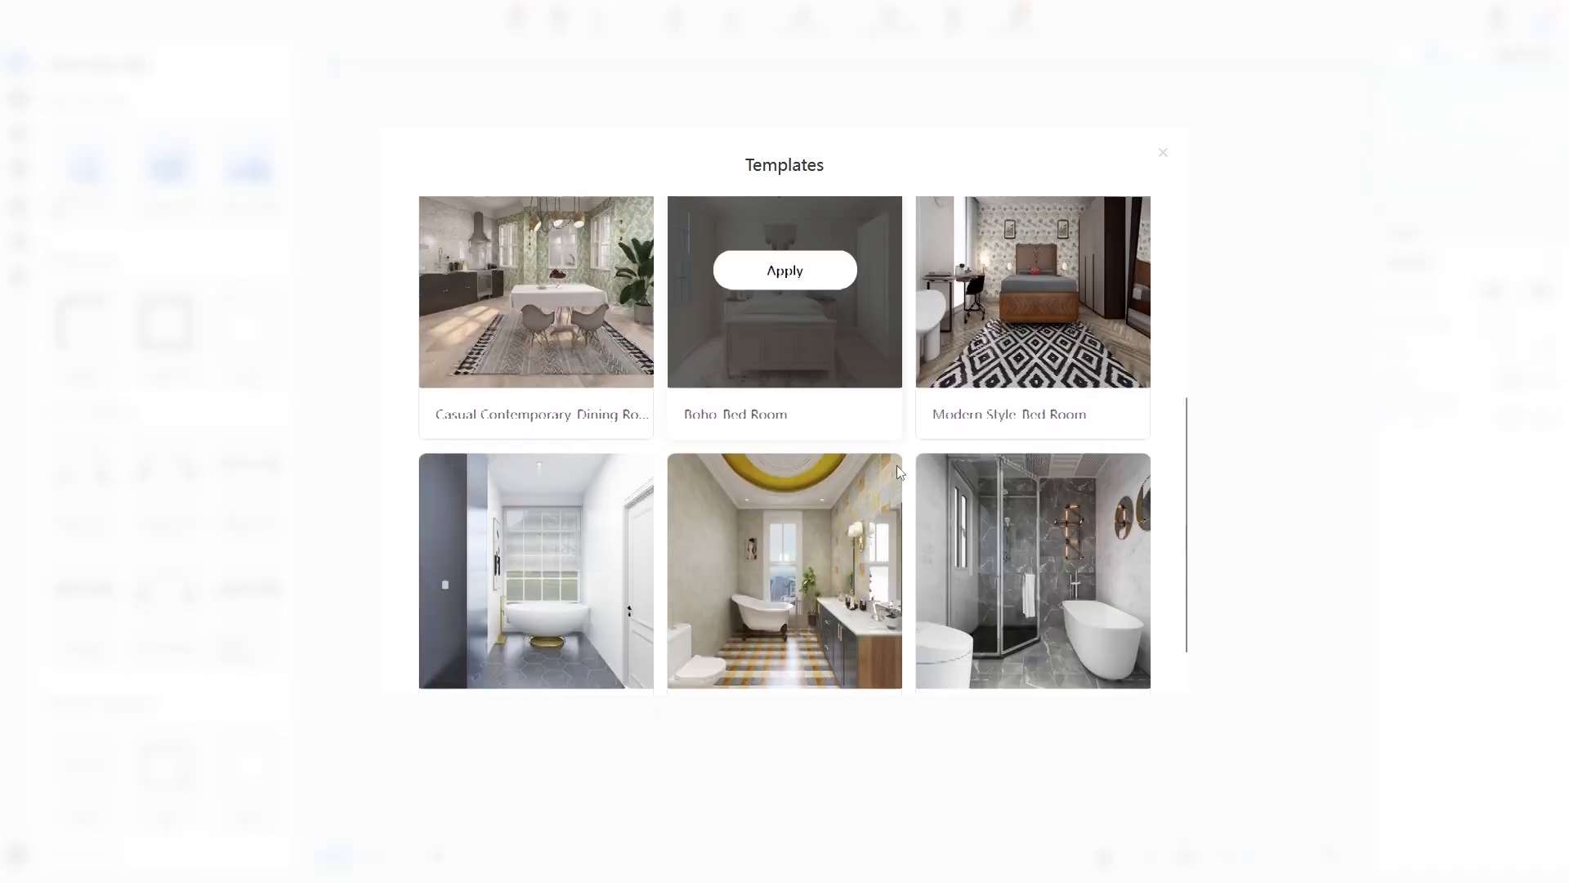
click(1162, 152)
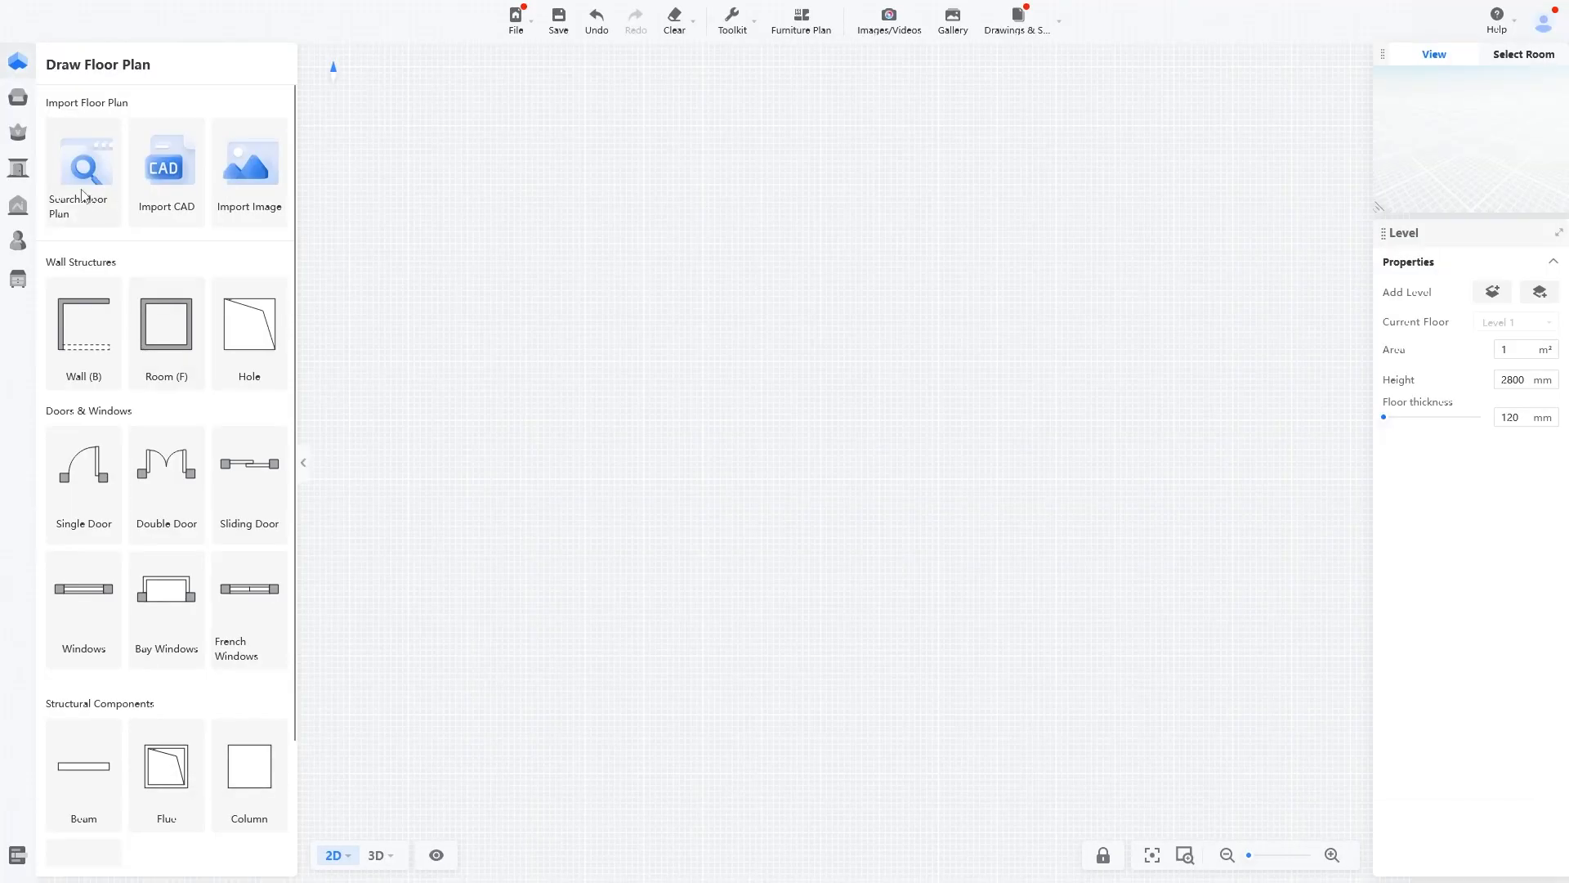
Load an existing multi-room floor plan, try the Wall tool, and switch to the 3D view
click(83, 167)
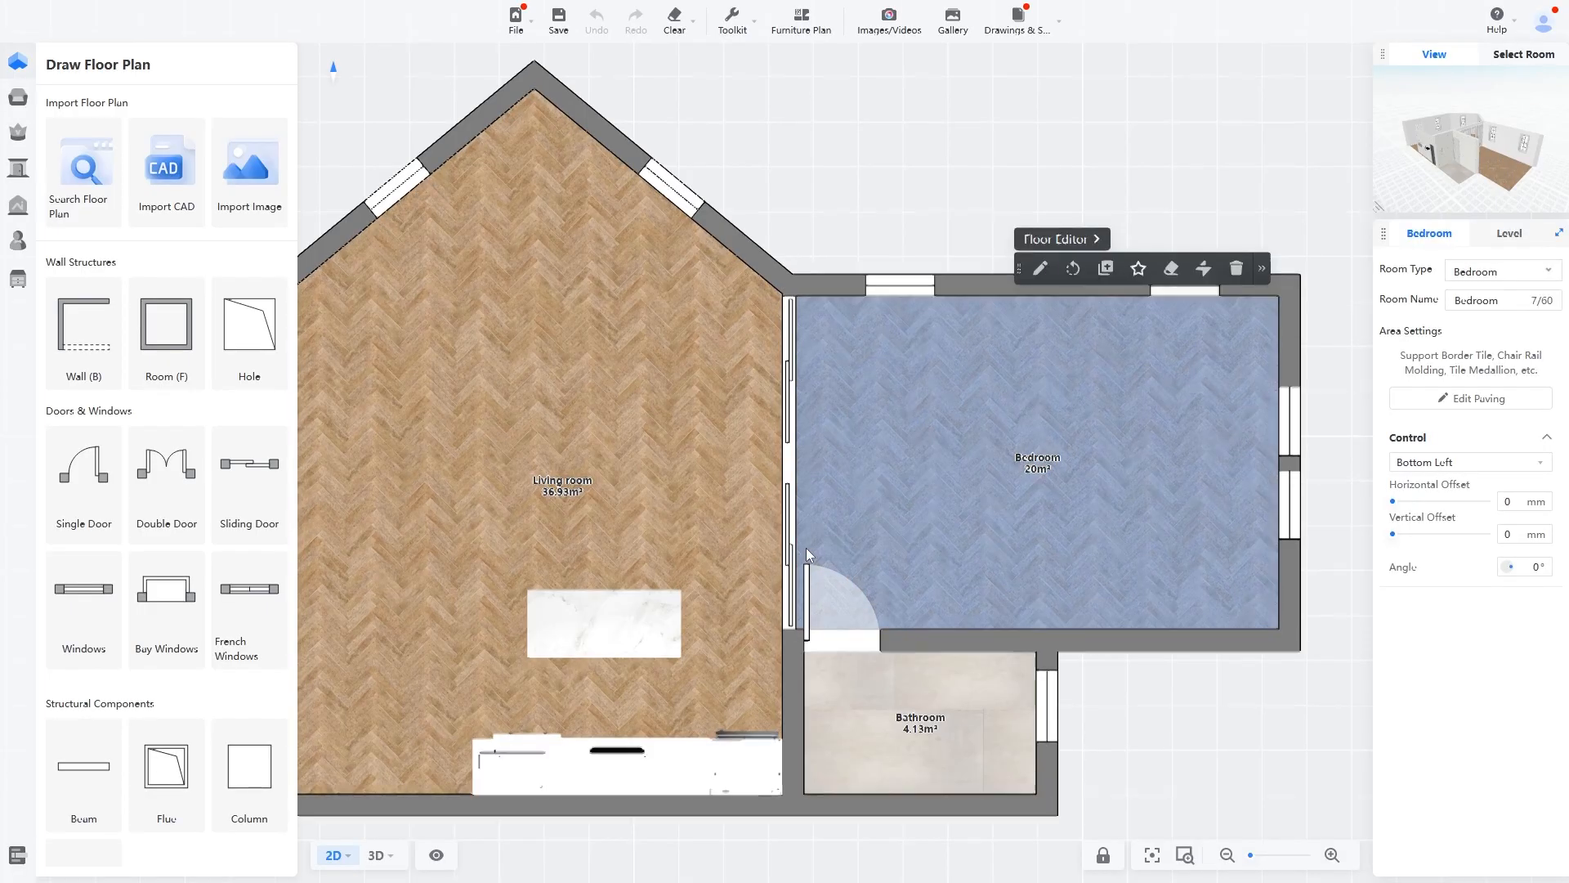
click(84, 325)
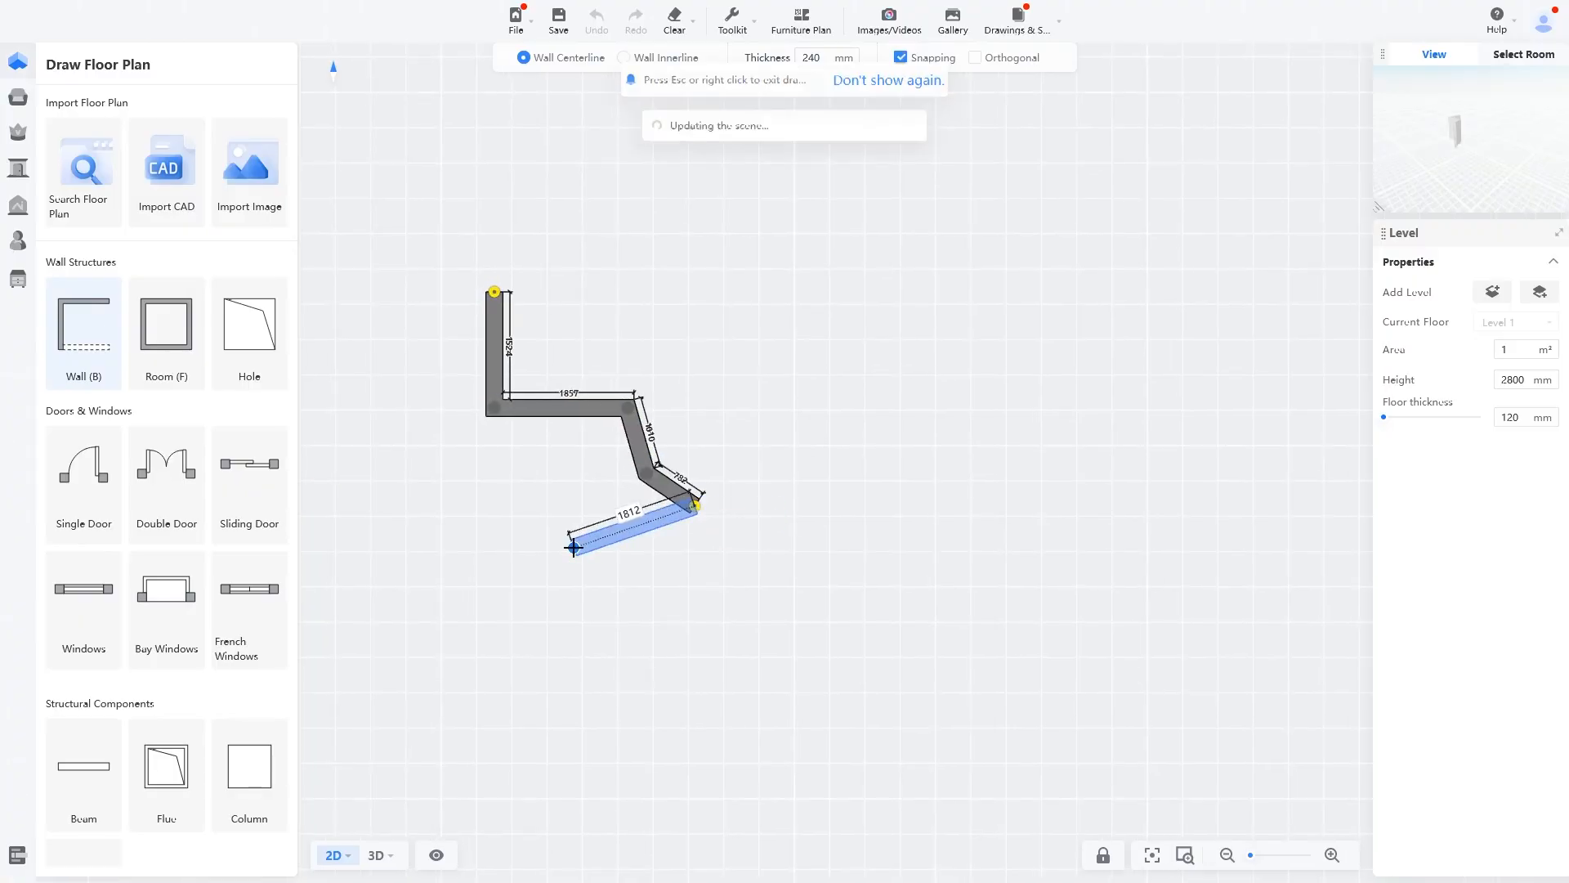
click(376, 855)
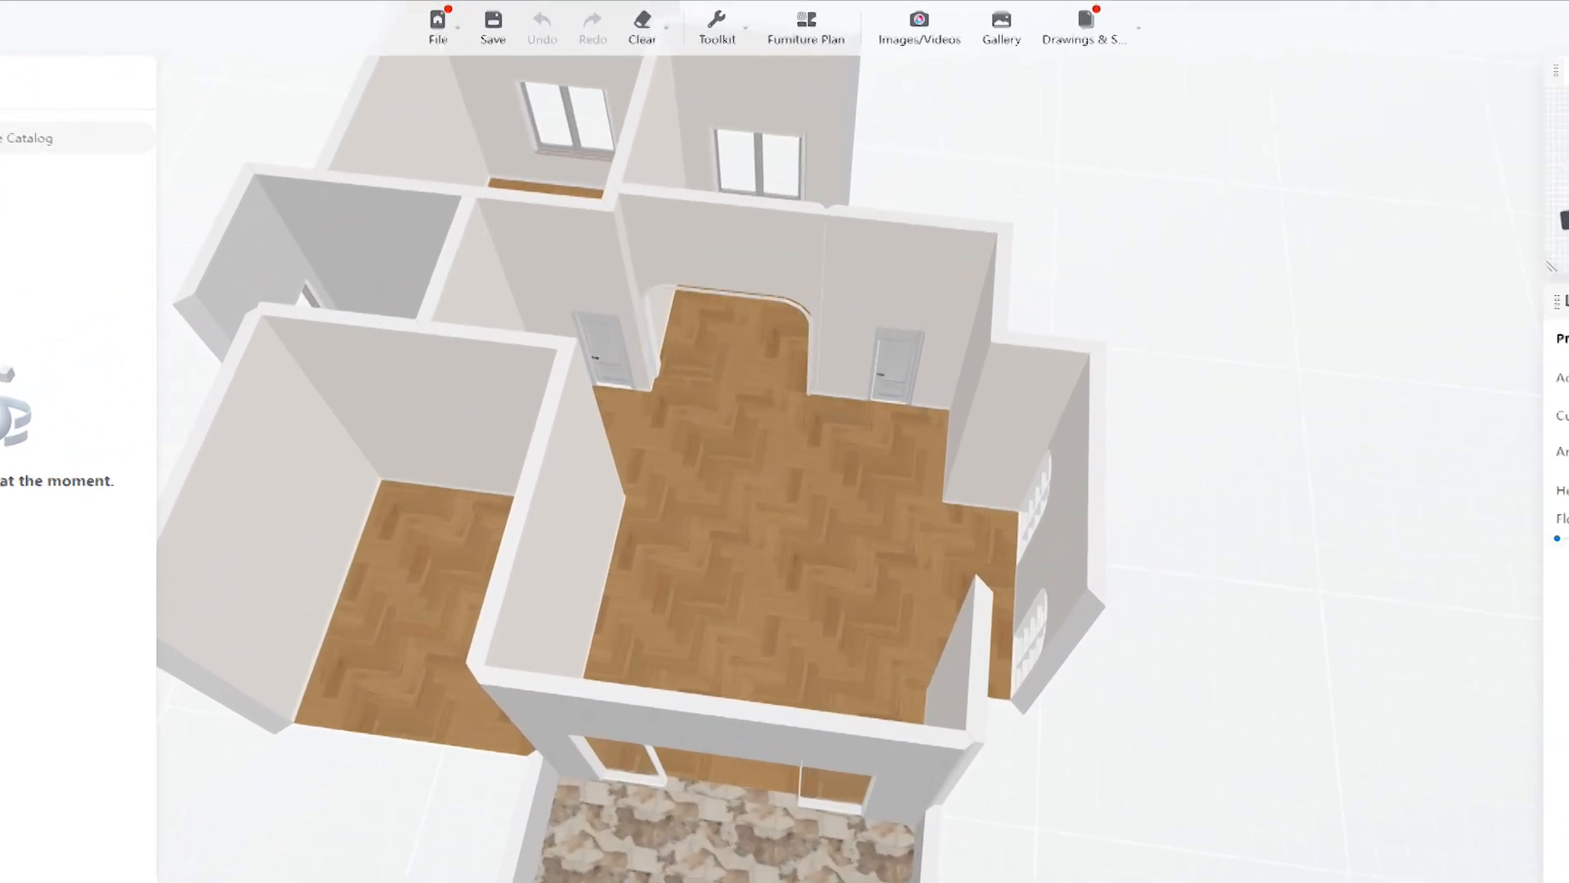
Enter the 3D walk view inside the house from the Toolkit
scroll(up, 3)
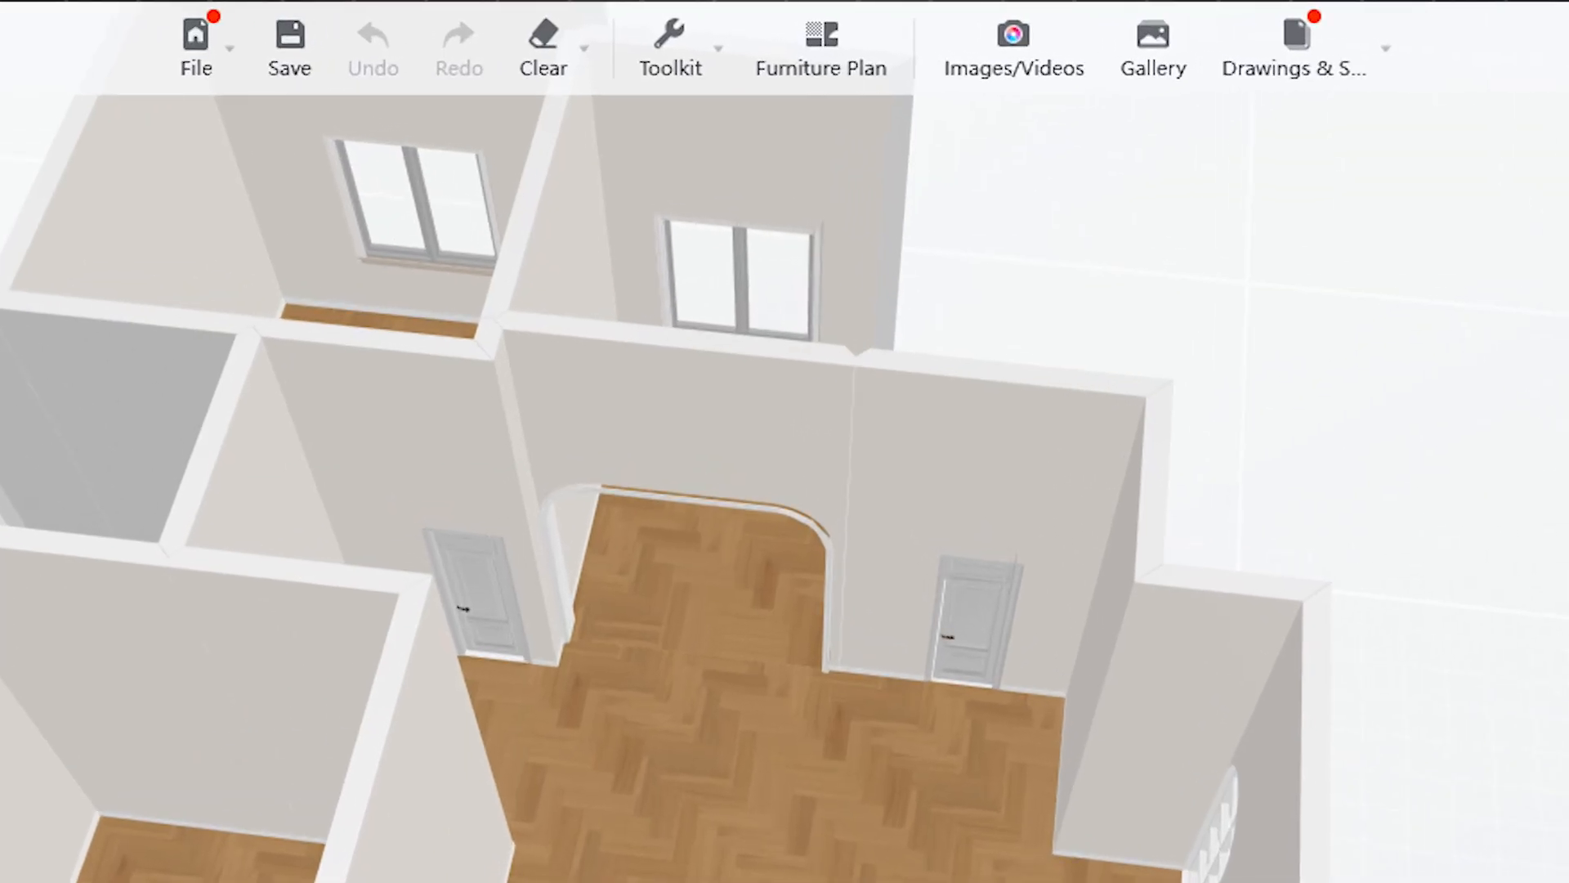
click(670, 46)
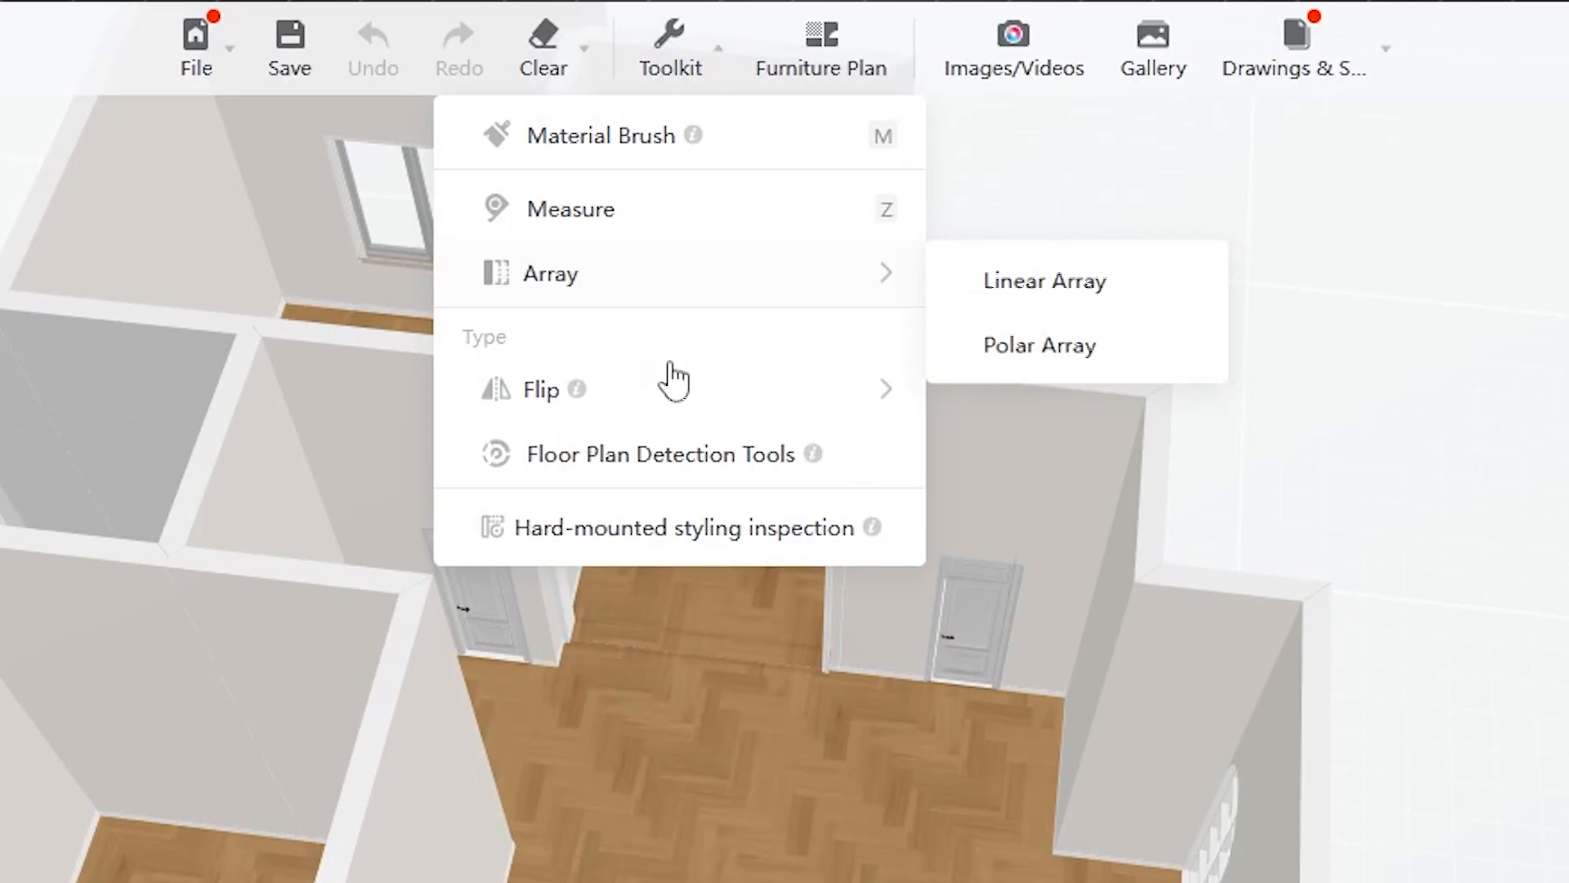
click(1291, 46)
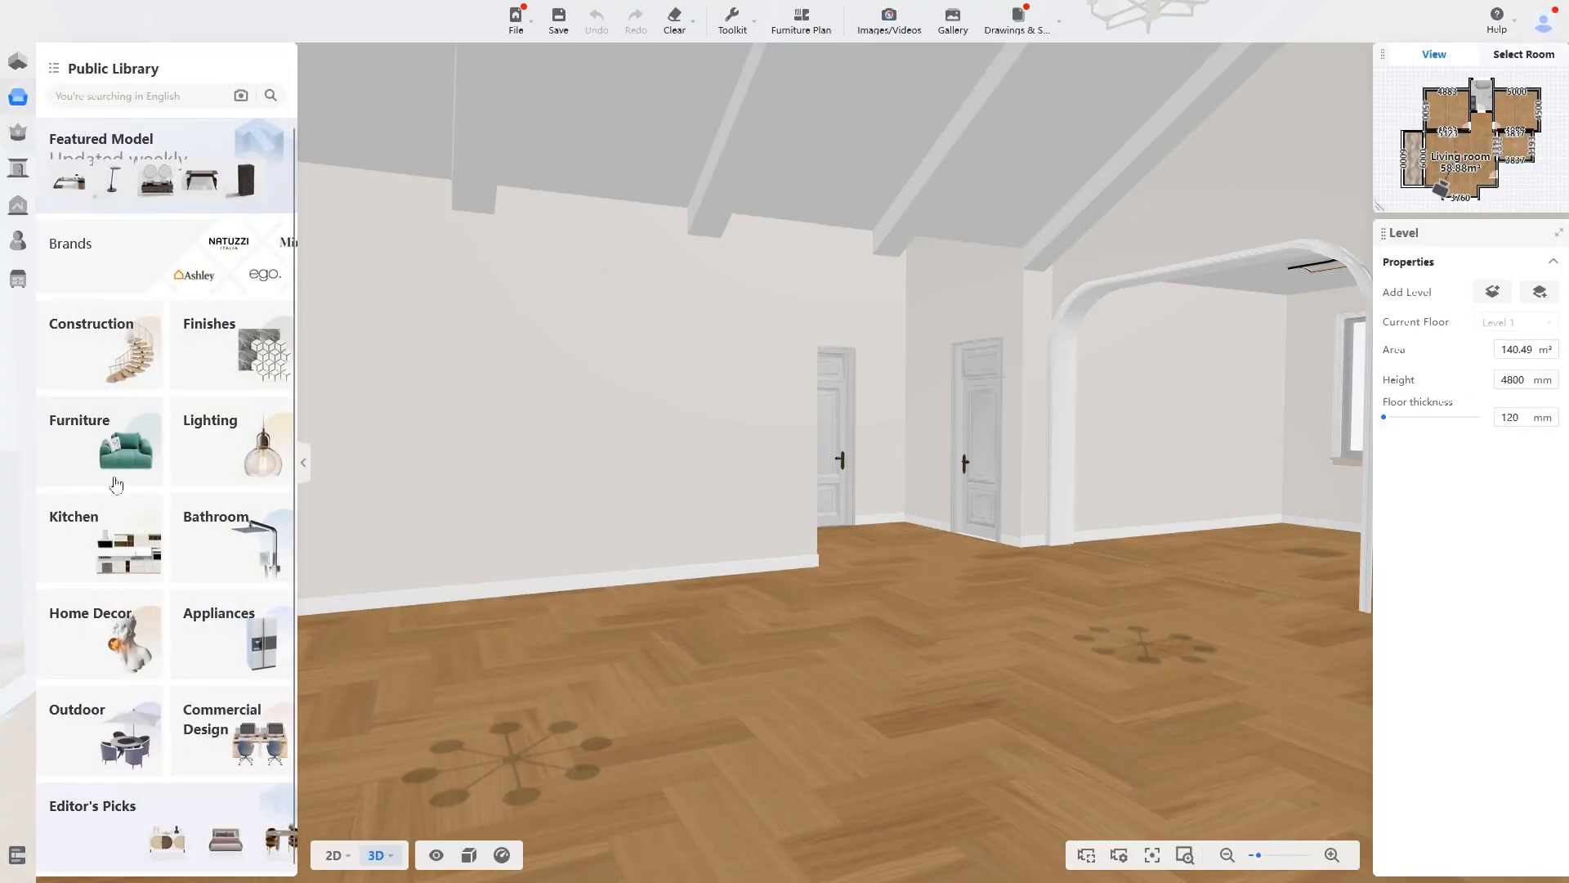
Browse the Public Library from Construction through Doors, Tiles and laundry cabinet models
click(92, 344)
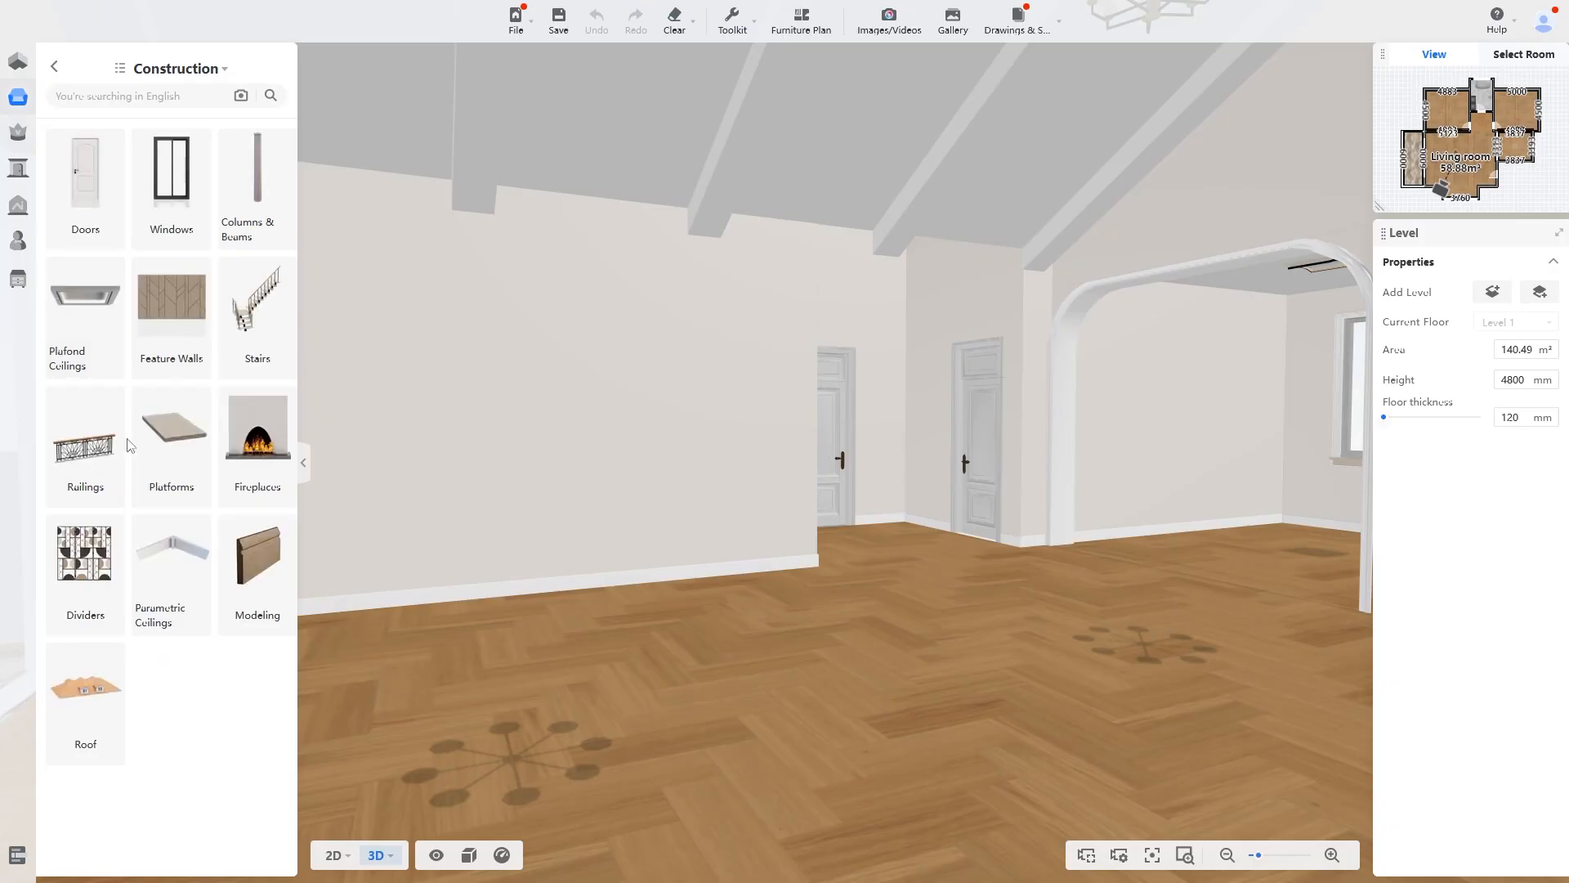
click(83, 170)
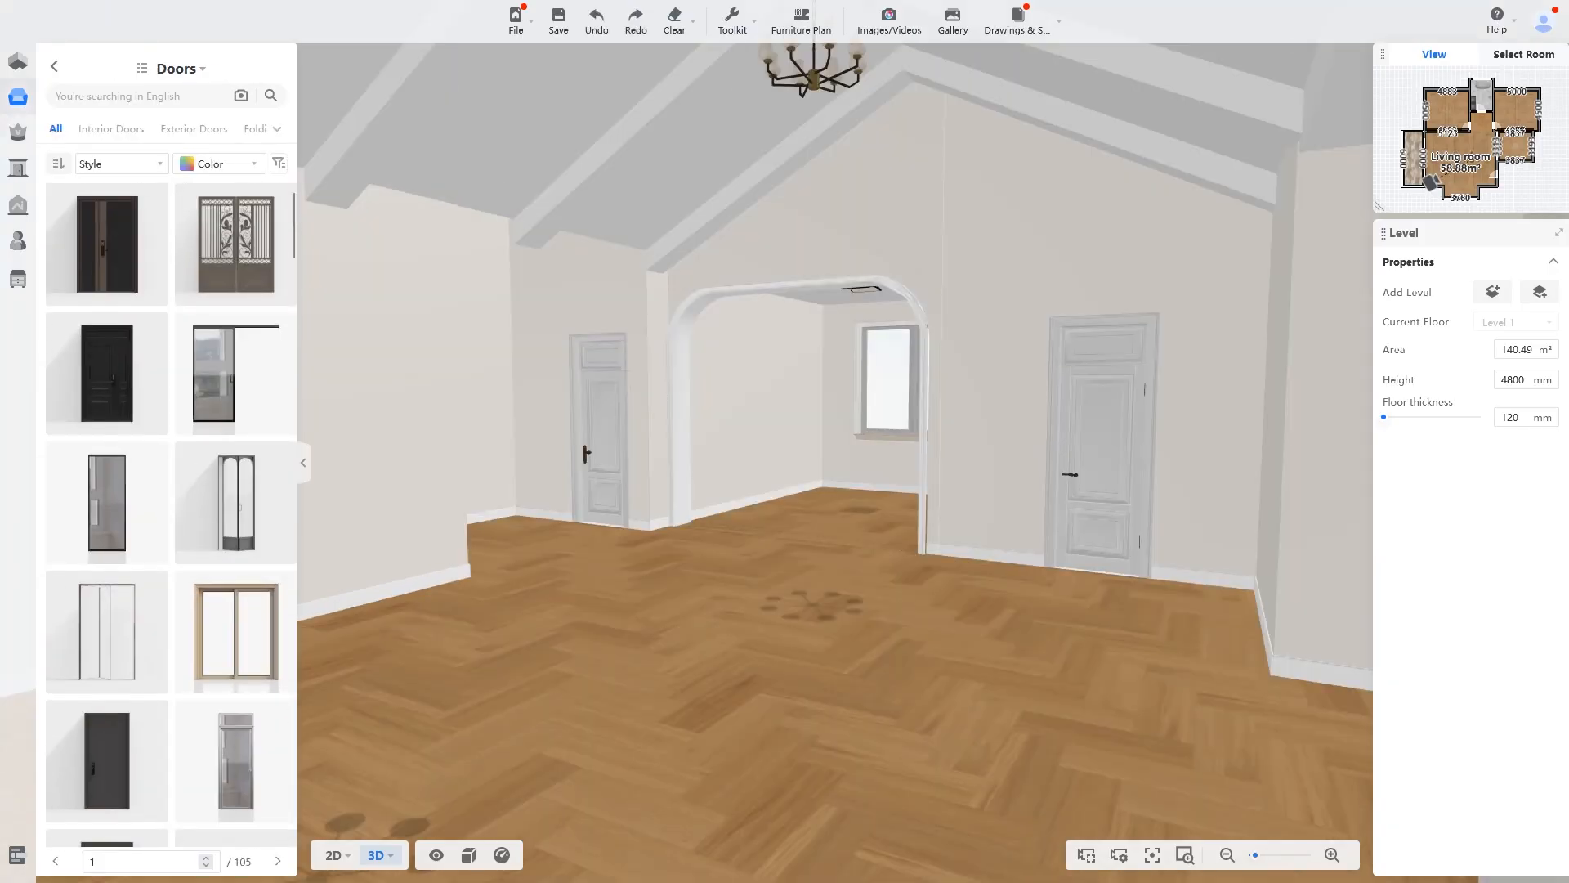
scroll(down, 3)
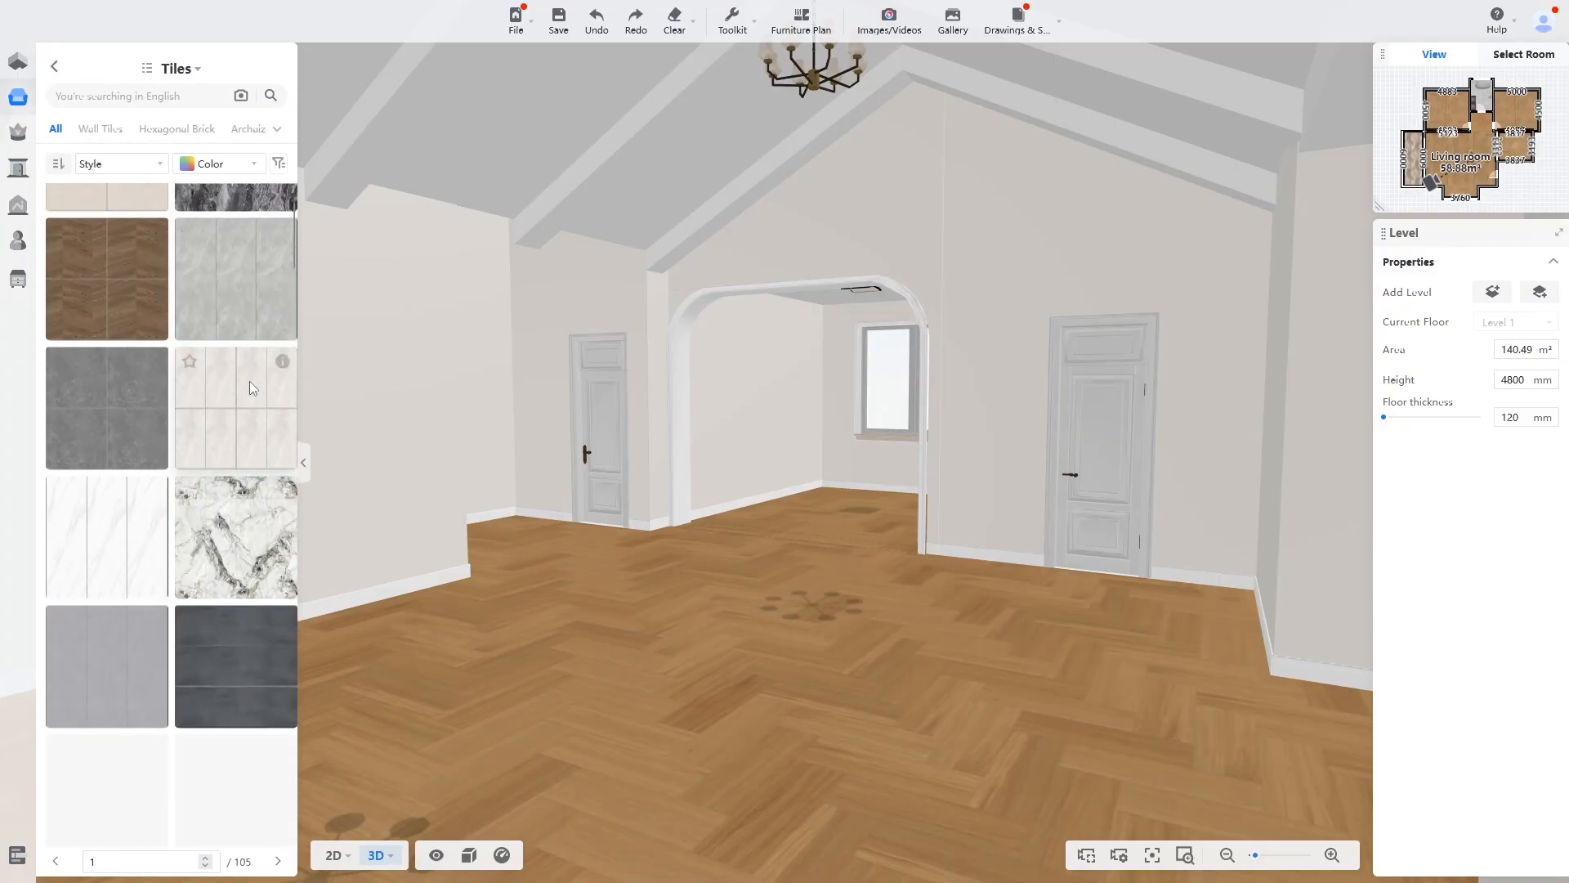
scroll(down, 3)
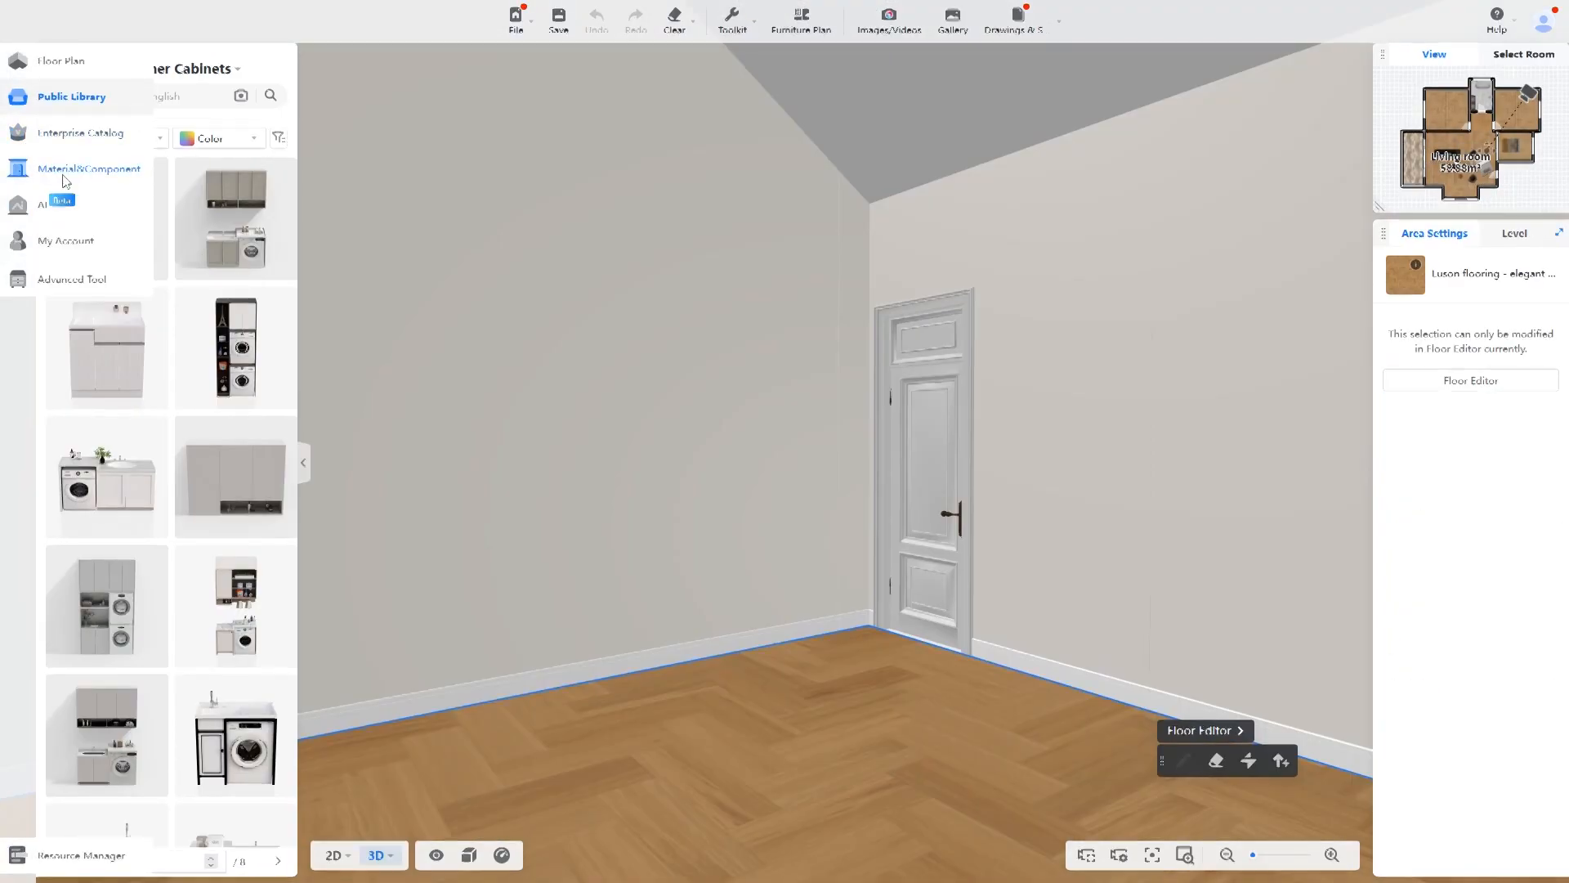
Open the AI Templates gallery showing the 140 m² four-bedroom template
click(1469, 381)
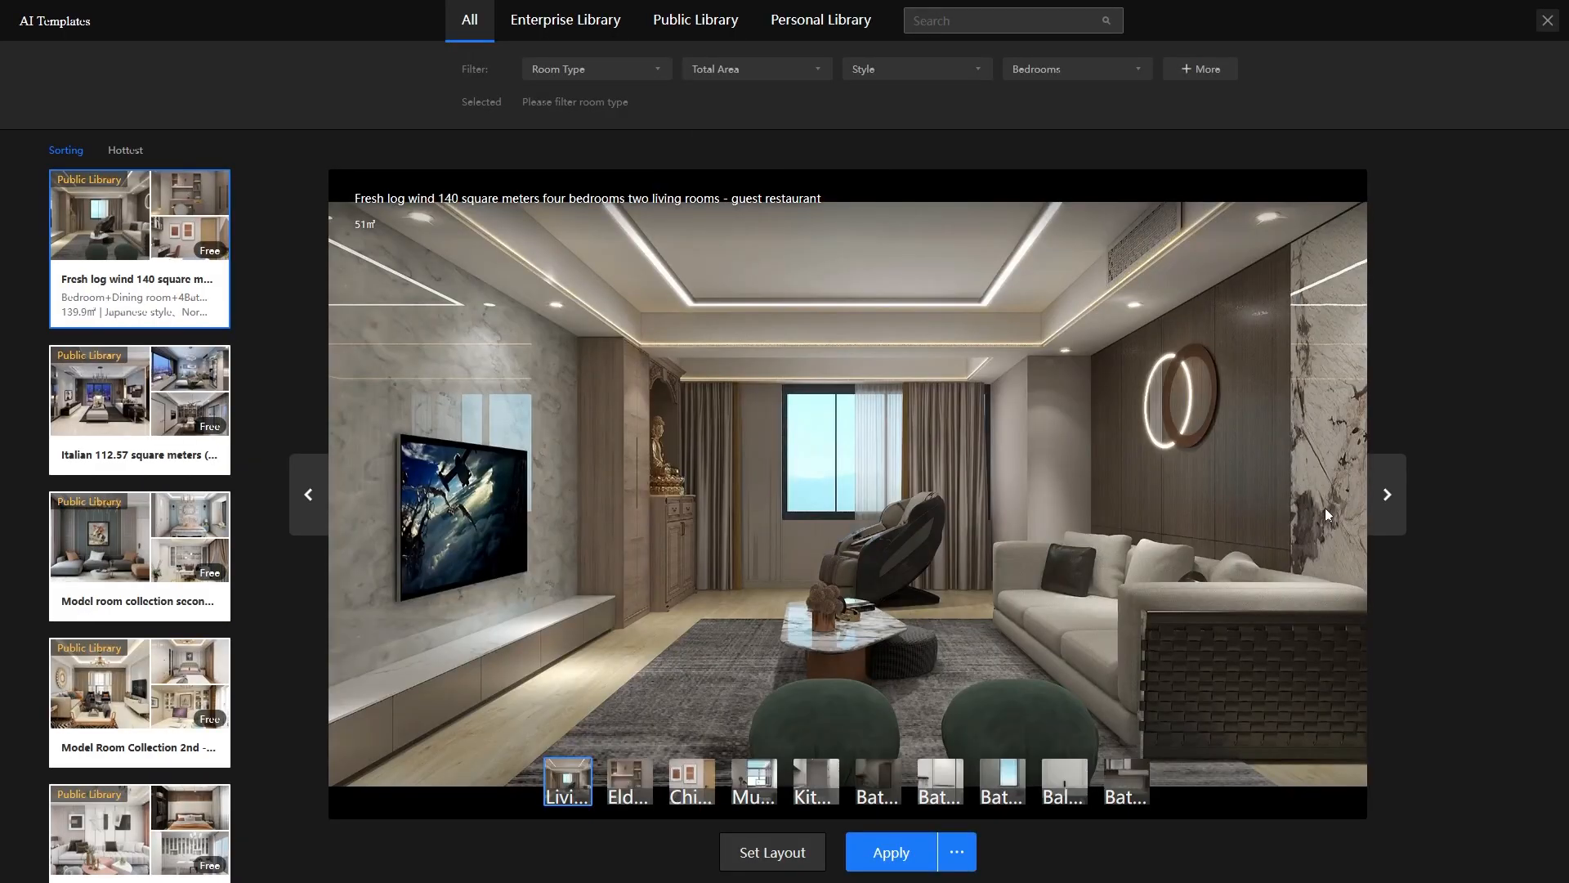
Preview the multi-functional room, select the Italian 112.57 m² template and apply it to the plan
click(751, 783)
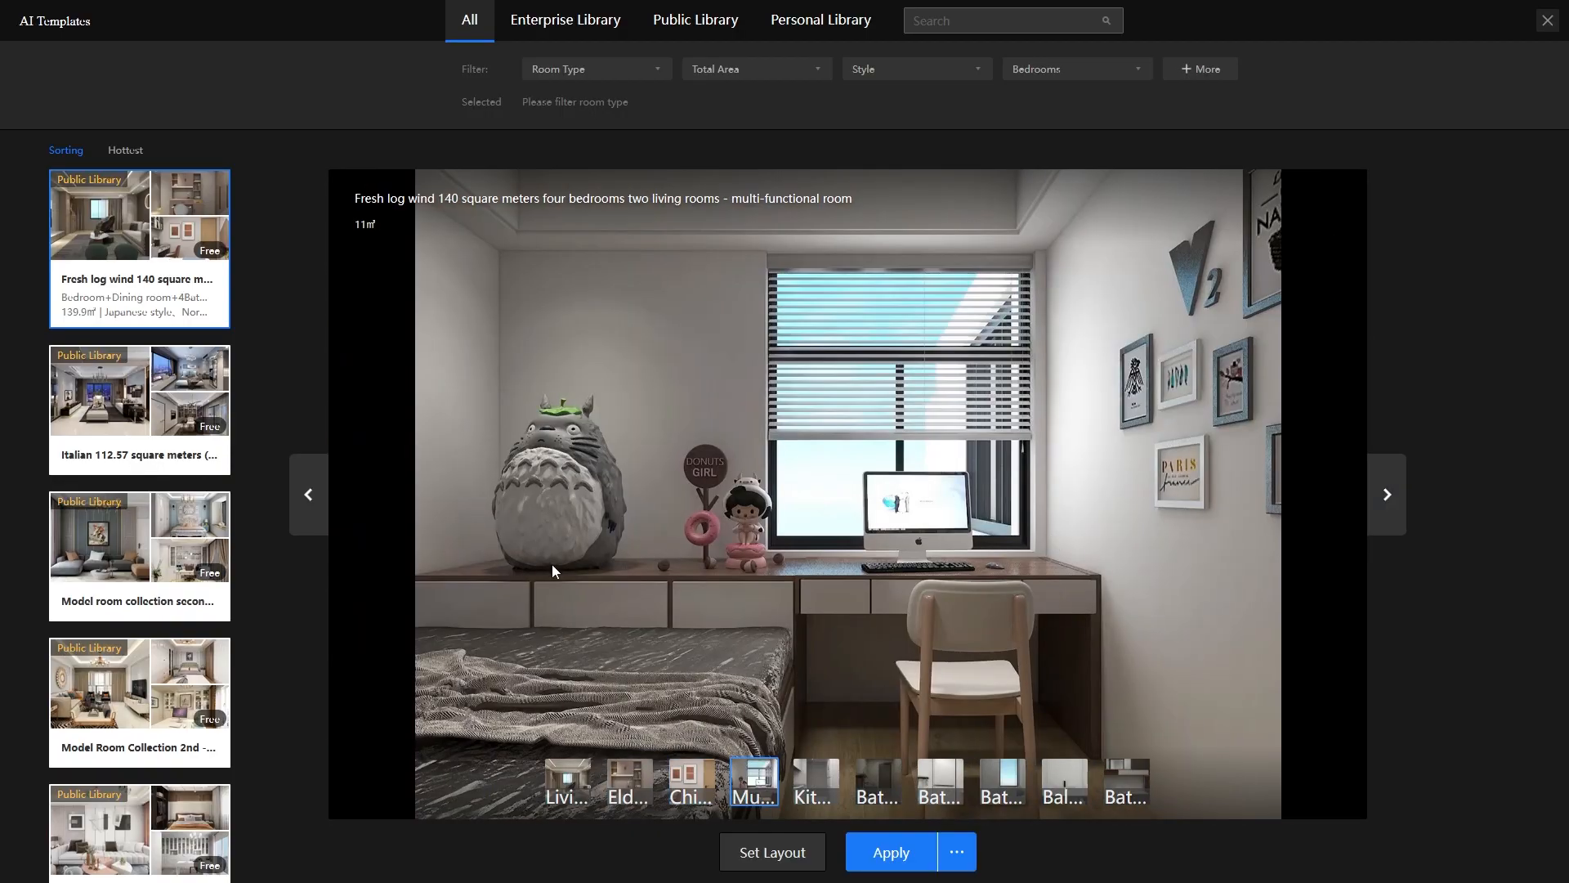
click(889, 852)
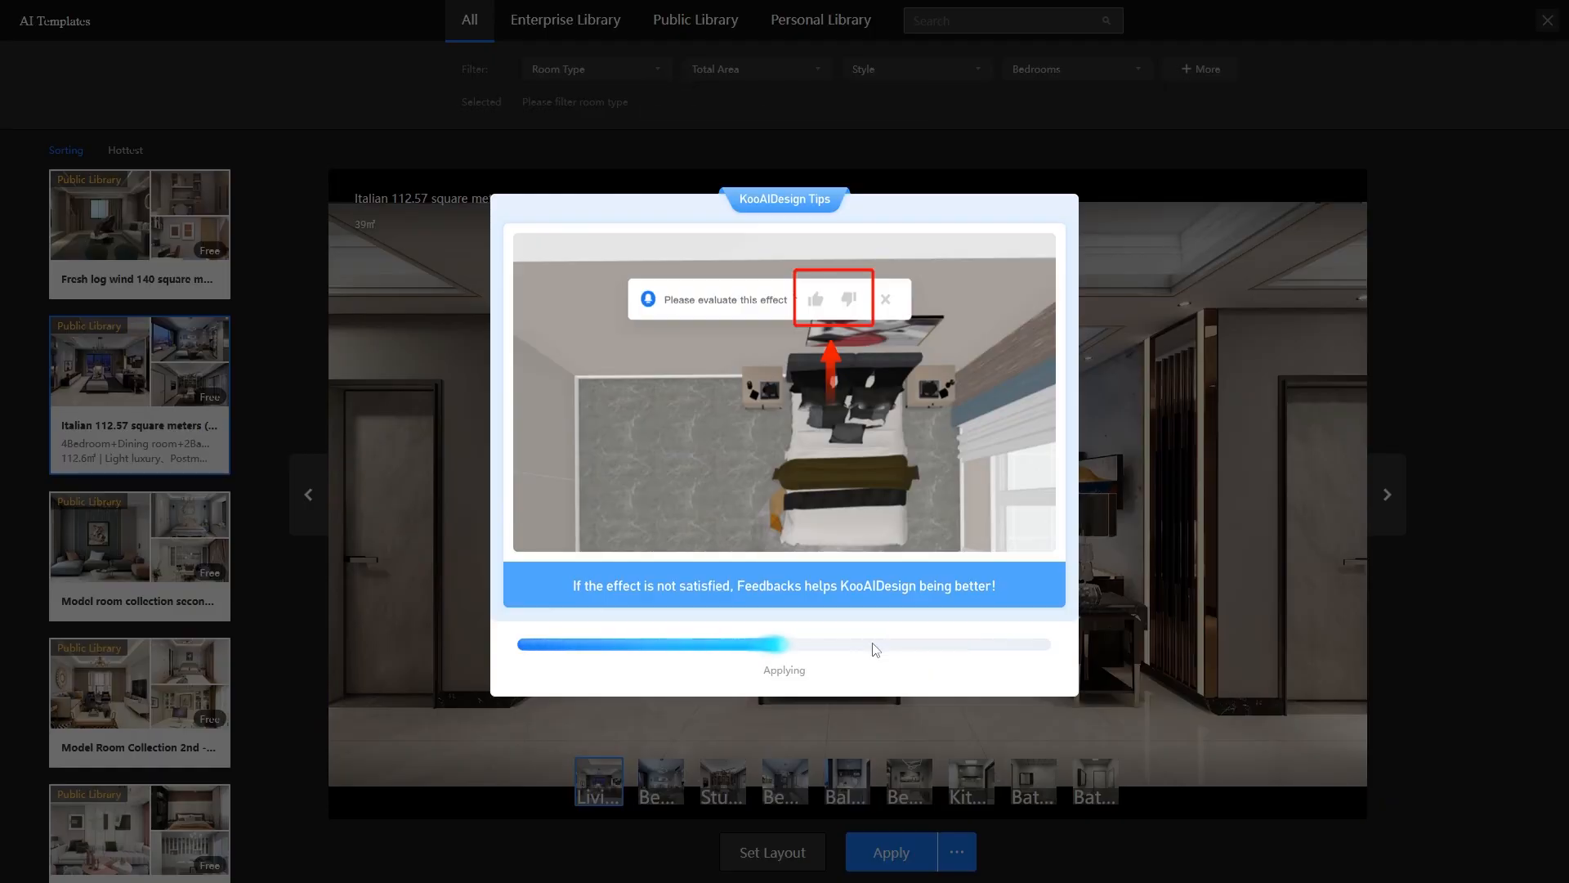
click(889, 851)
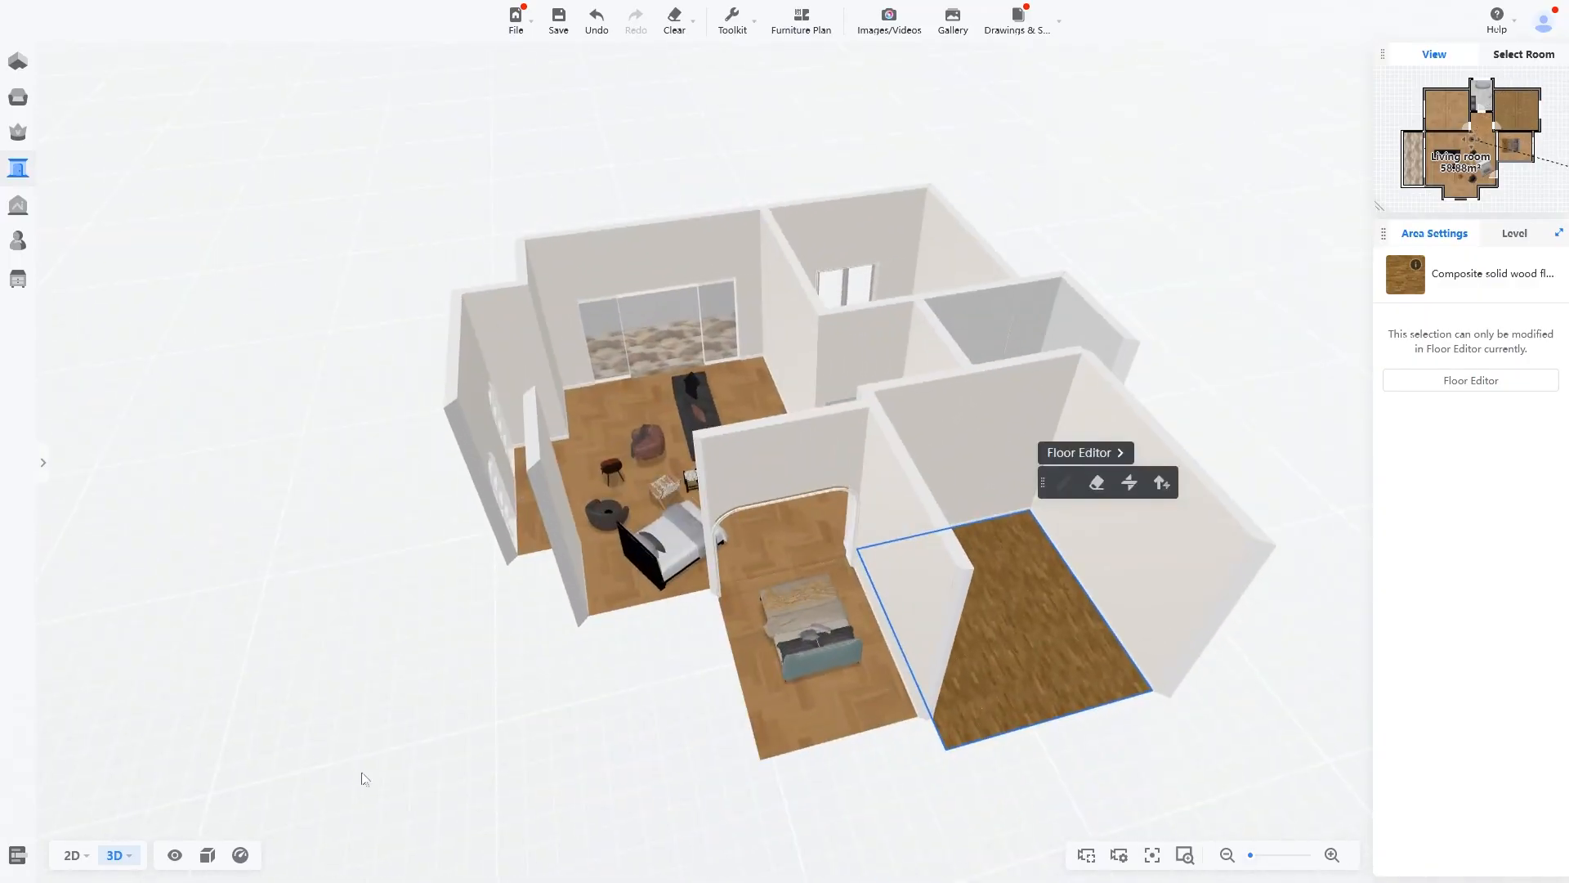
Check the furnished plan in 2D, then enter first-person Walk mode inside the living room
click(70, 855)
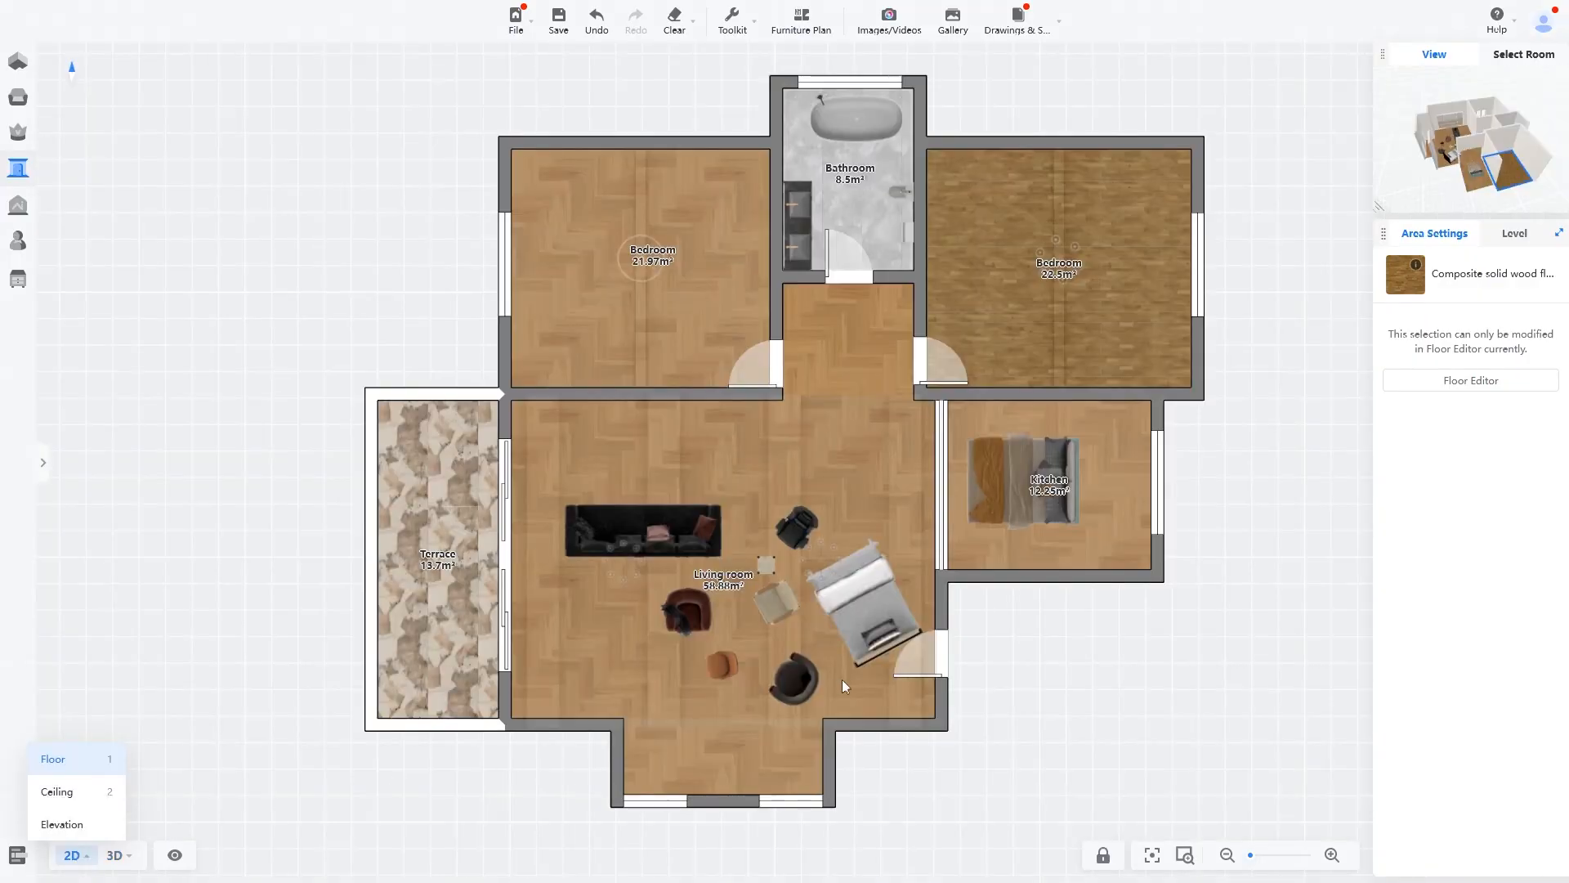
click(114, 855)
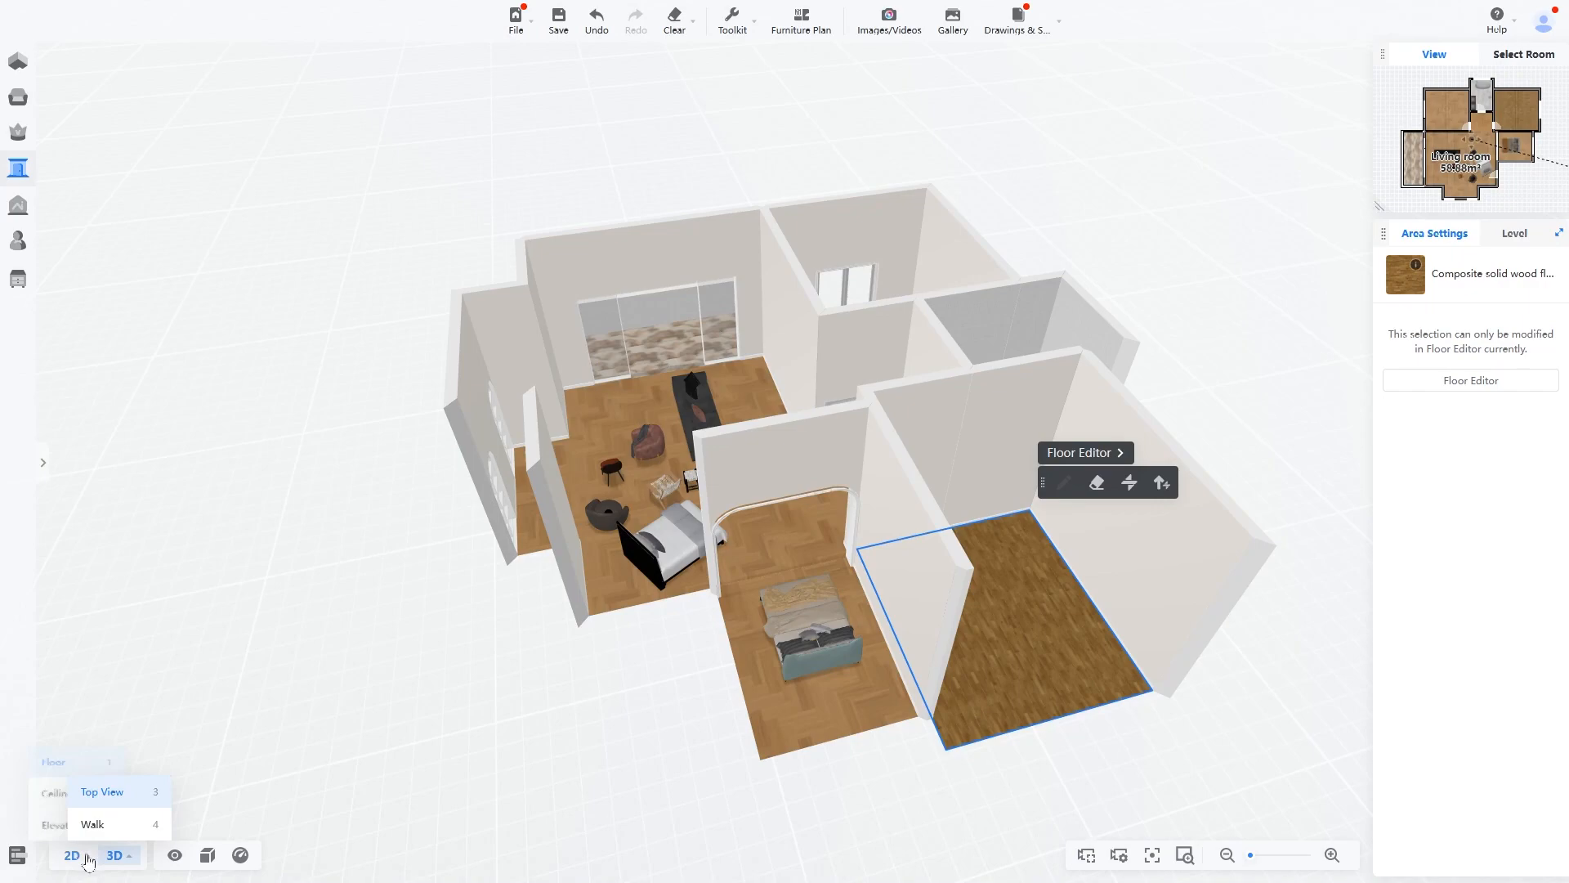
click(91, 824)
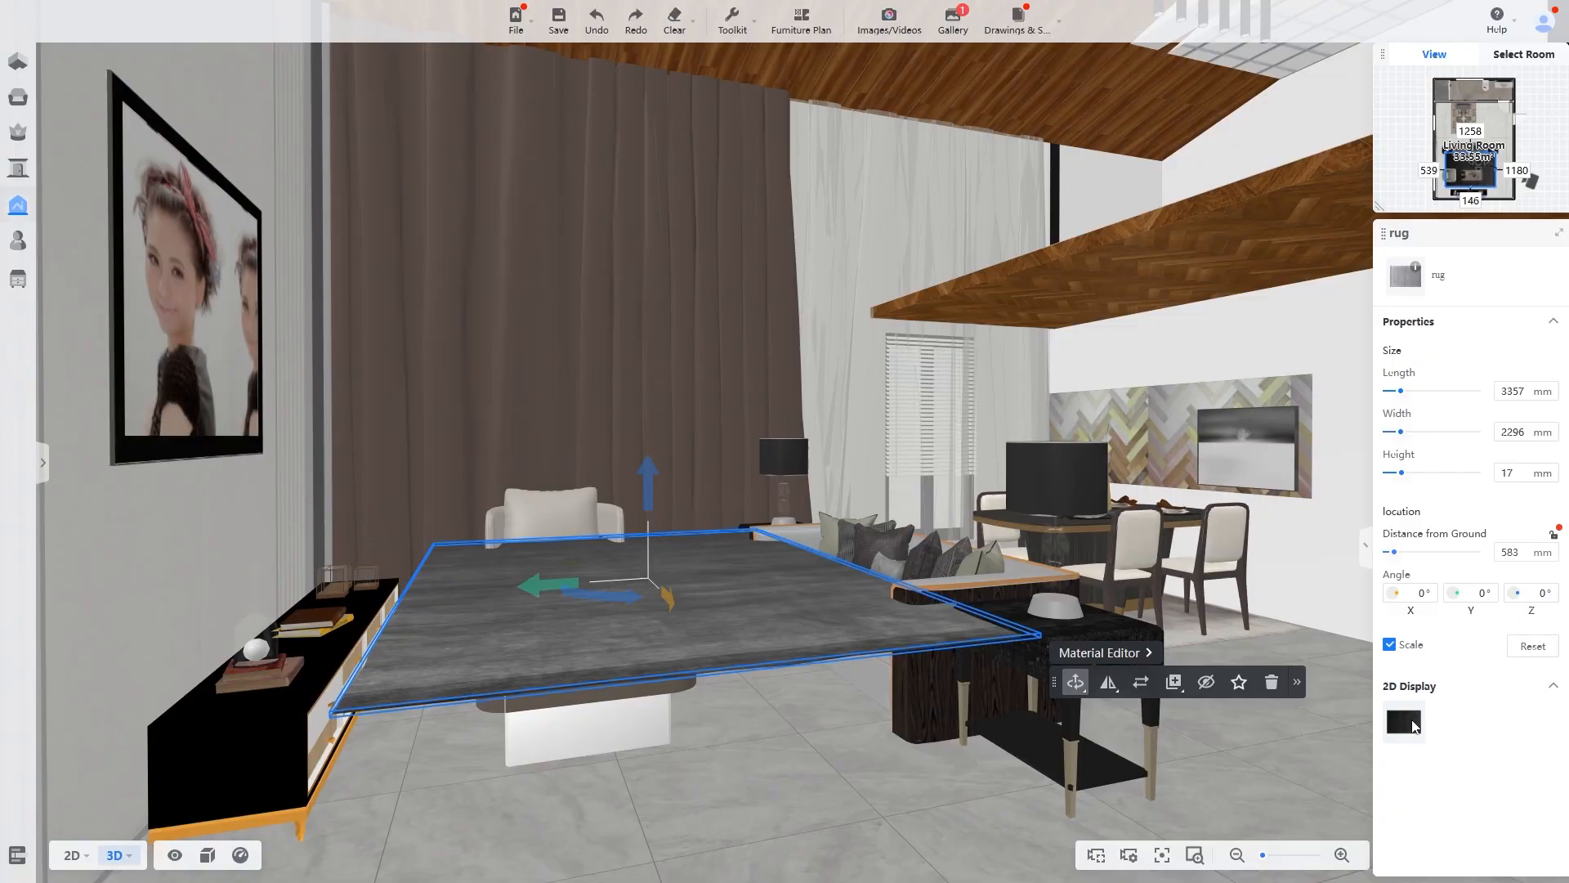
Place a sliding door on the small room's wall in 2D, then view the furnished plan in 3D
click(69, 853)
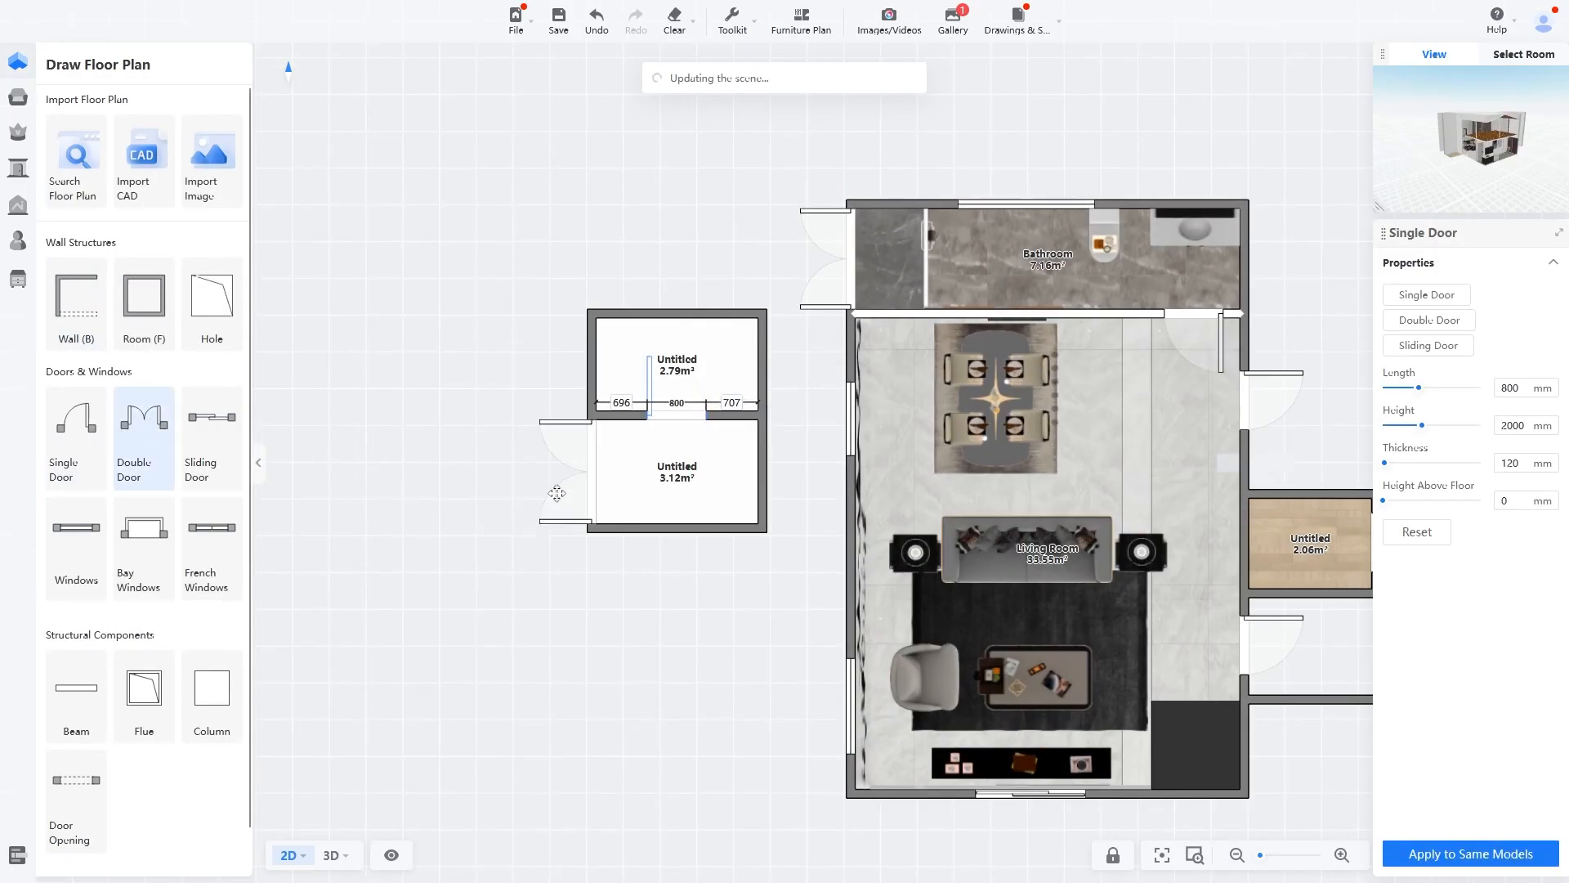
click(1429, 319)
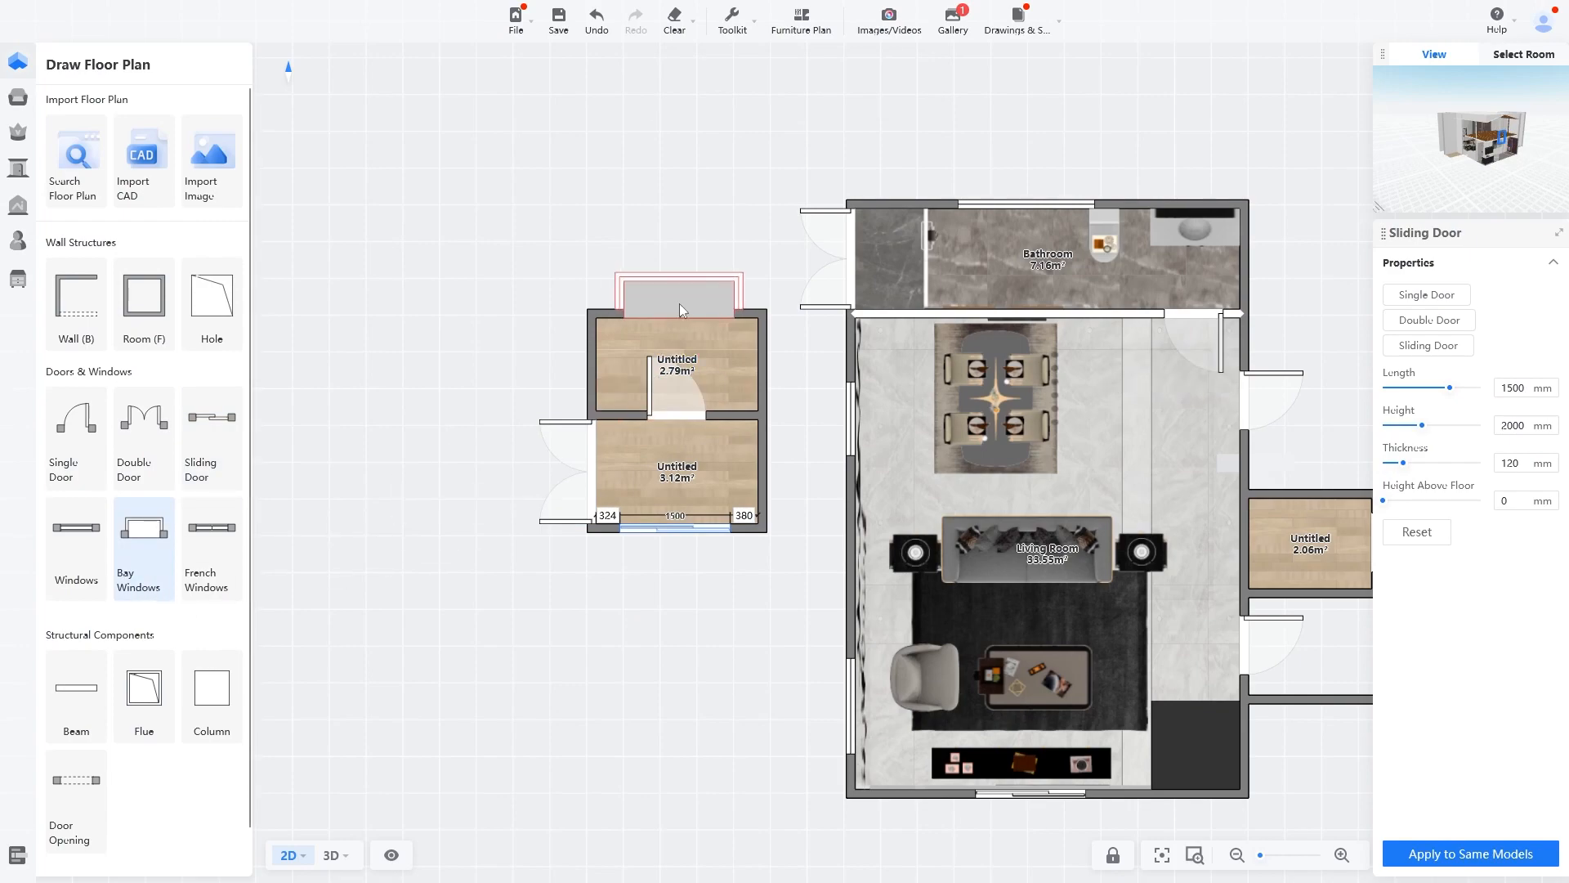
click(675, 363)
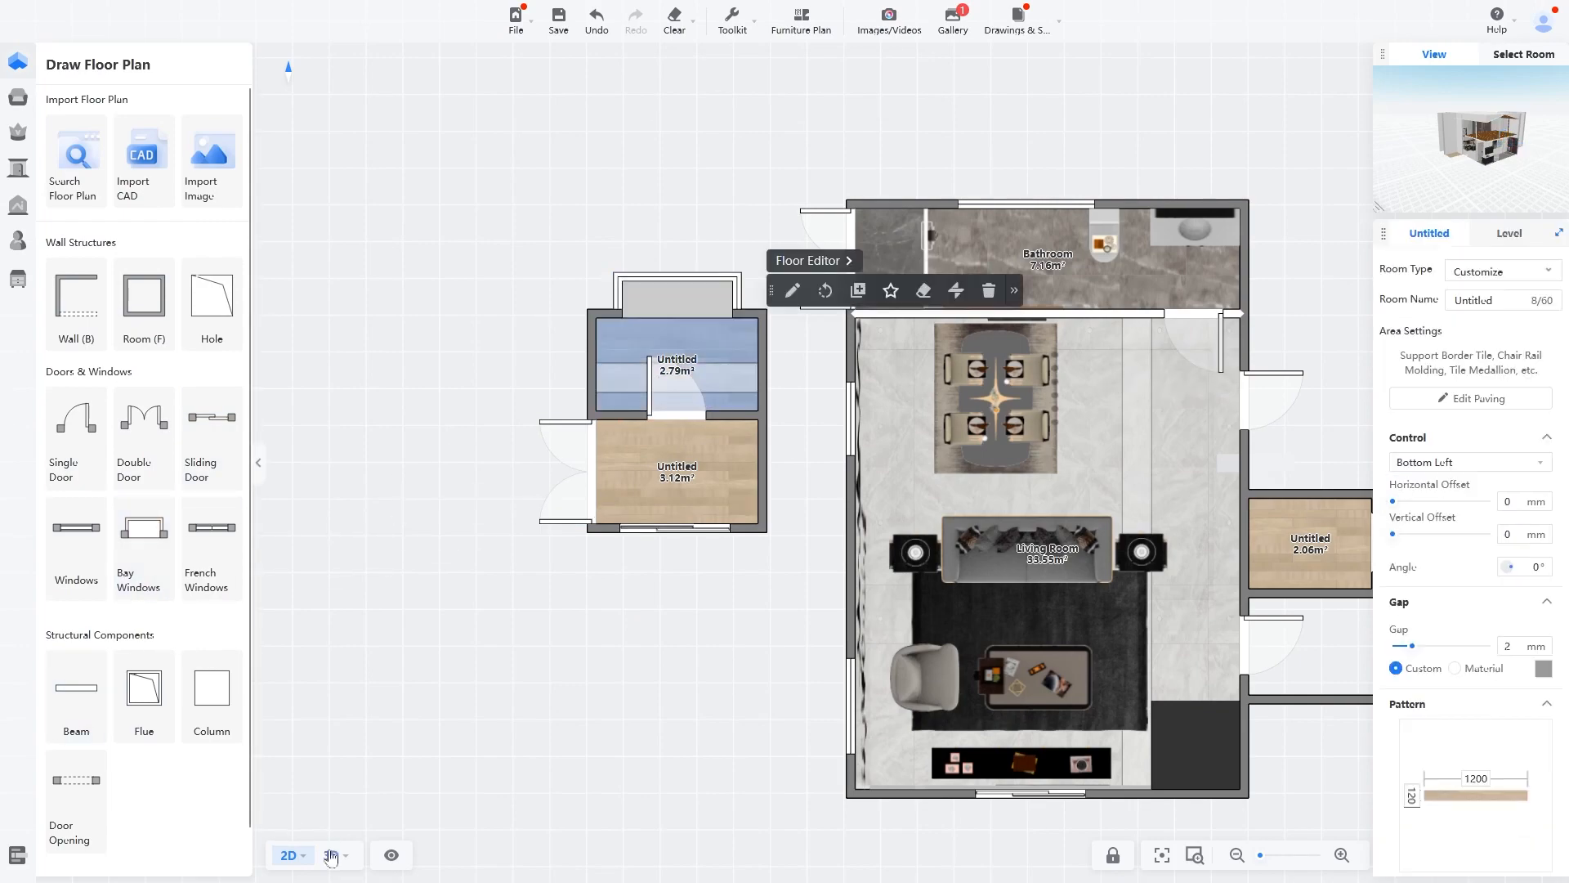
click(330, 855)
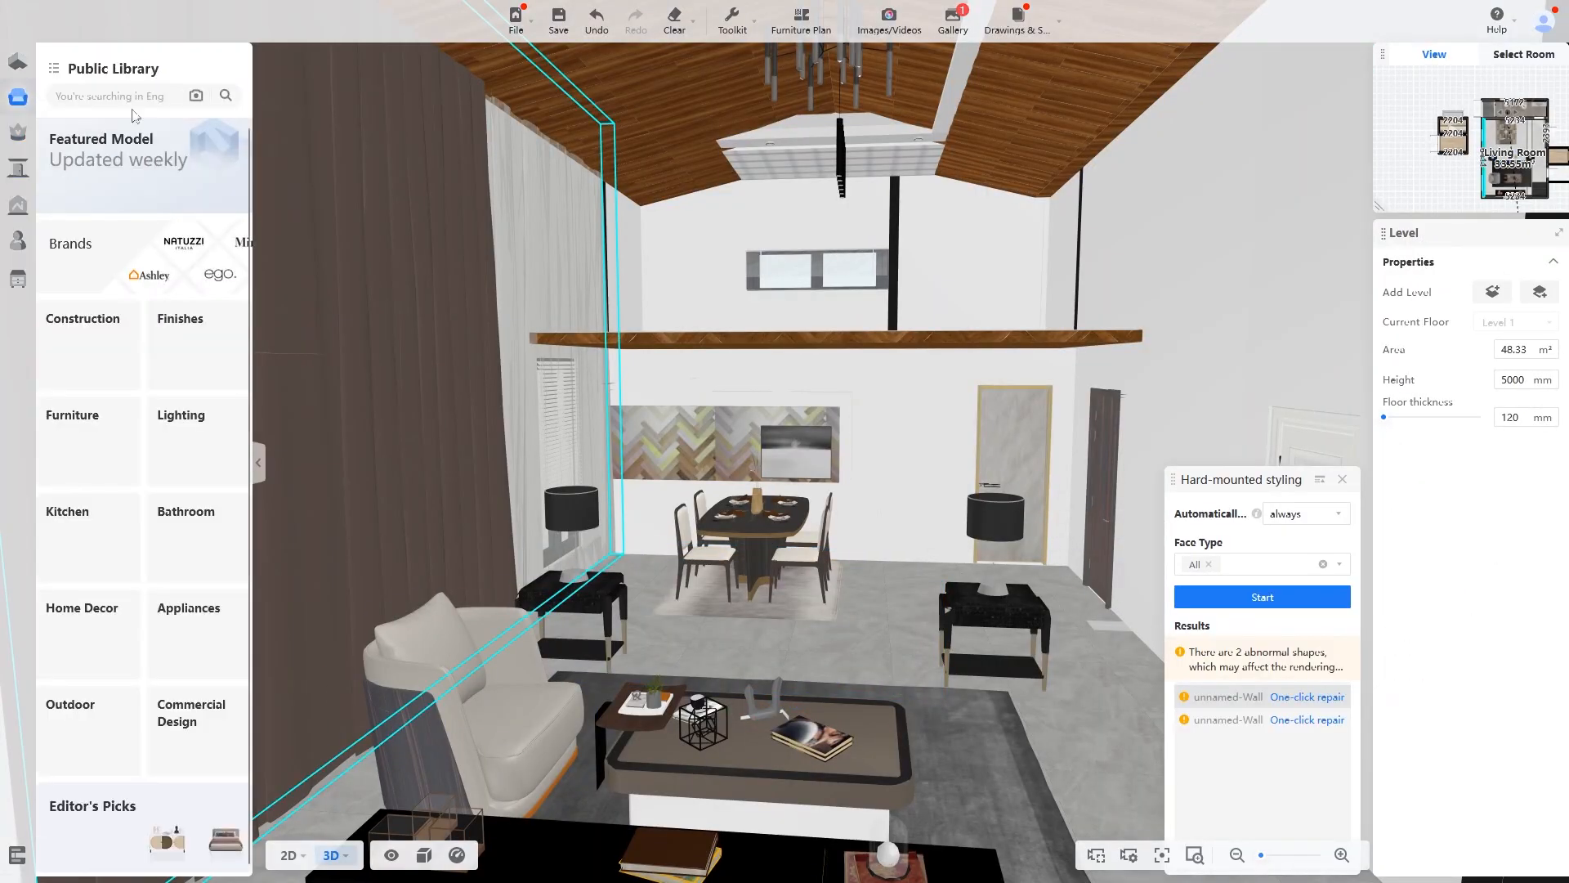
Search the Public Library for 'sofu' and scroll to the bathroom project's 2D wall layout
text(sofu)
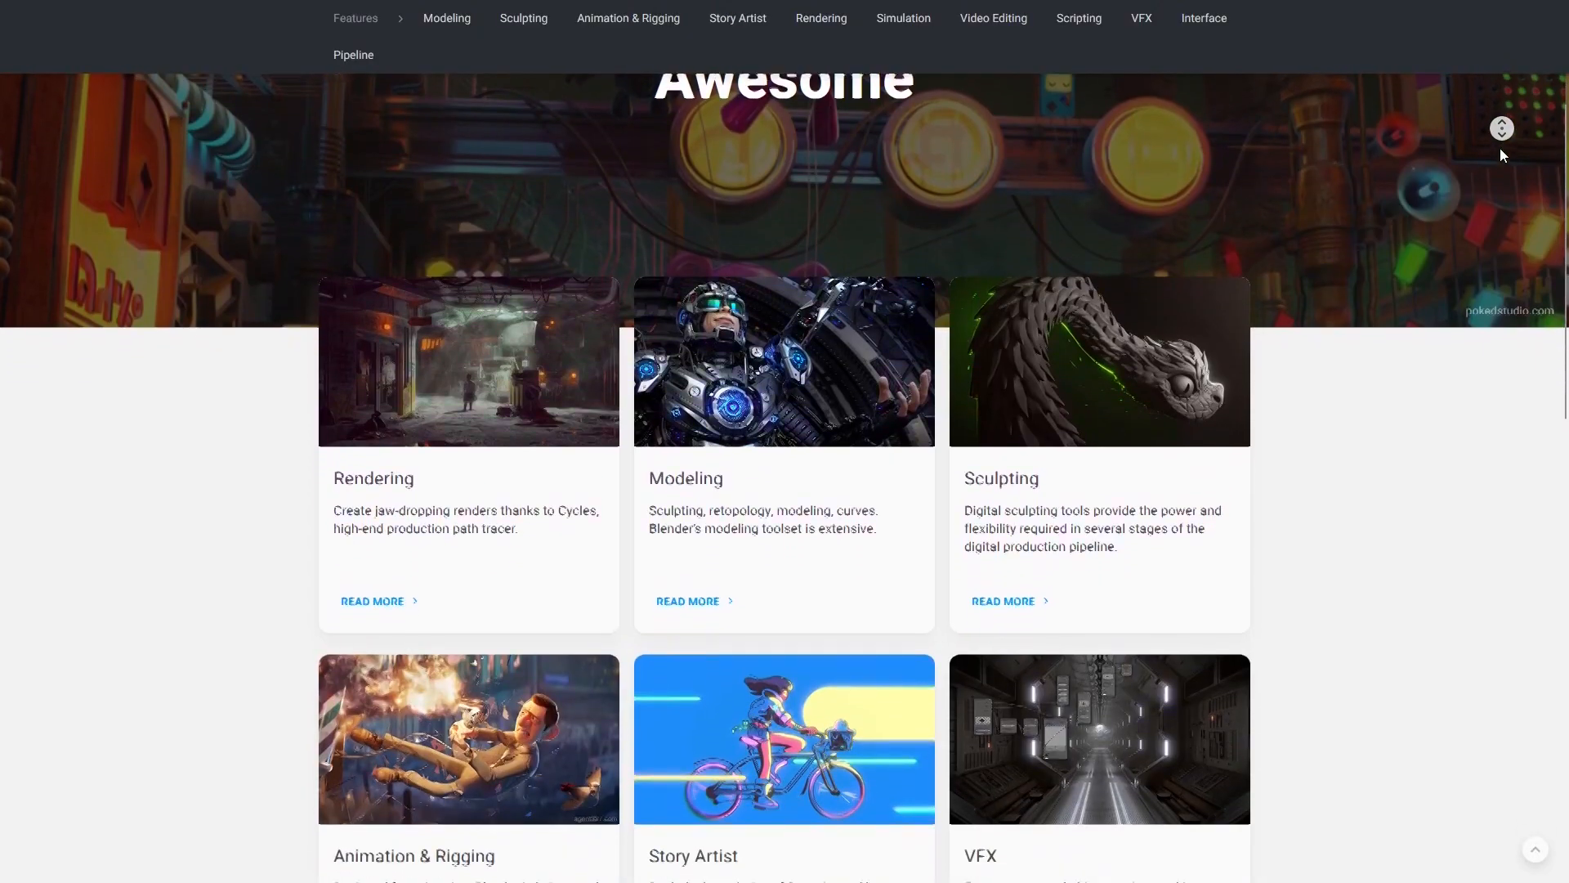
scroll(down, 3)
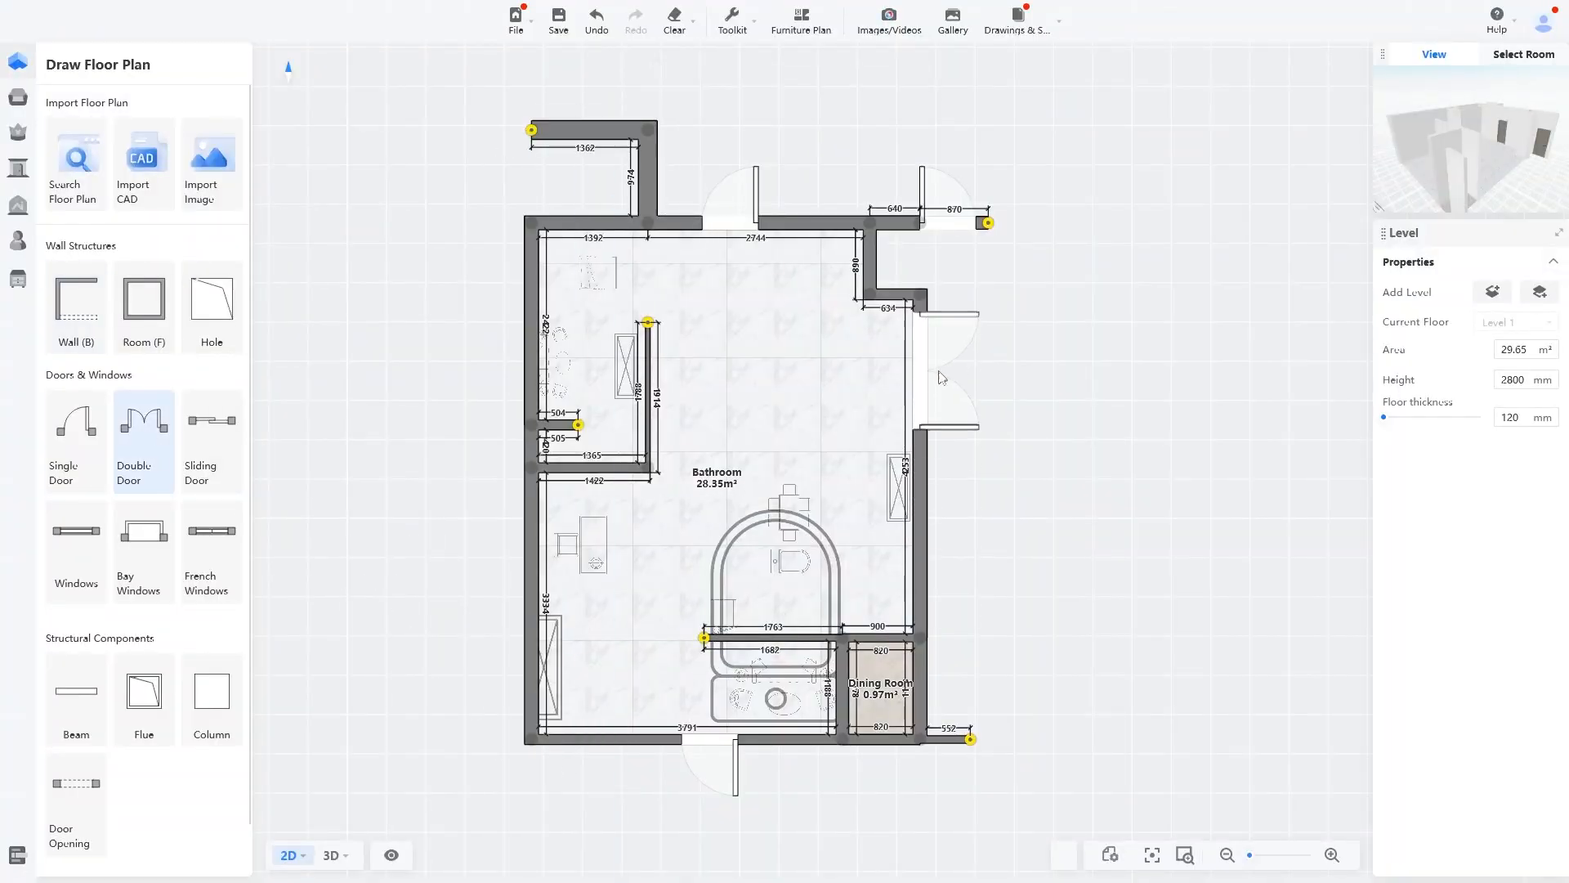
View the bathroom walls in 3D and open the Images/Videos rendering workspace
click(331, 858)
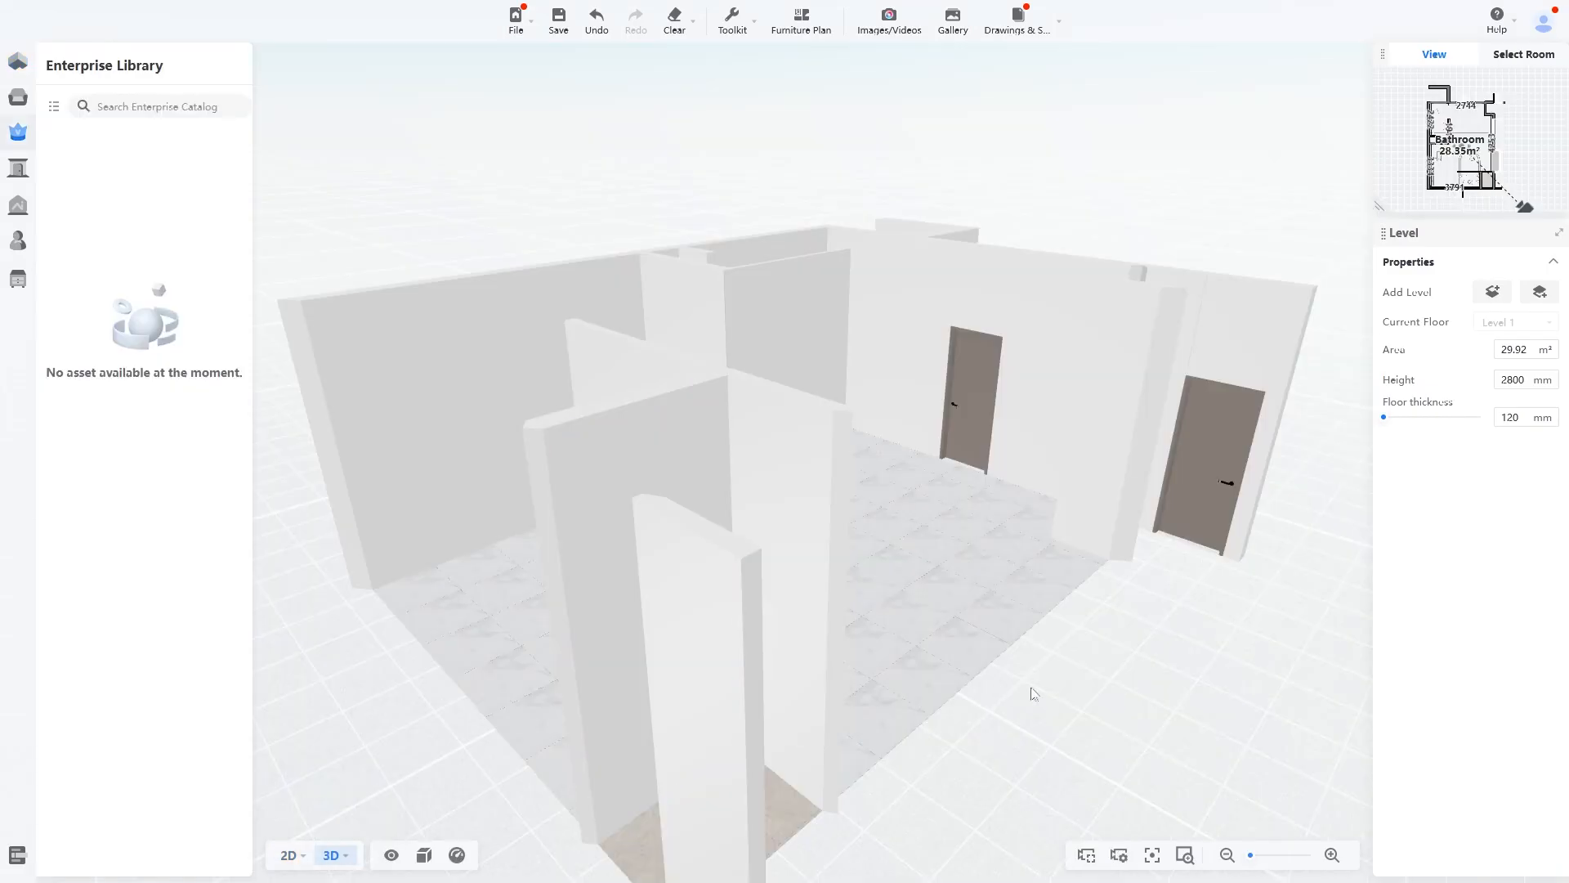
click(886, 18)
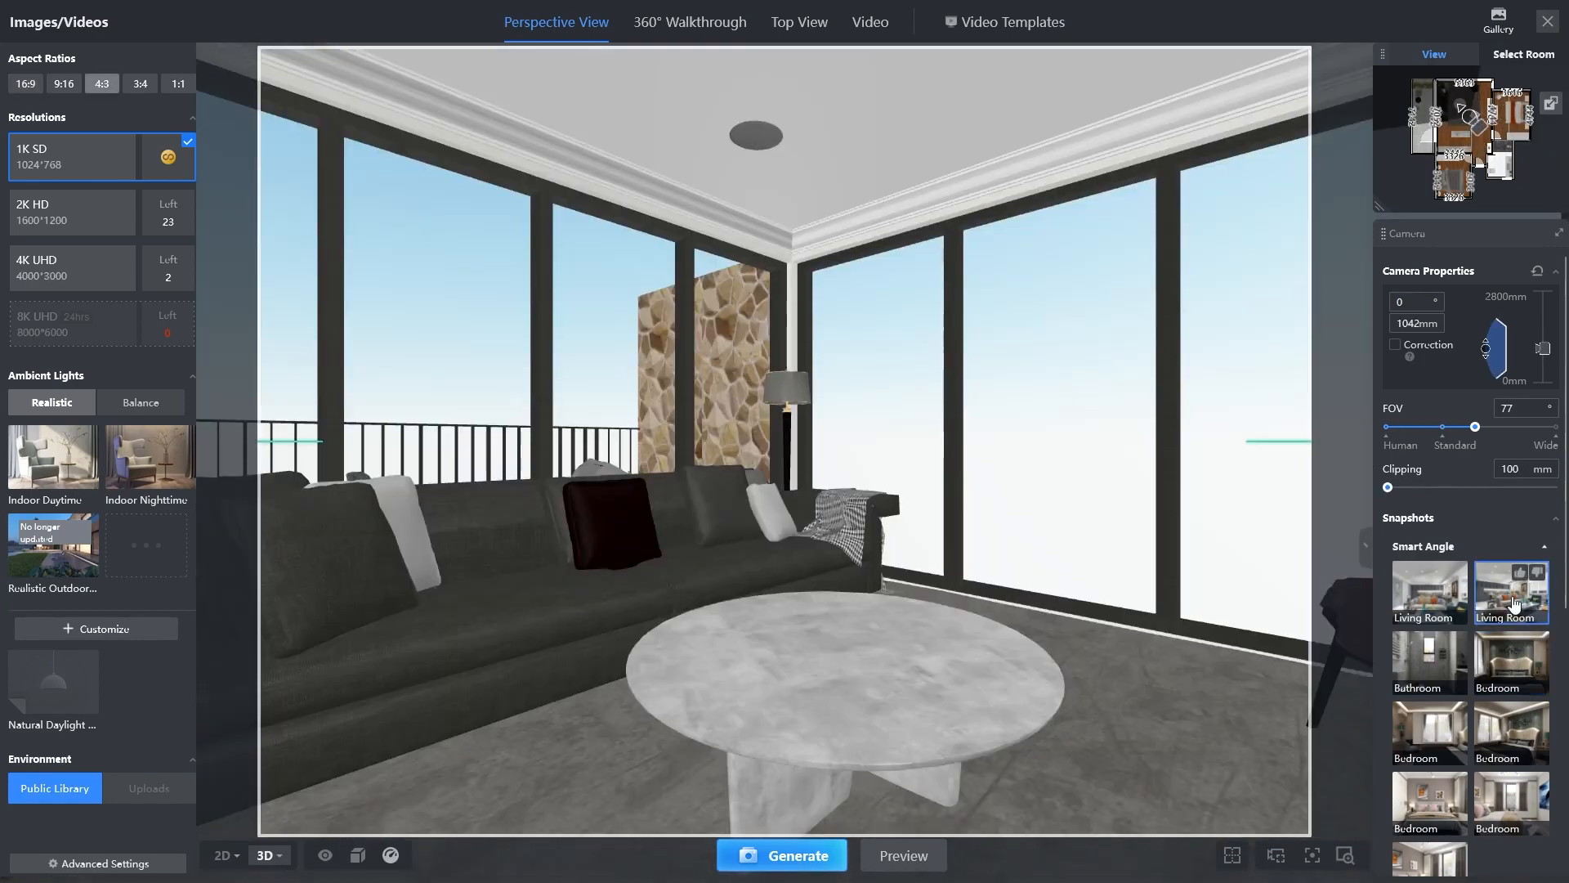
Choose a living-room Smart Angle, check it in Top View and save the camera angle
click(1429, 592)
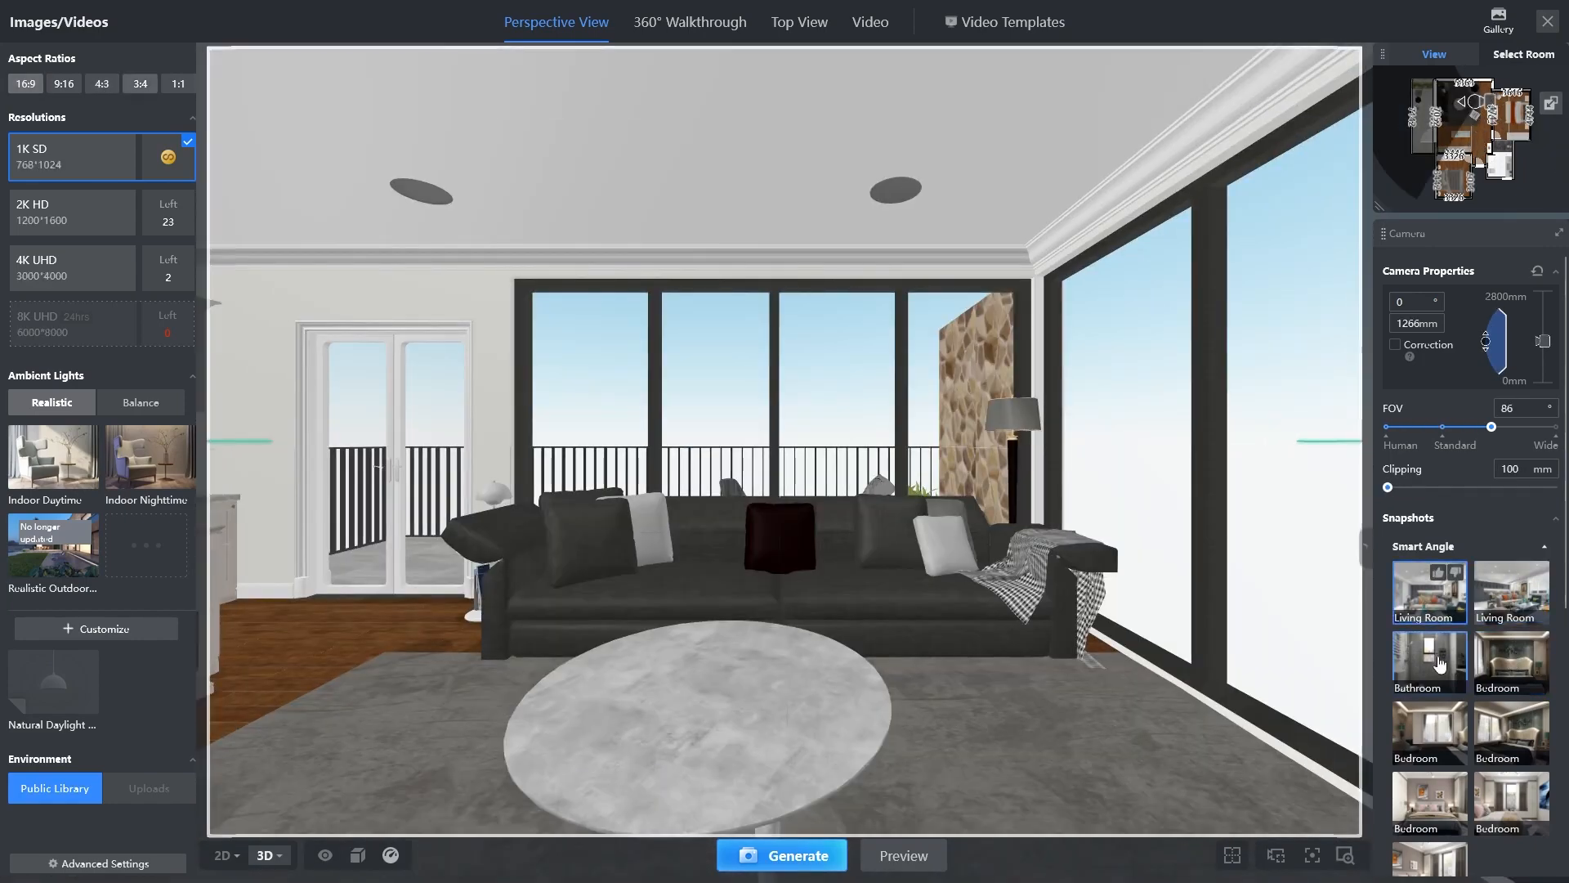
click(798, 21)
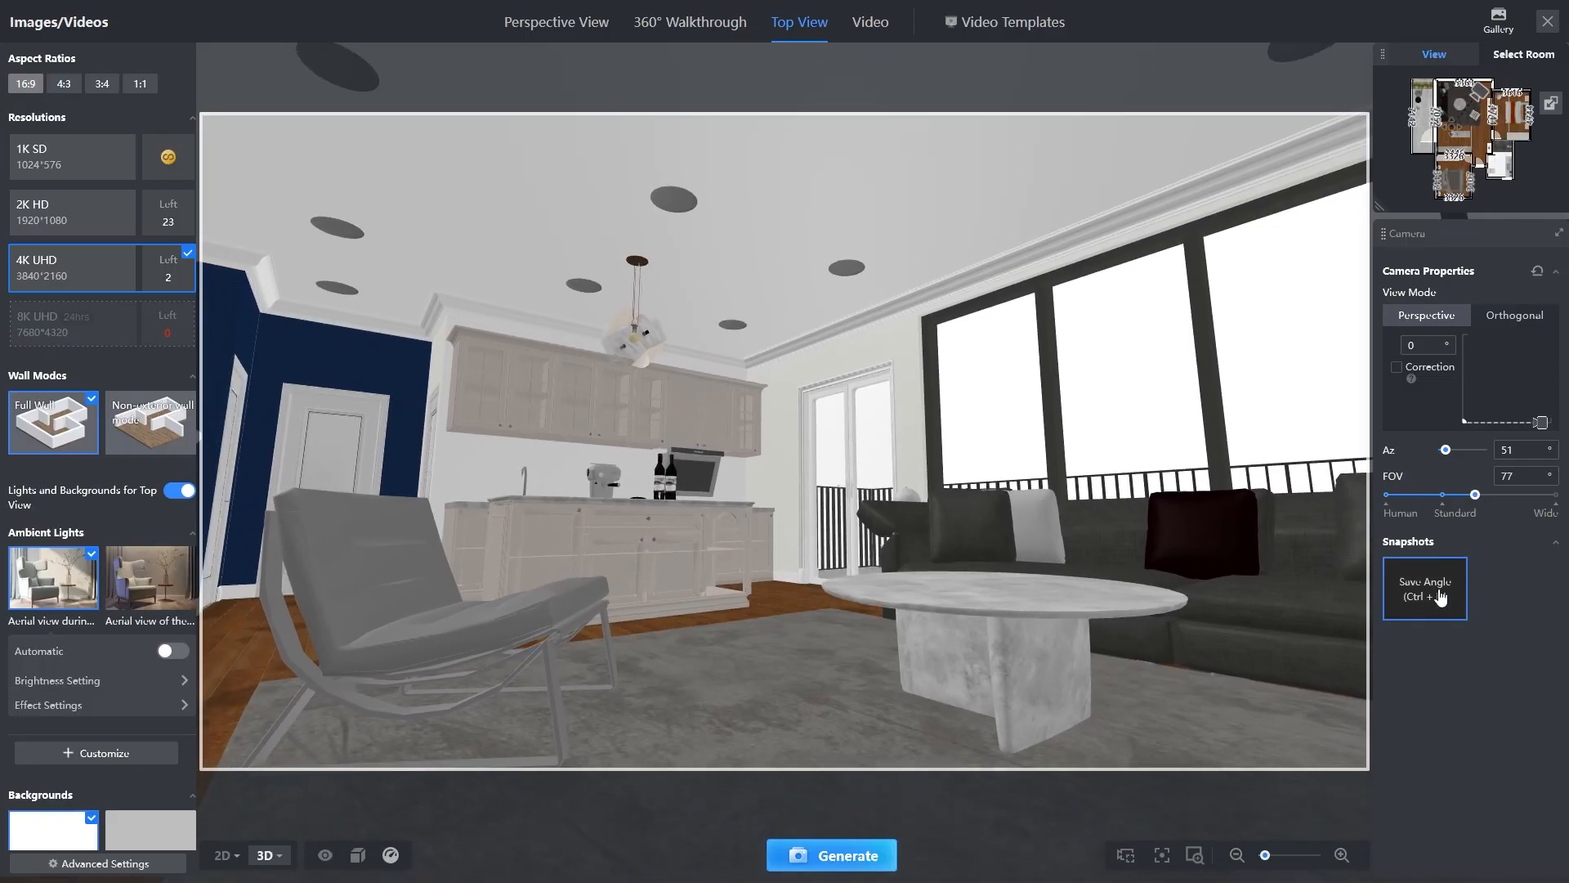
click(1424, 586)
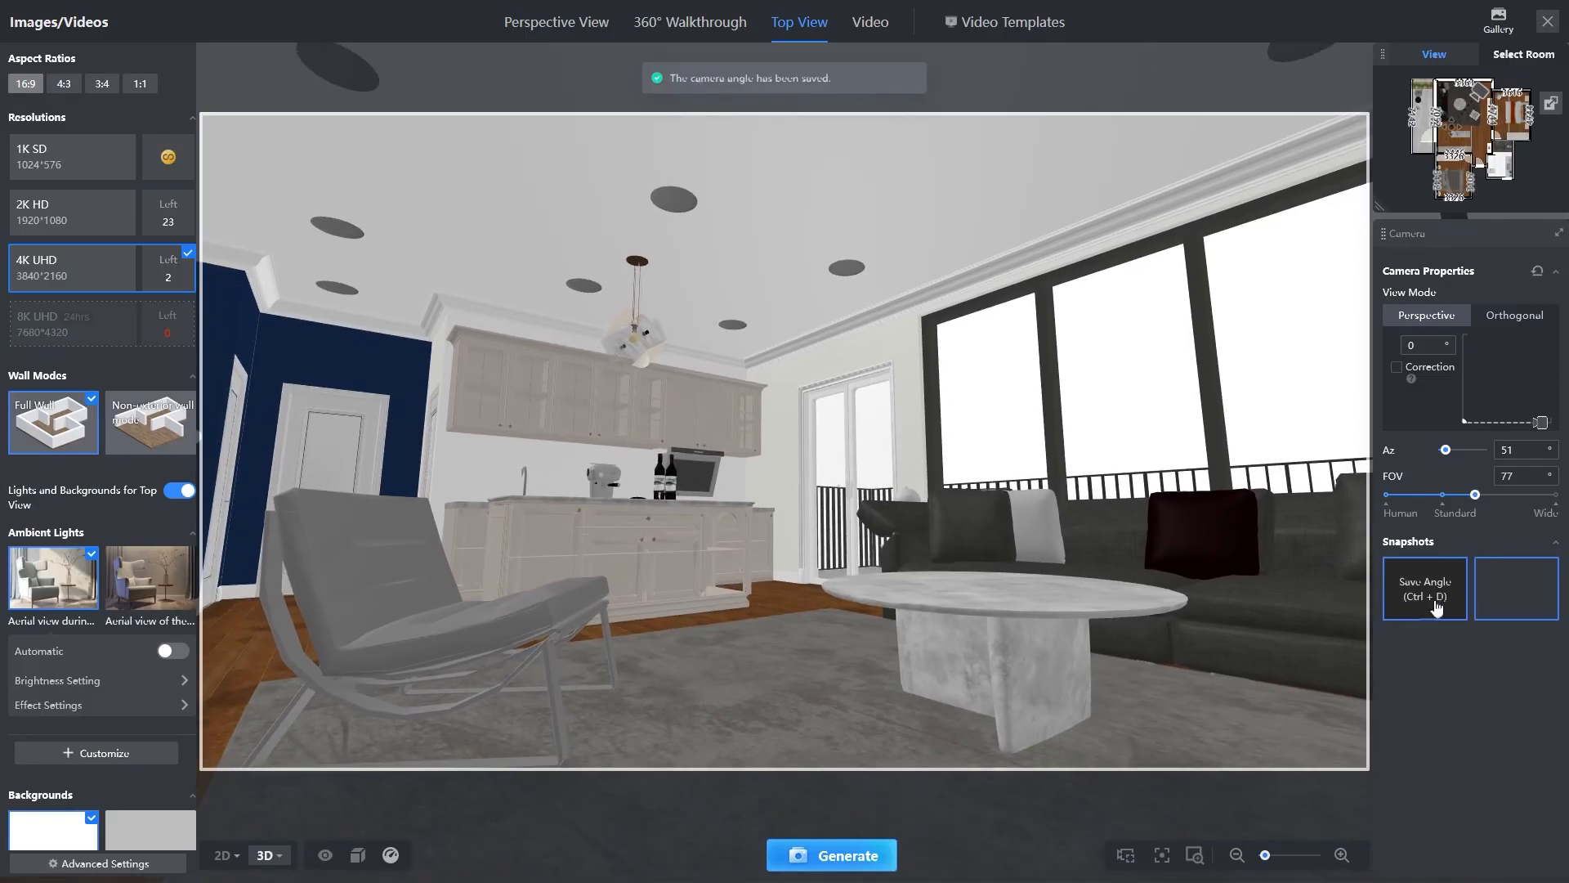
Submit a 4K UHD render of the saved view and return to Perspective View
click(830, 855)
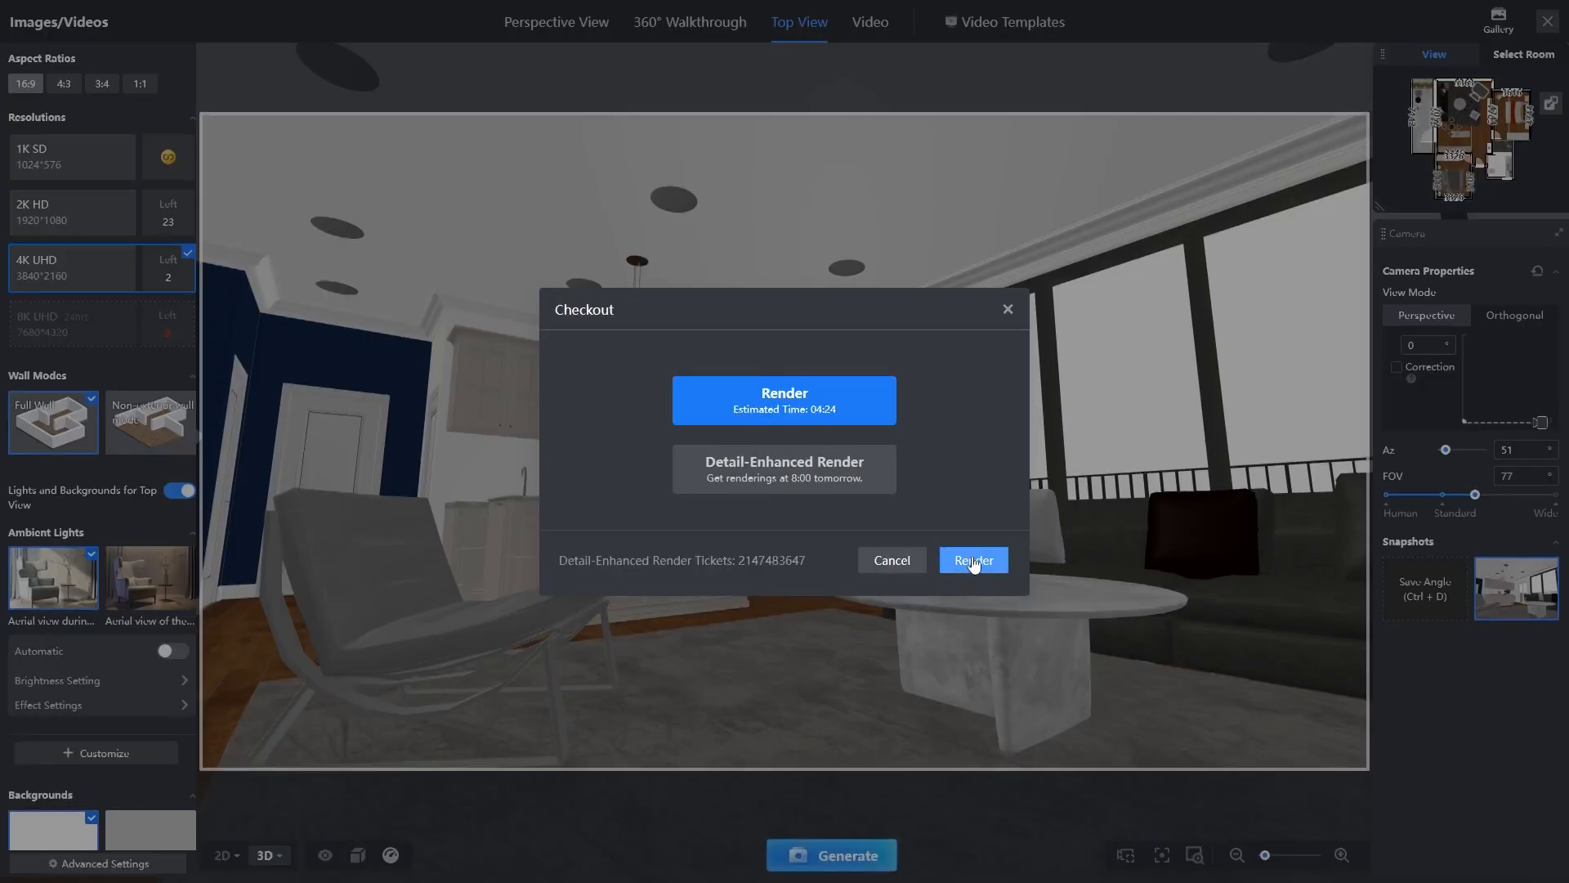
click(971, 559)
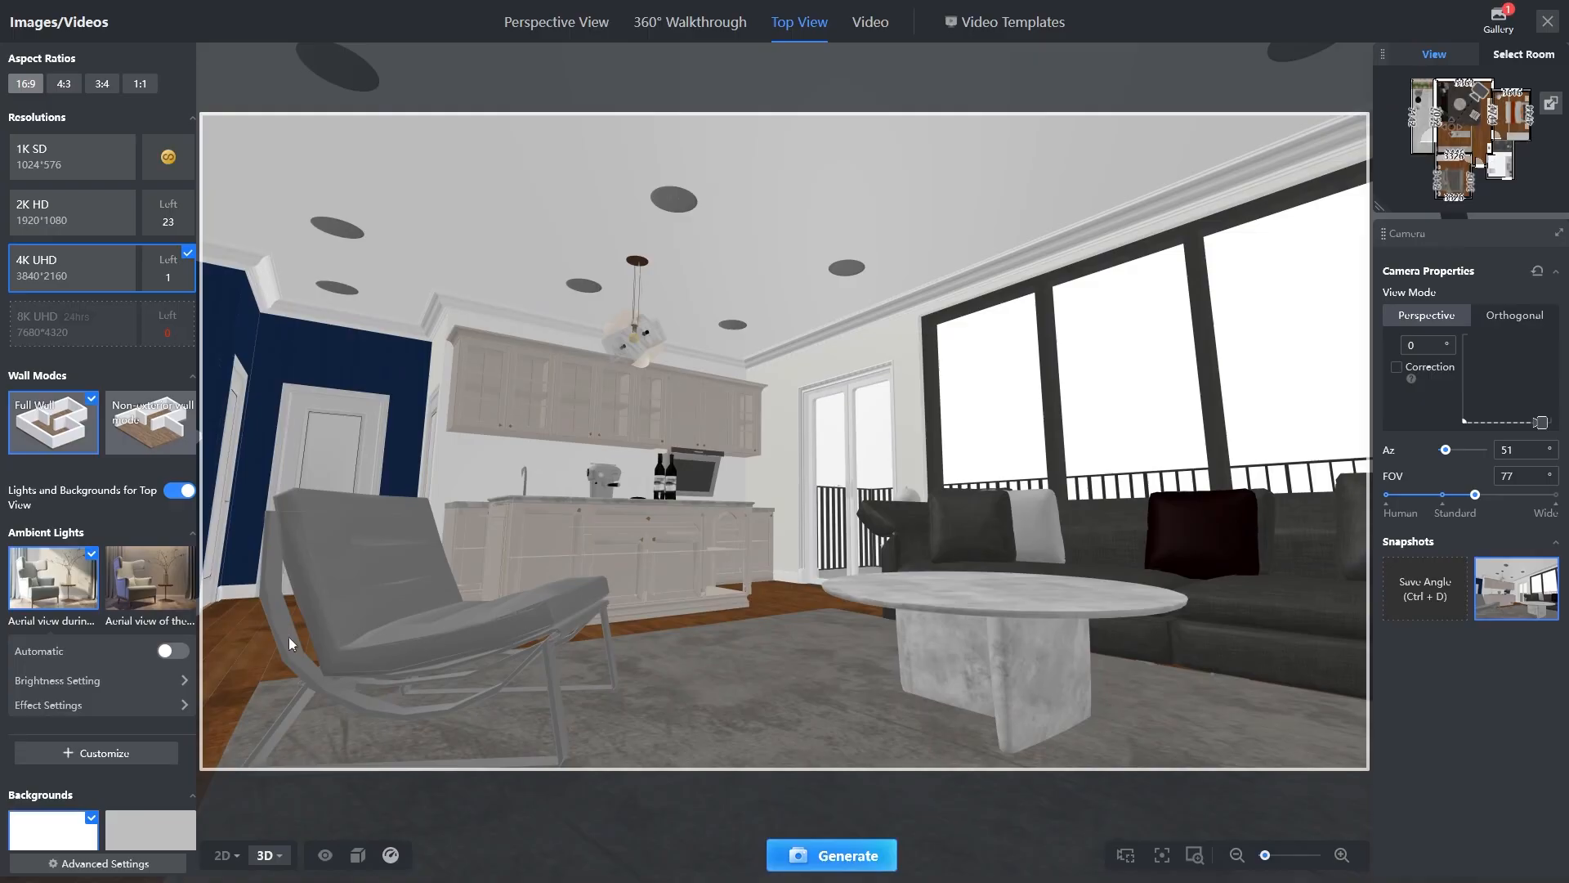
click(556, 22)
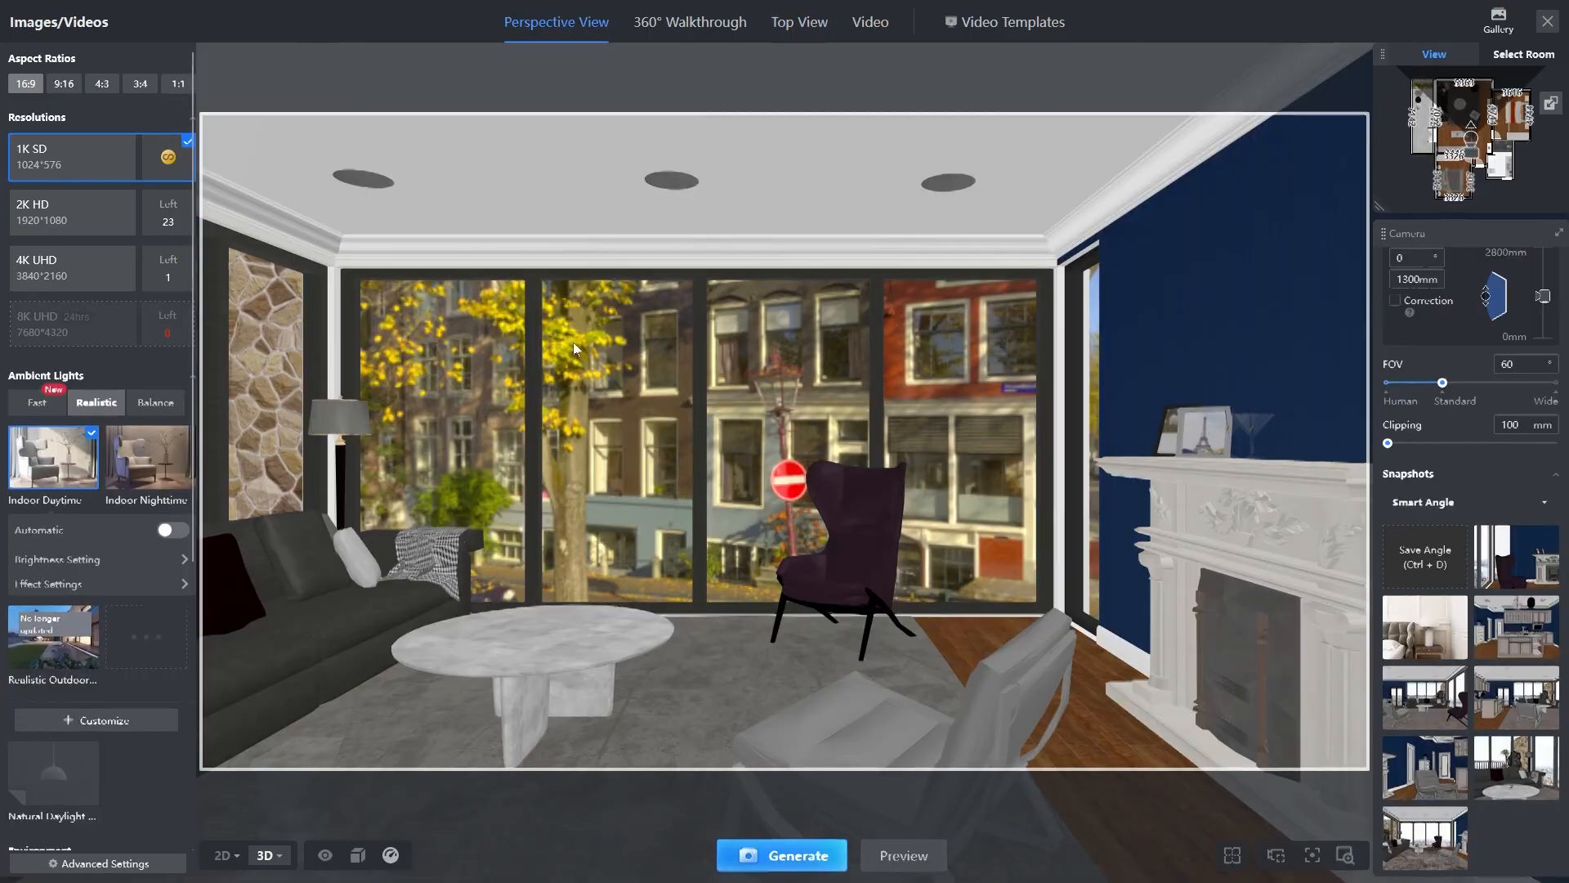
click(1498, 18)
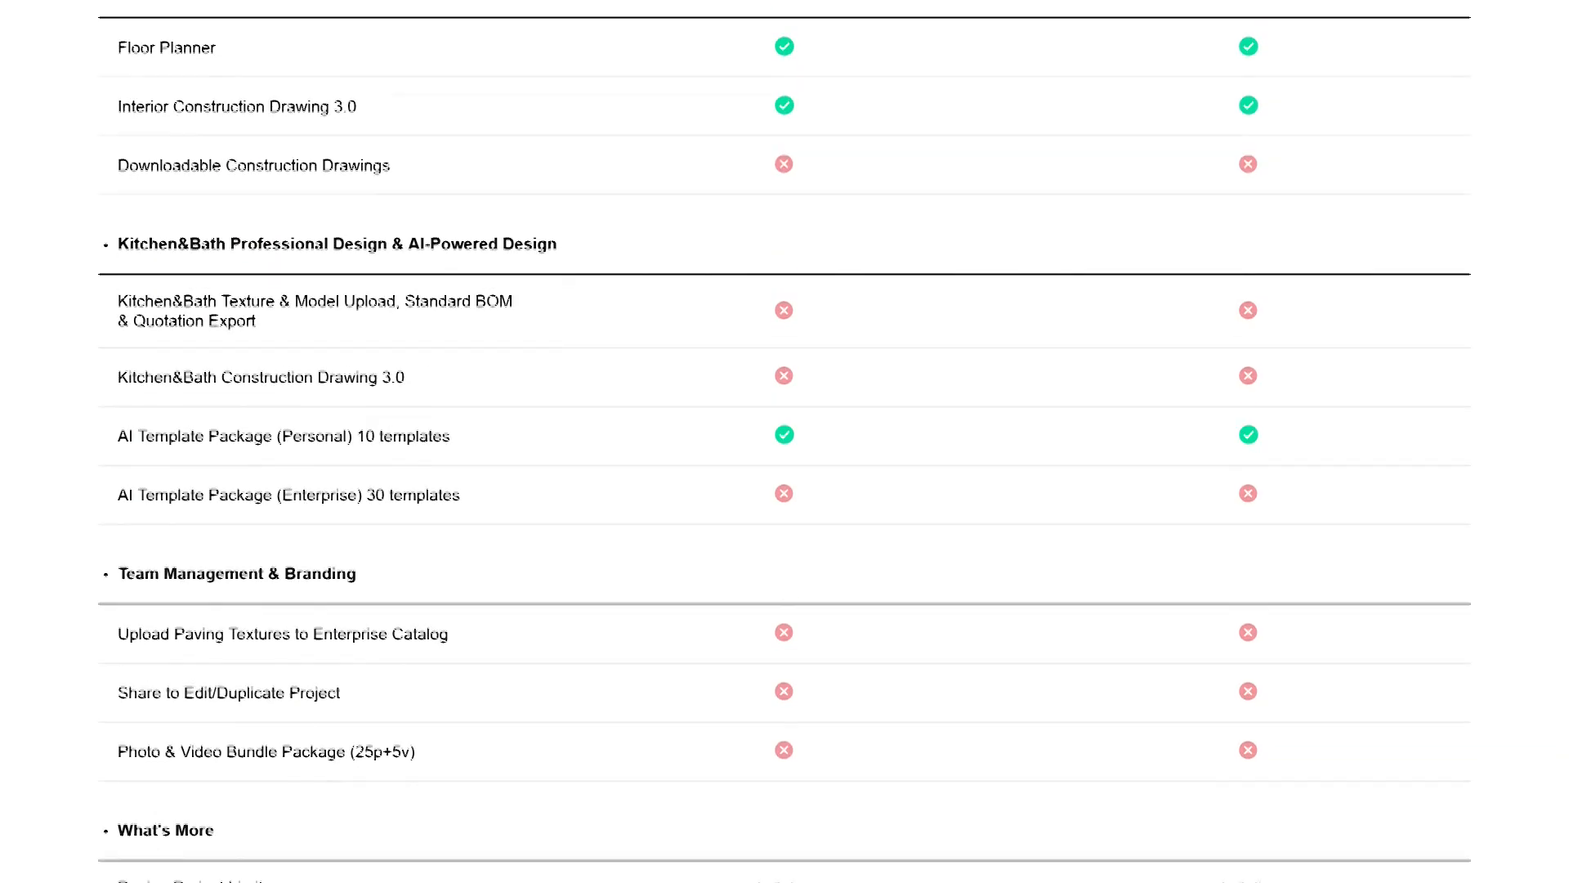
Scroll through the plan comparison of video, walkthrough and library features
scroll(down, 3)
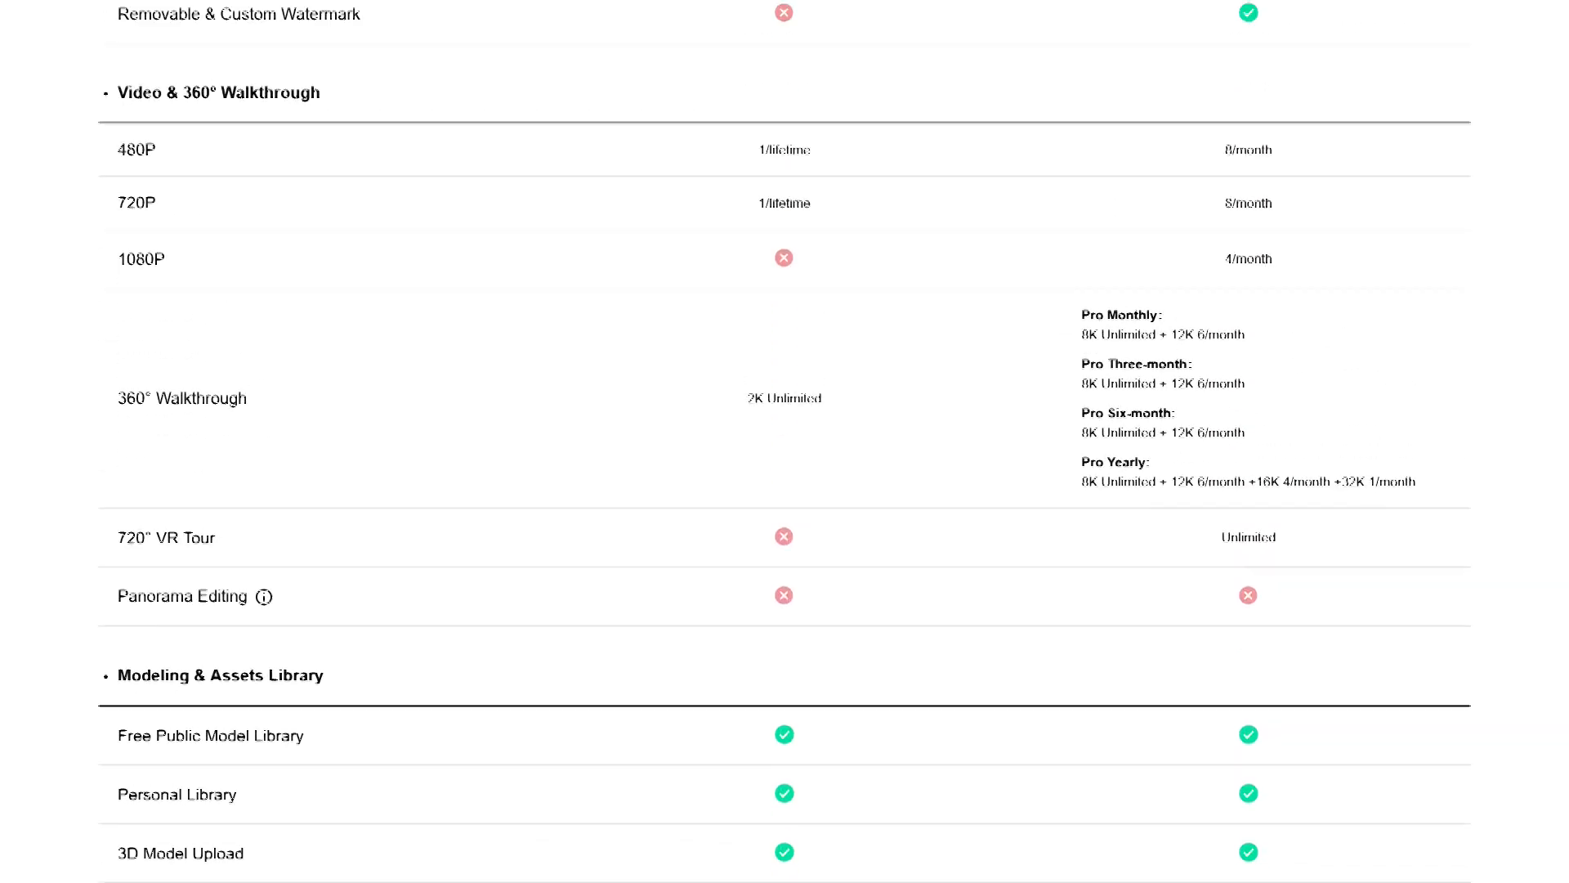
scroll(up, 3)
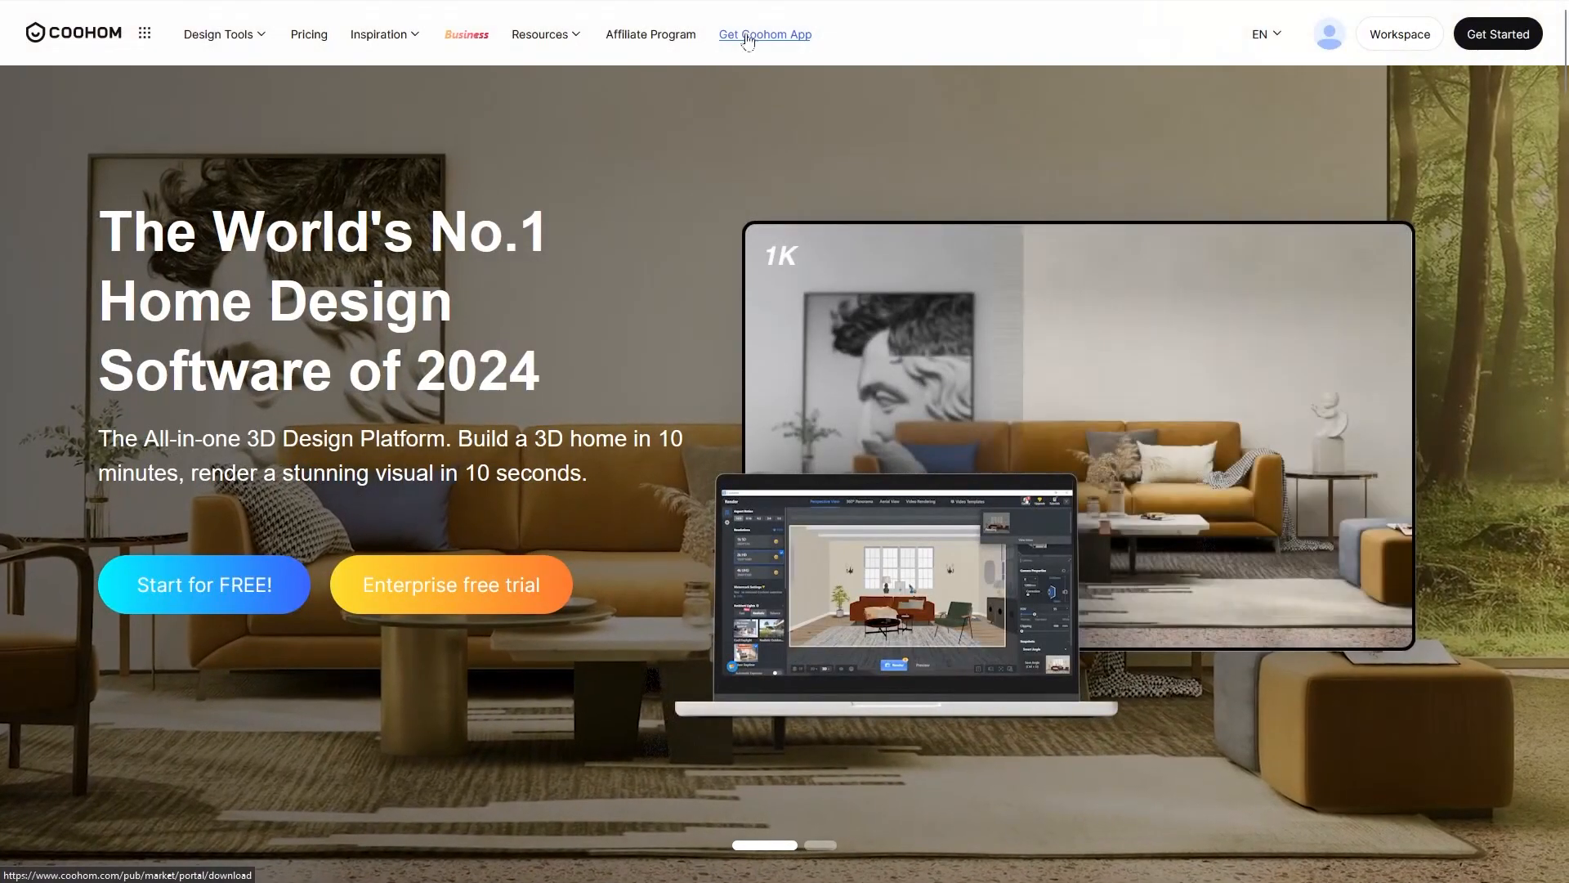
Go to the Coohom desktop app download page from the homepage
click(765, 34)
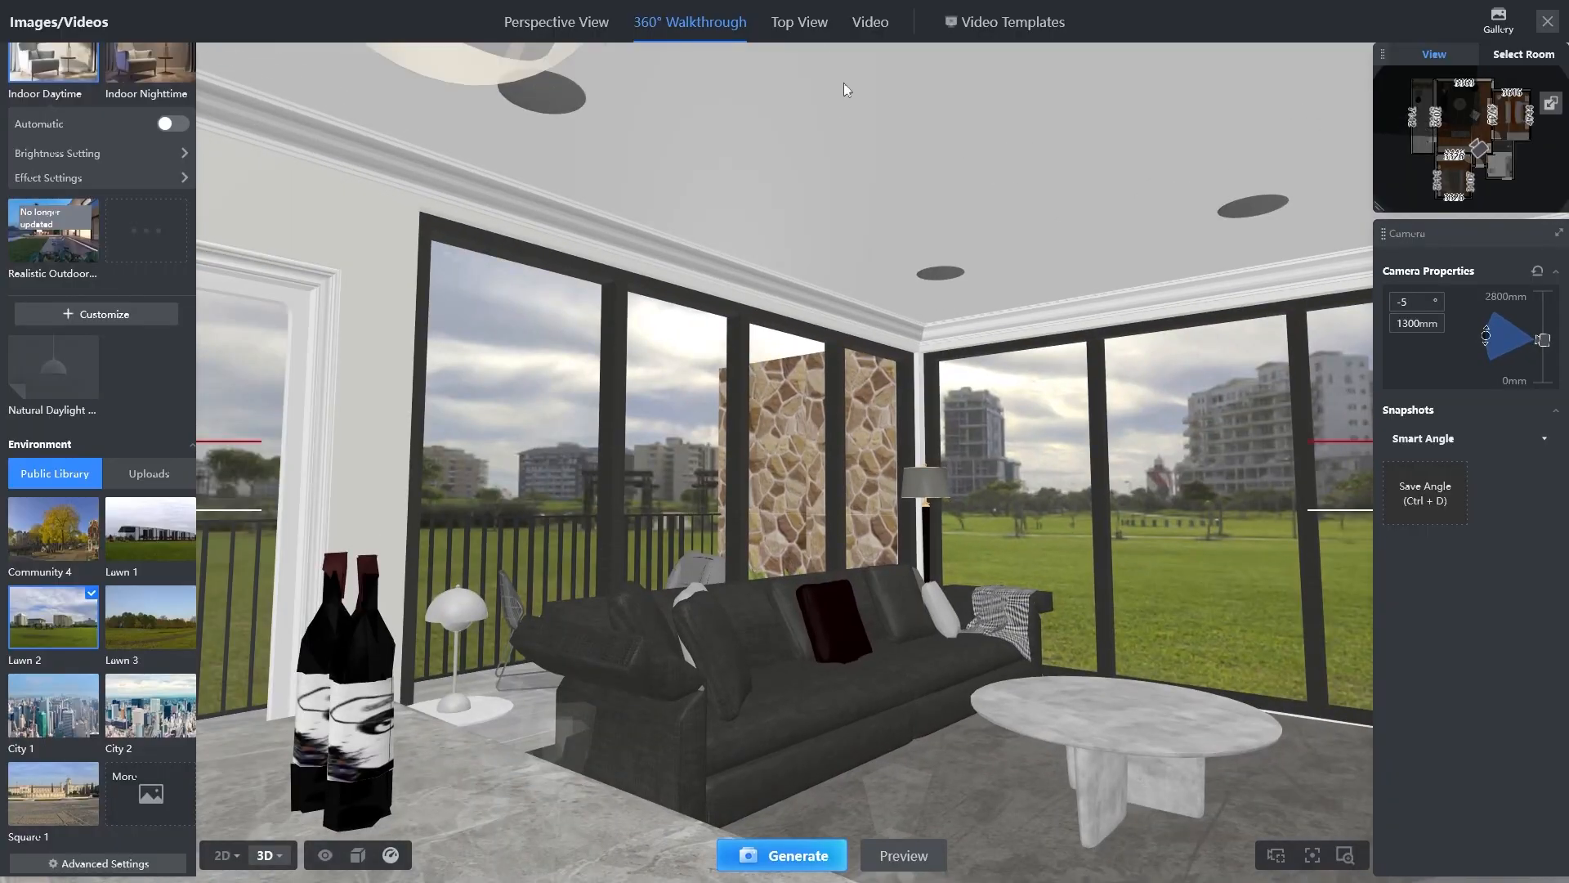
Start a video from the Single Product Showcase template in the Video Templates gallery
click(1013, 21)
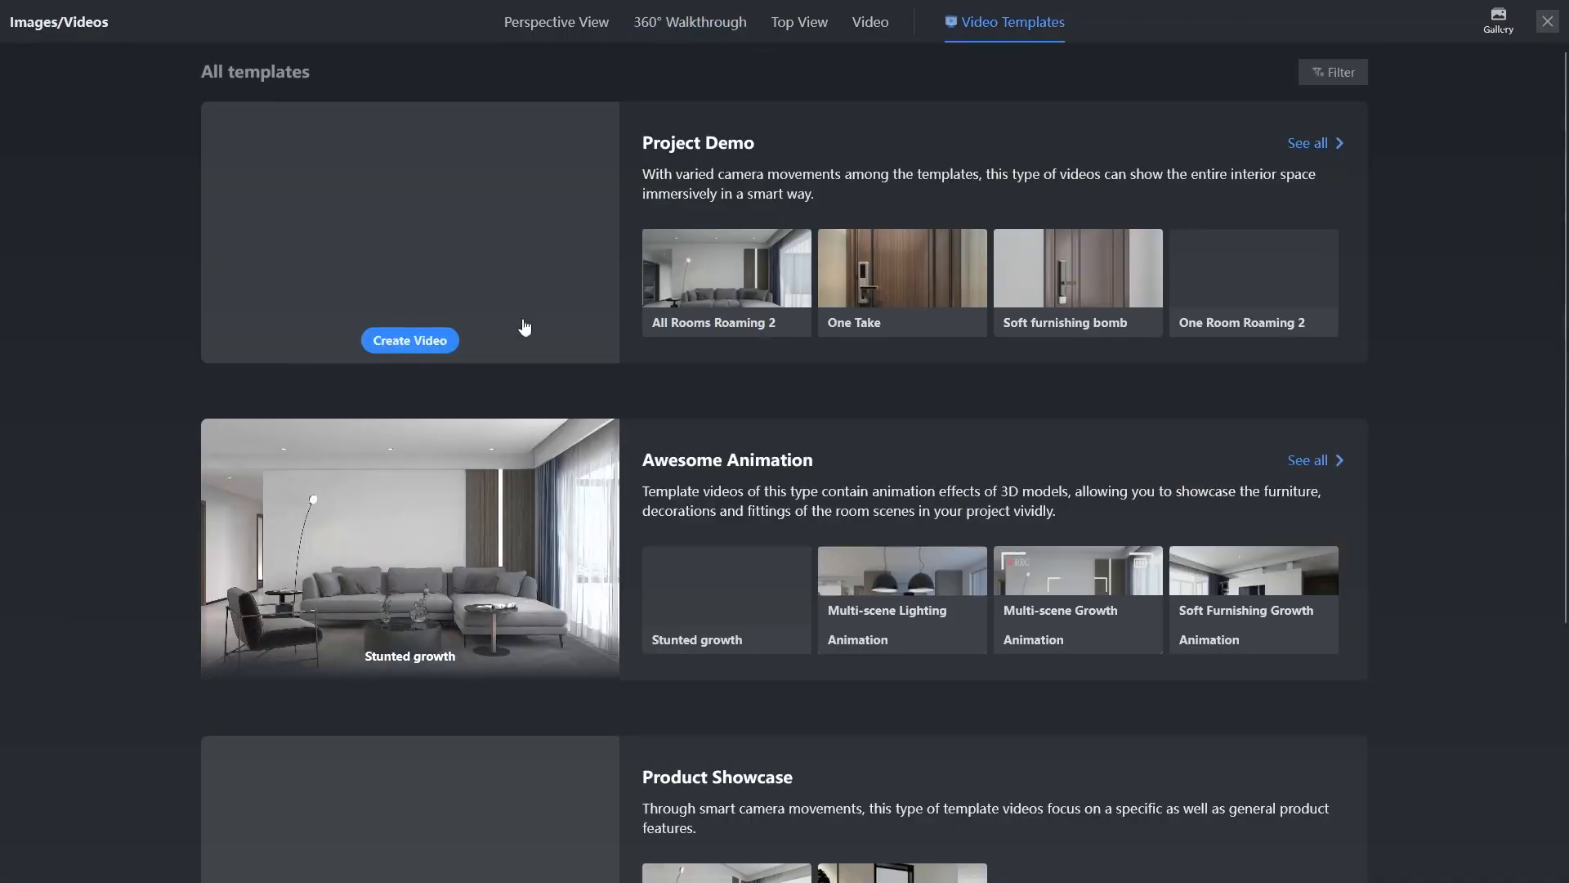
scroll(down, 3)
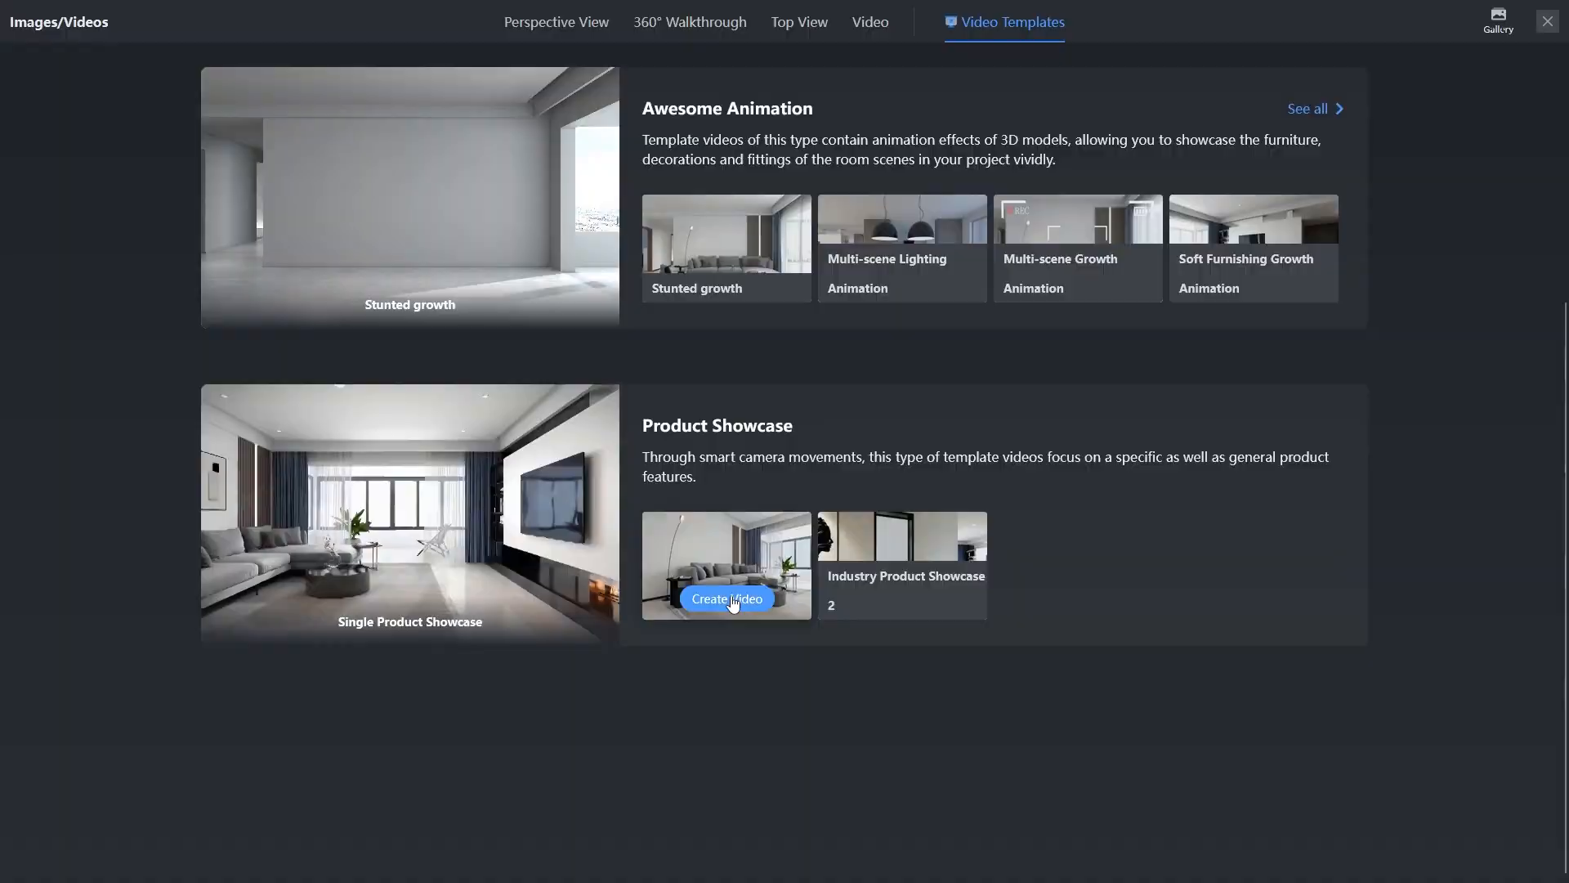
click(726, 598)
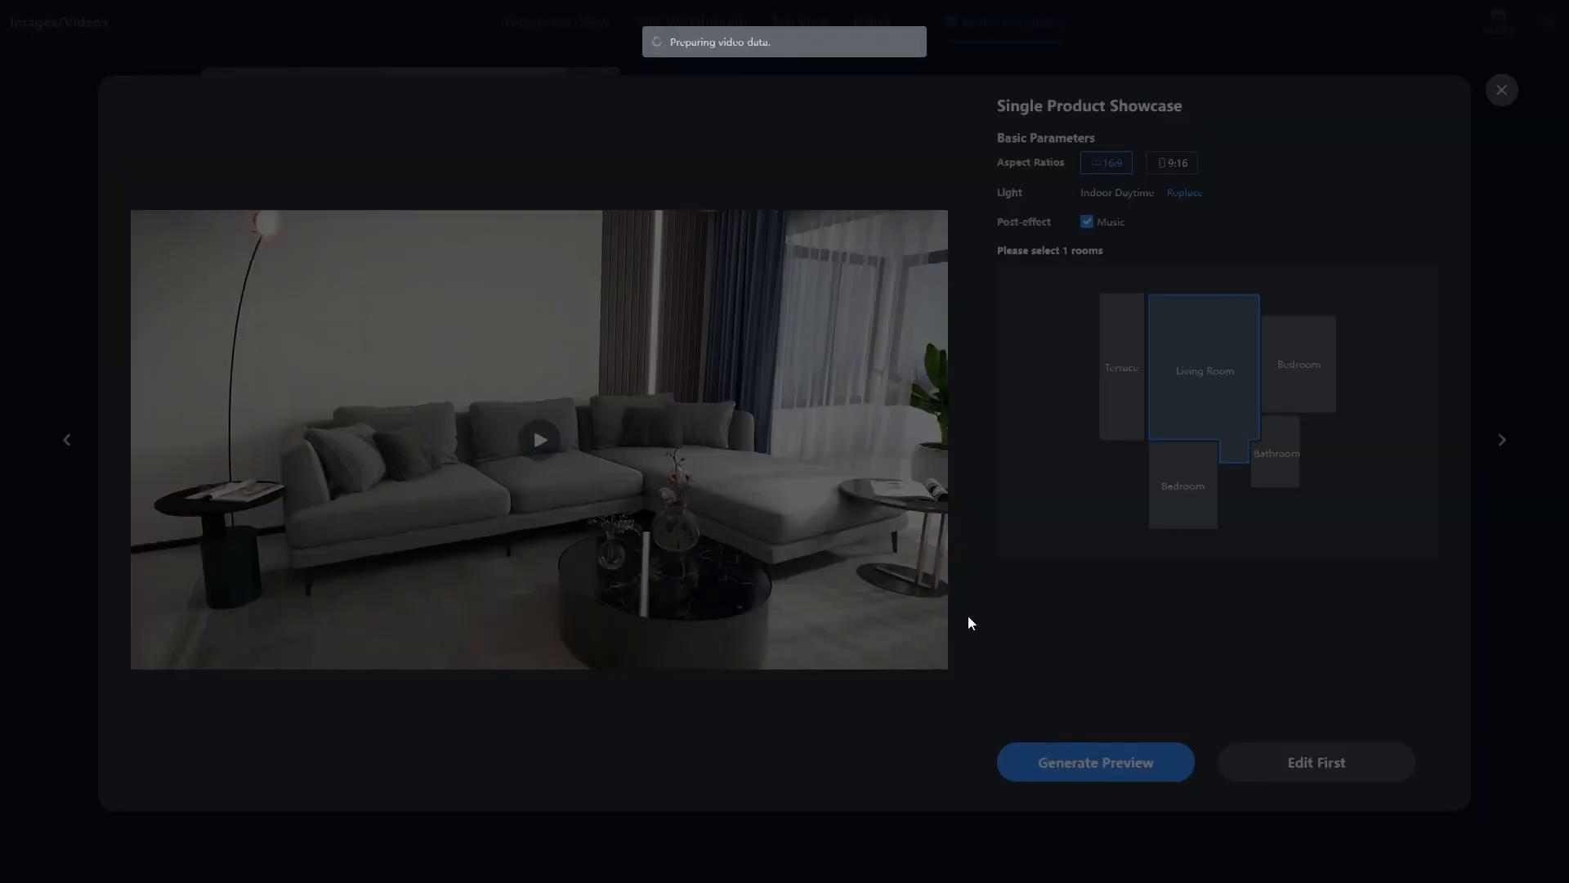
Generate a preview of the showcase video and play it
click(1093, 762)
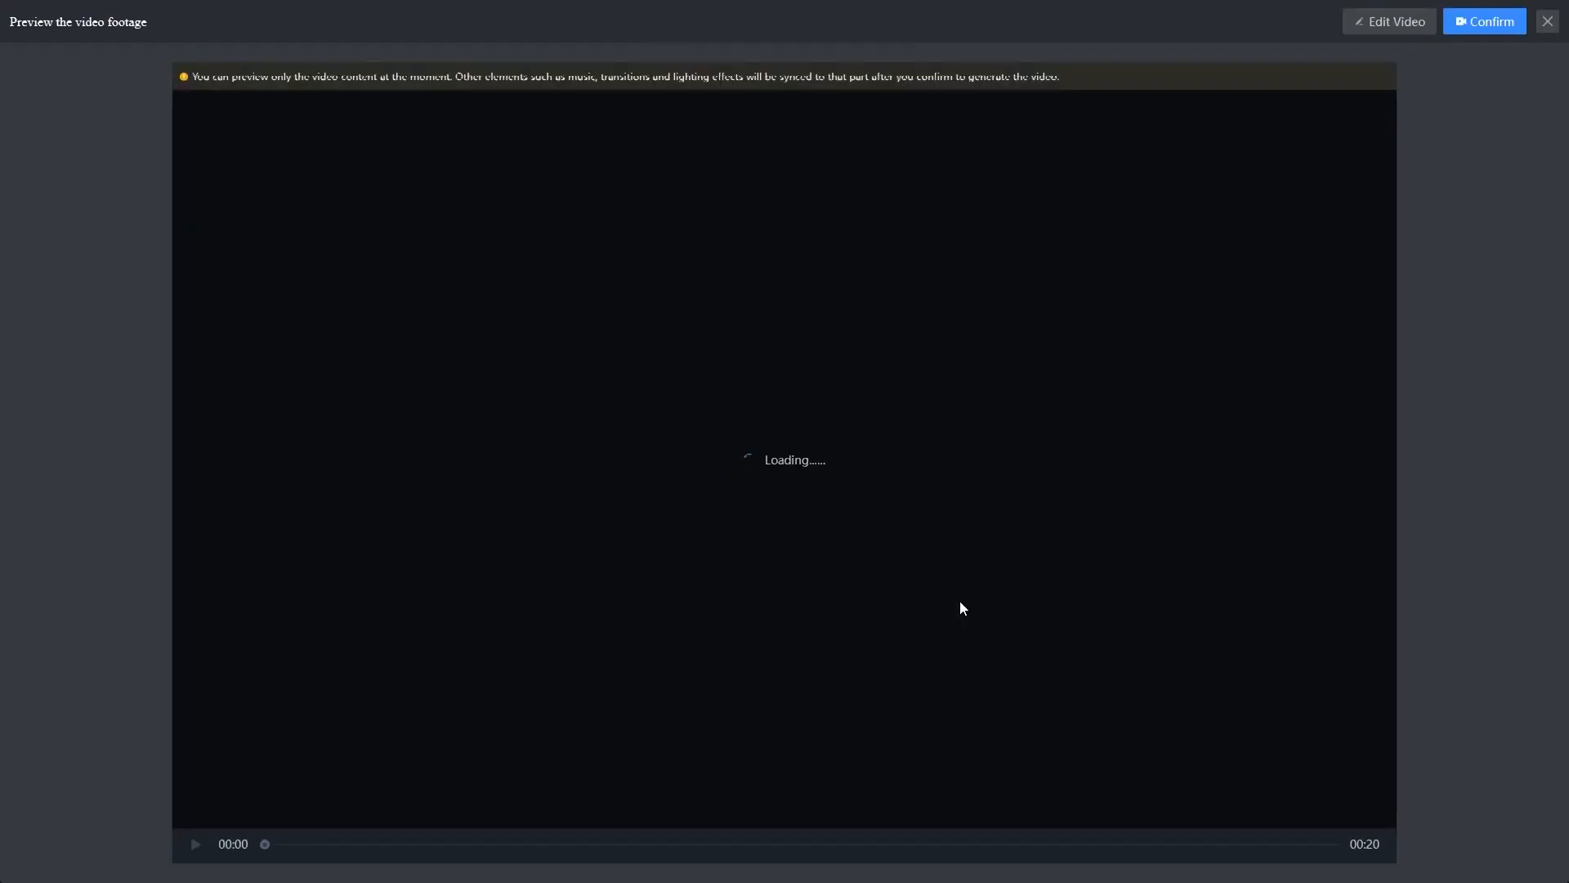
click(195, 843)
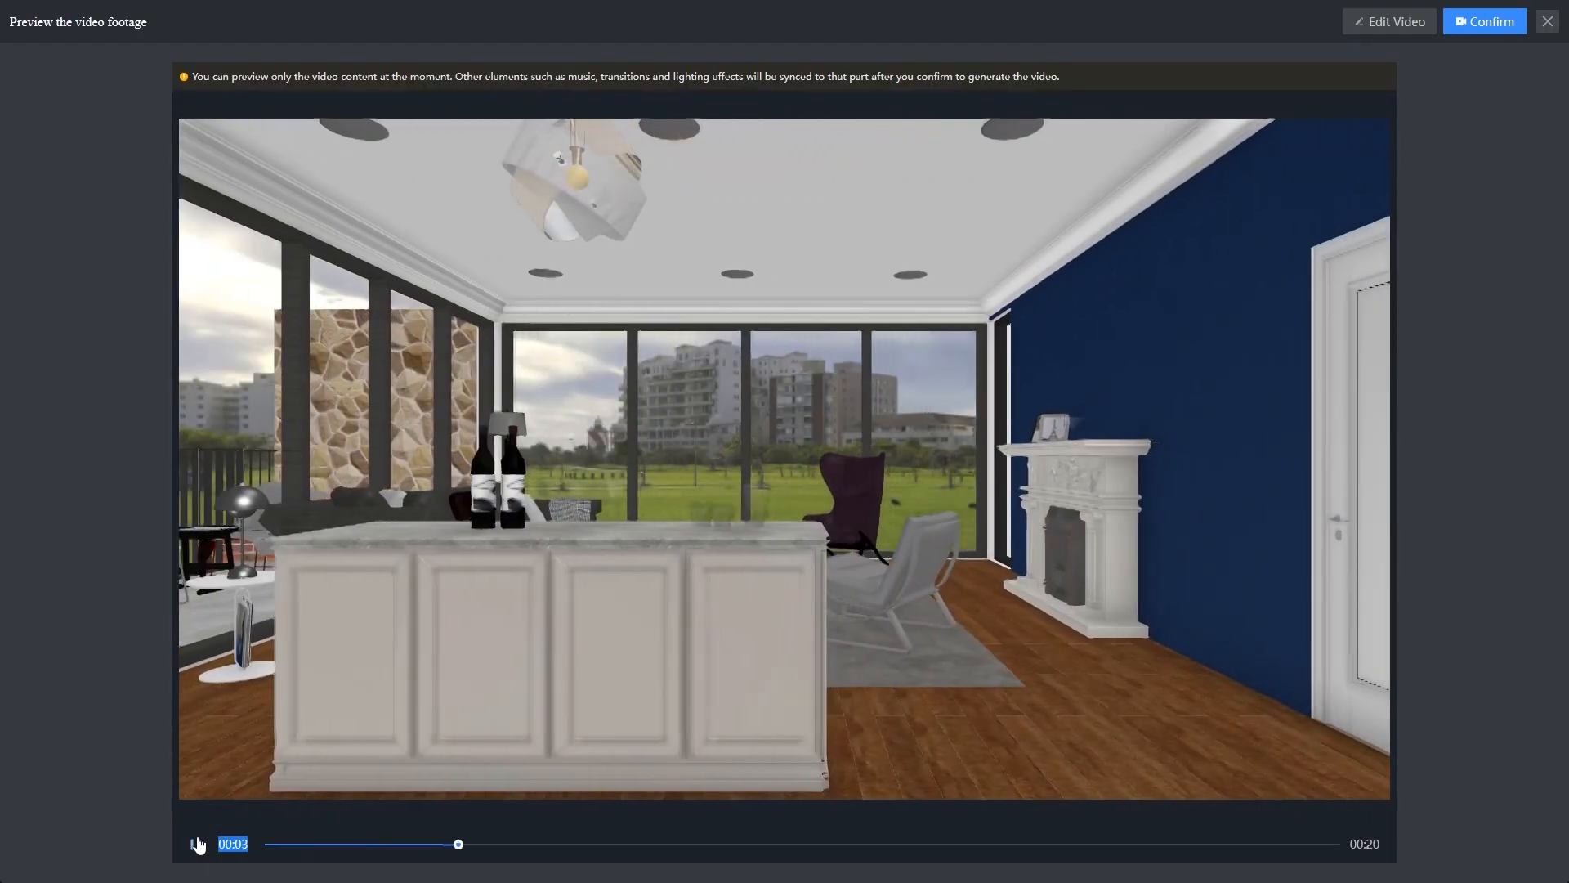
click(782, 843)
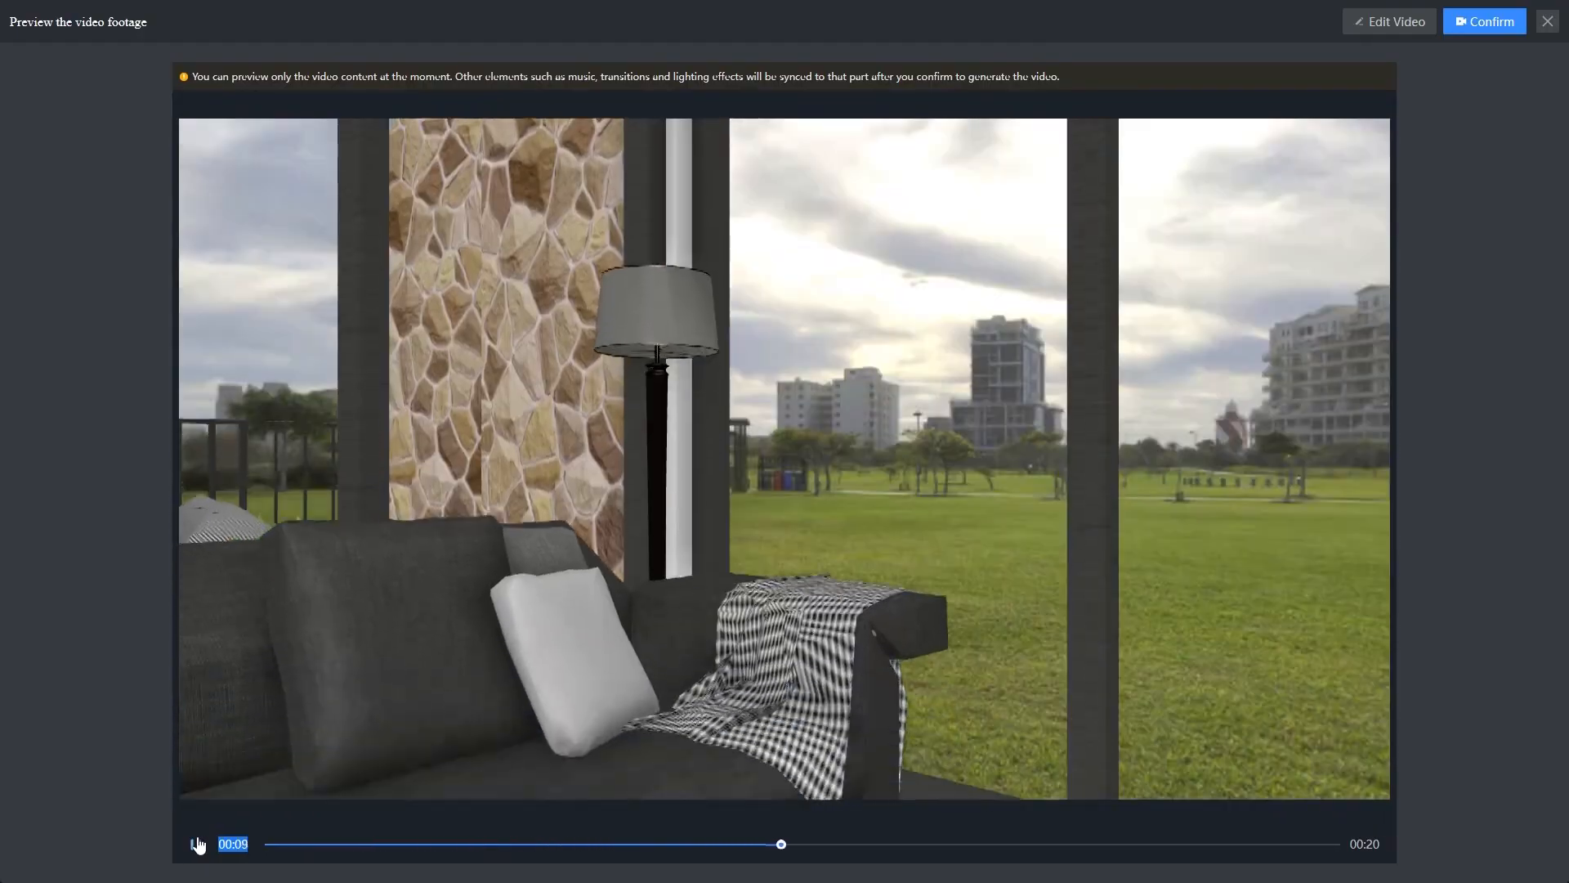